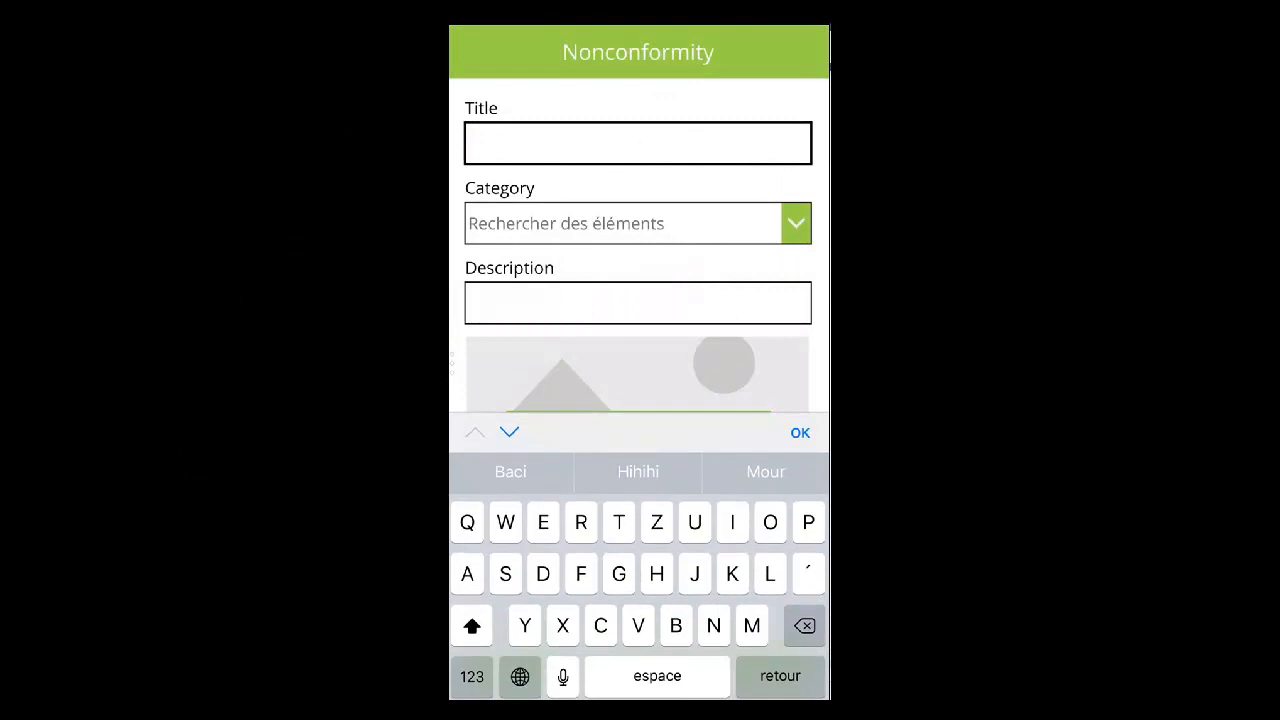
Enter the nonconformity title 'Broken package'
{"action": "type", "text": "Broken"}
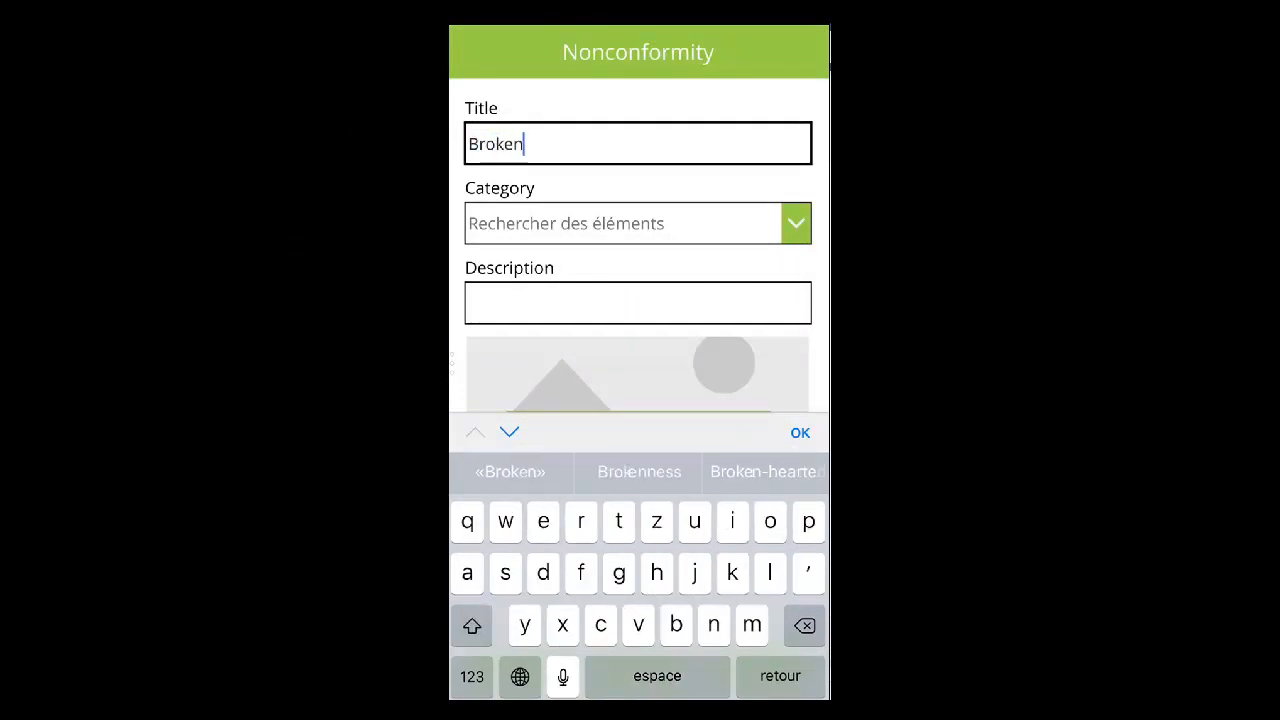
{"action": "type", "text": "packag"}
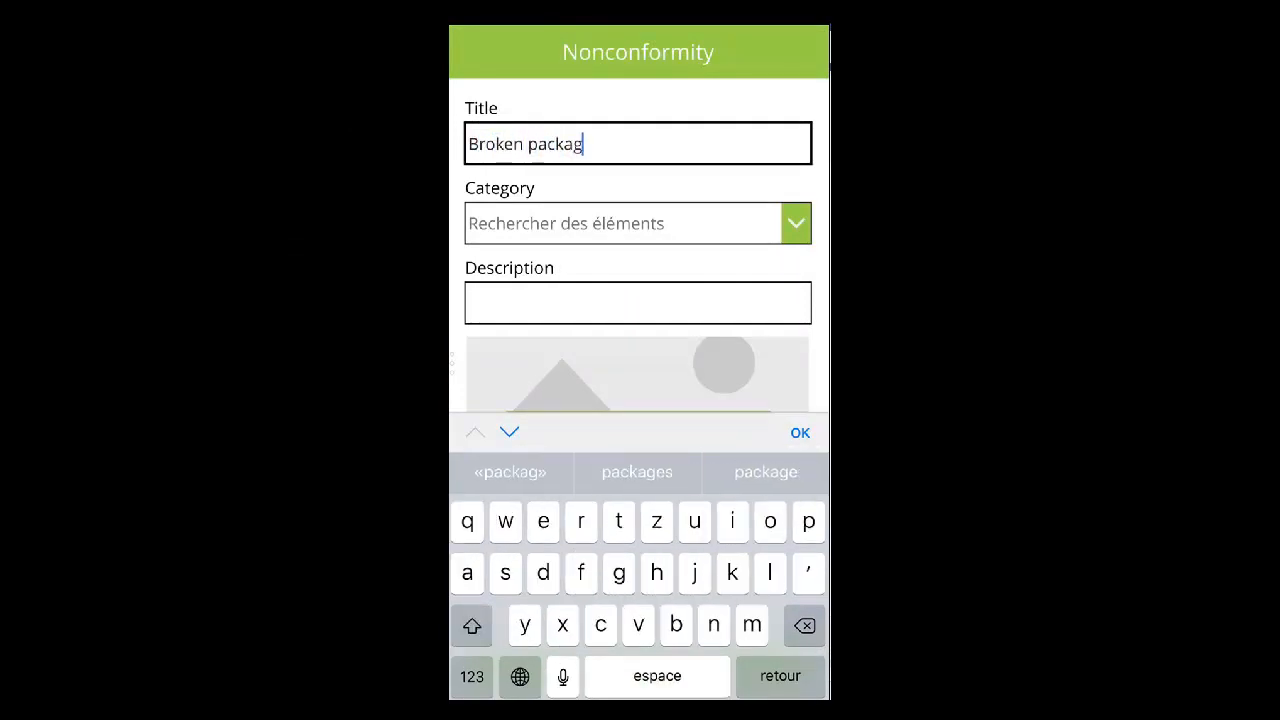
{"action": "type", "text": "e"}
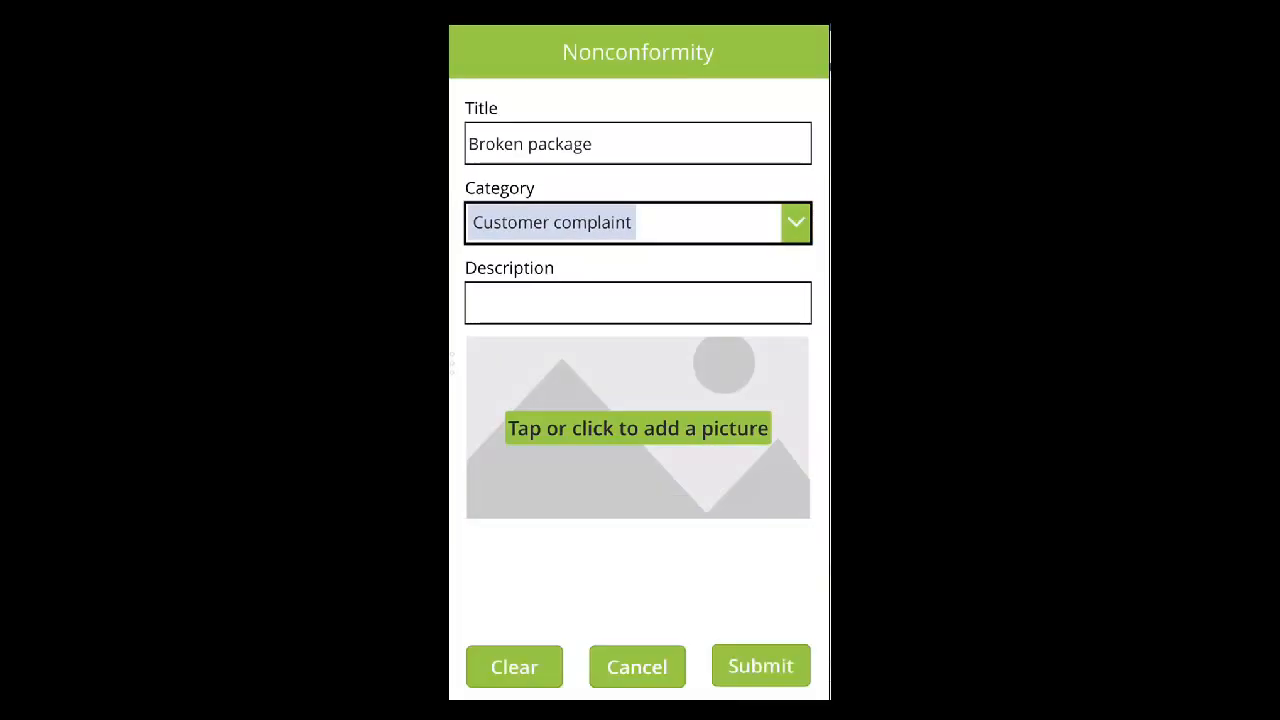
Enter the description 'Package broken while delivery' with category Customer complaint
{"action": "left_click", "coordinate": [636, 302]}
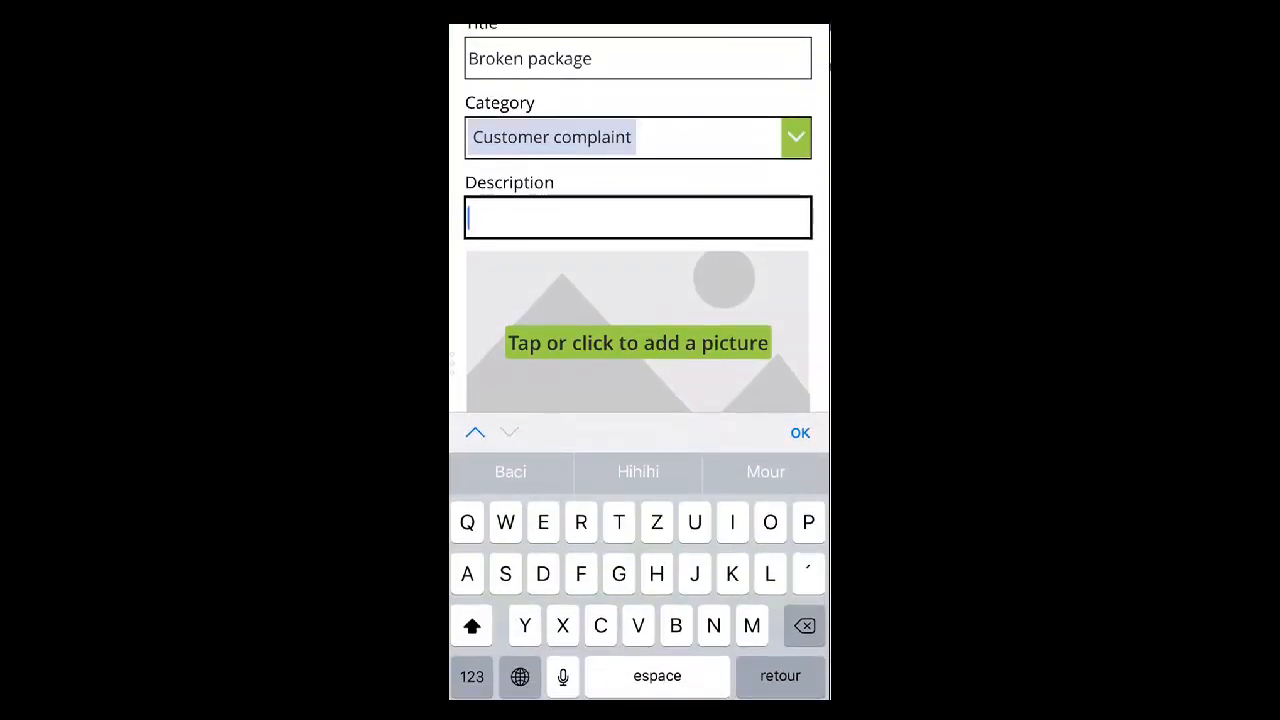
{"action": "type", "text": "Package br"}
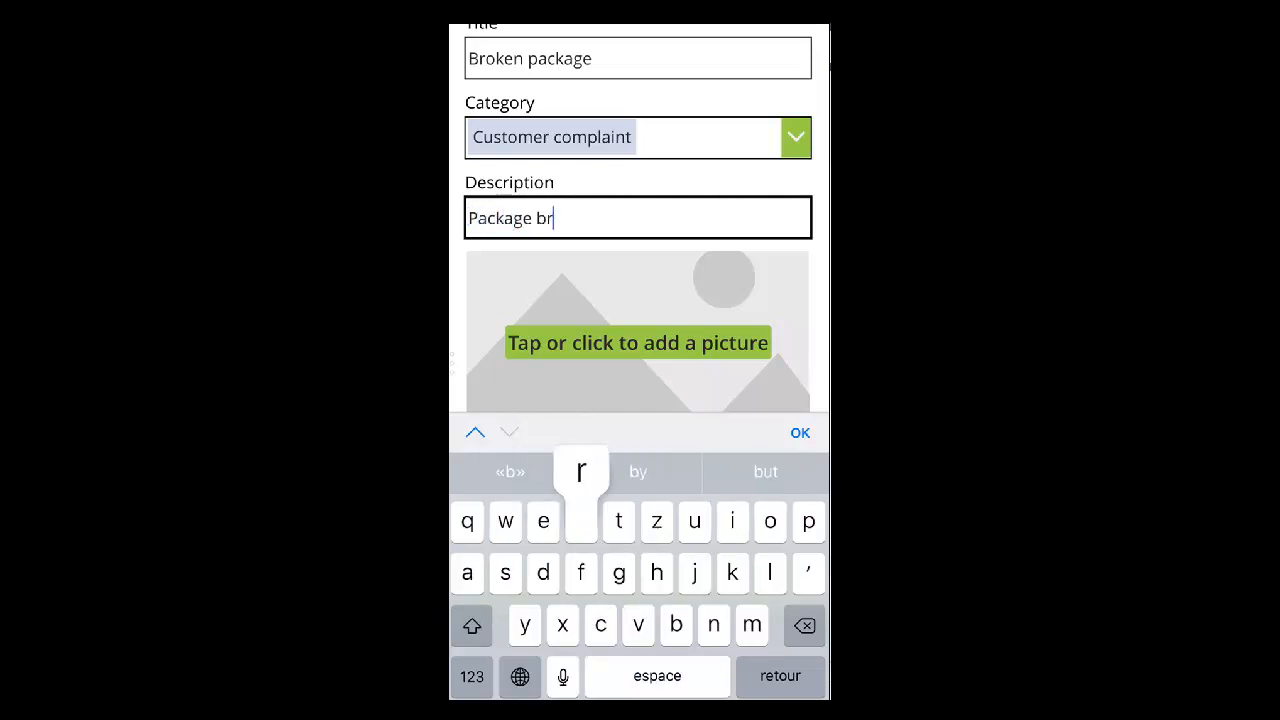
{"action": "type", "text": "oken w"}
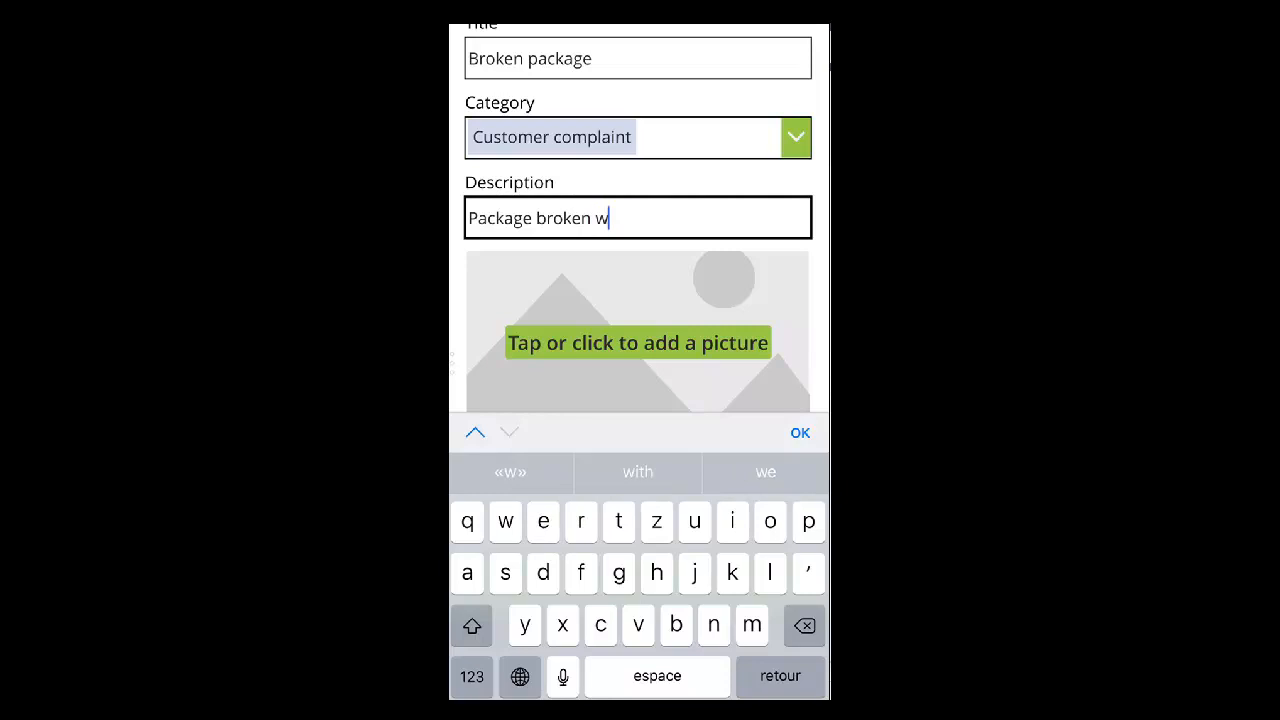
{"action": "type", "text": "hile d'"}
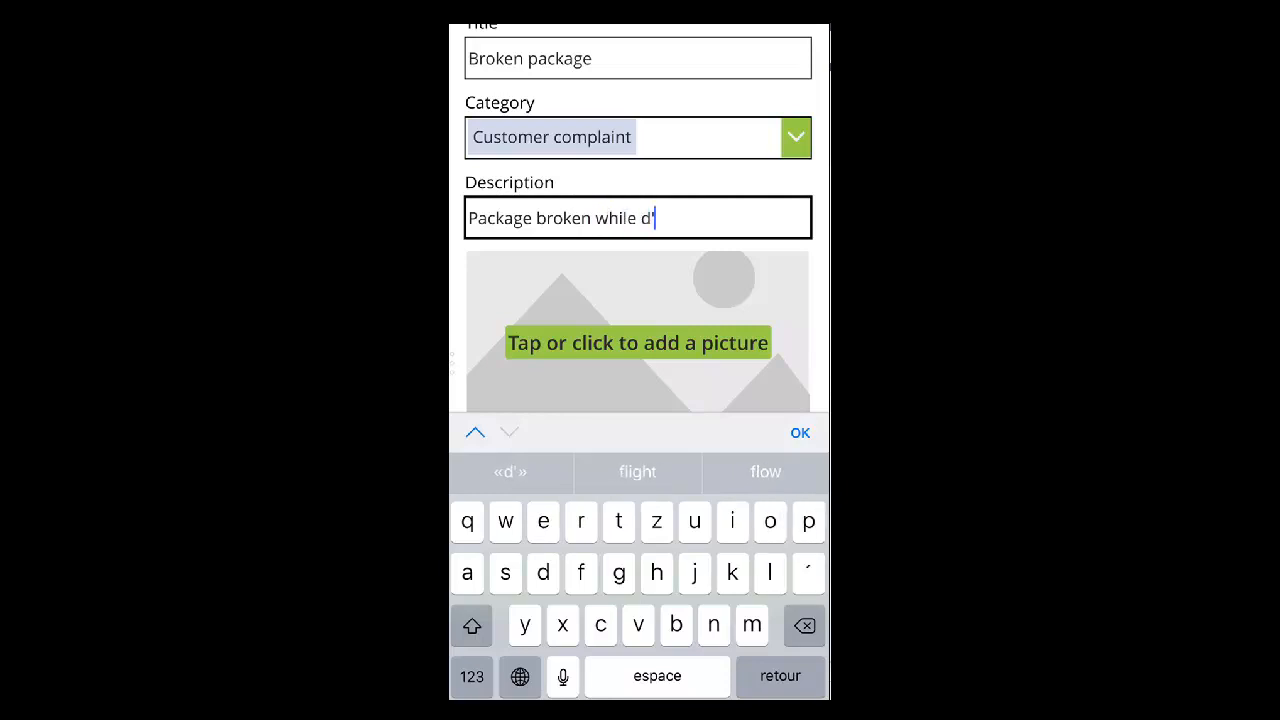
{"action": "type", "text": "elic"}
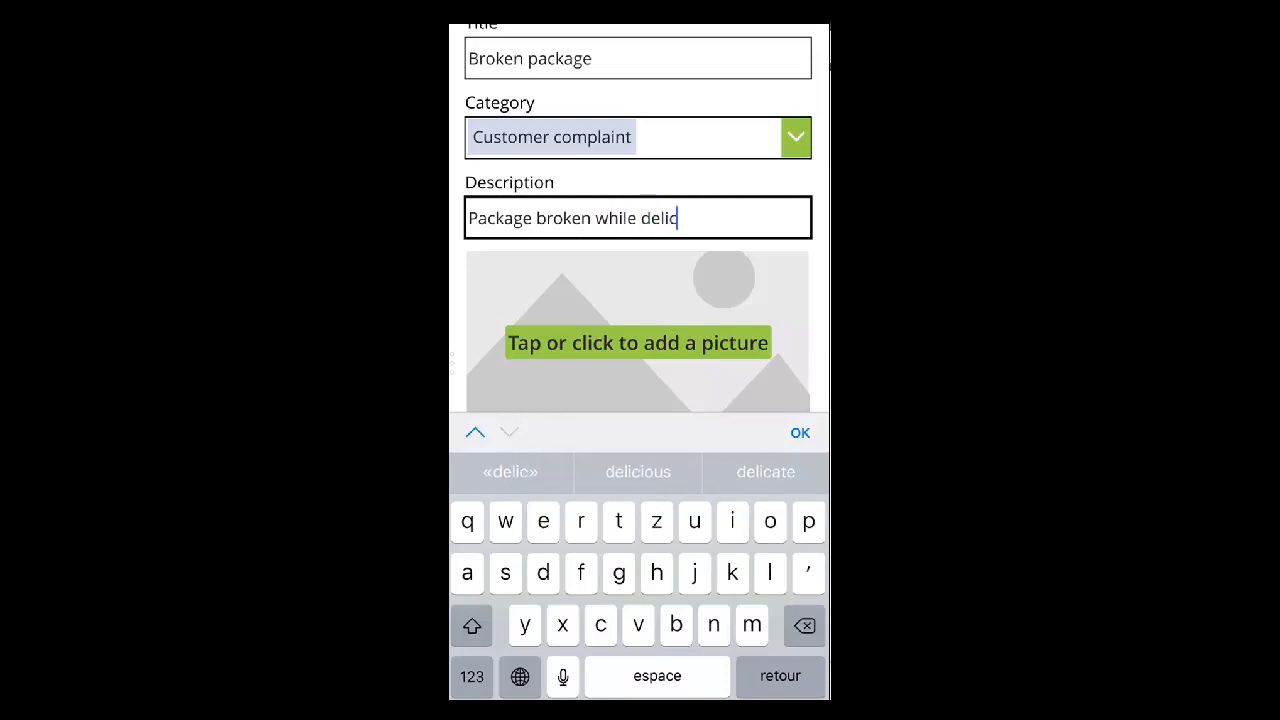
{"action": "left_click", "coordinate": [766, 472]}
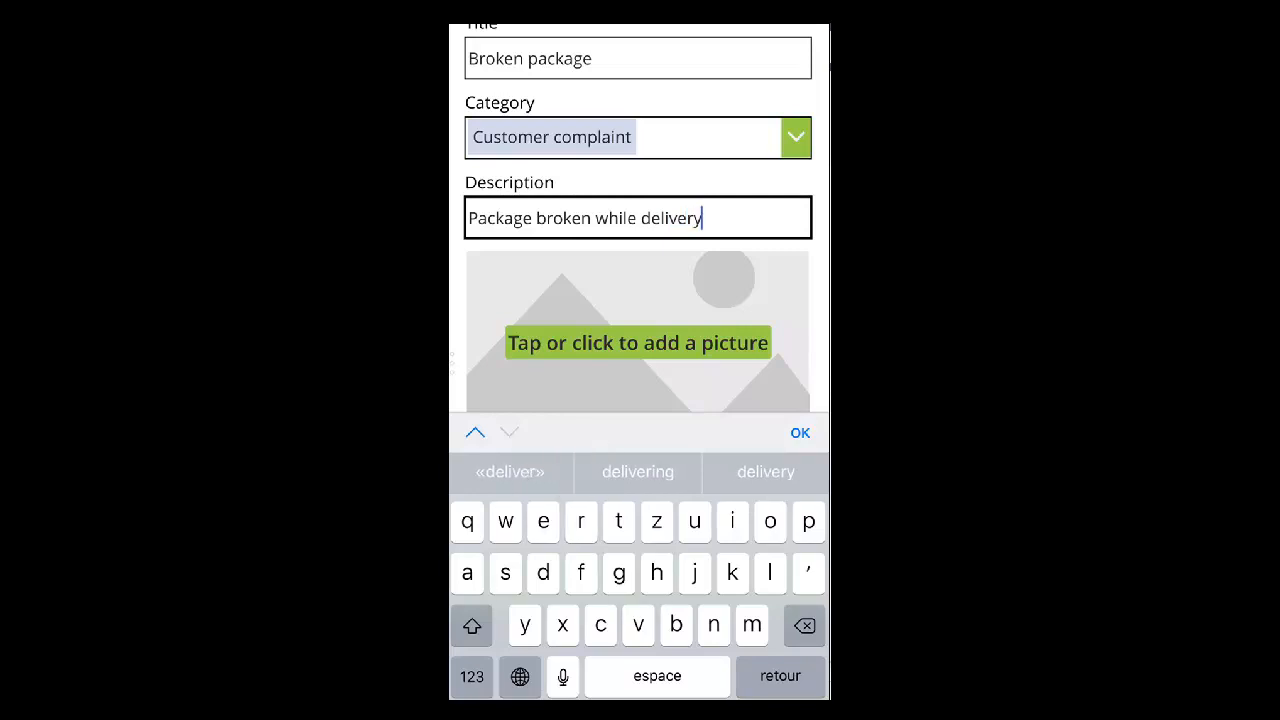
Attach an existing photo of the crushed package and submit the nonconformity report
{"action": "left_click", "coordinate": [636, 342]}
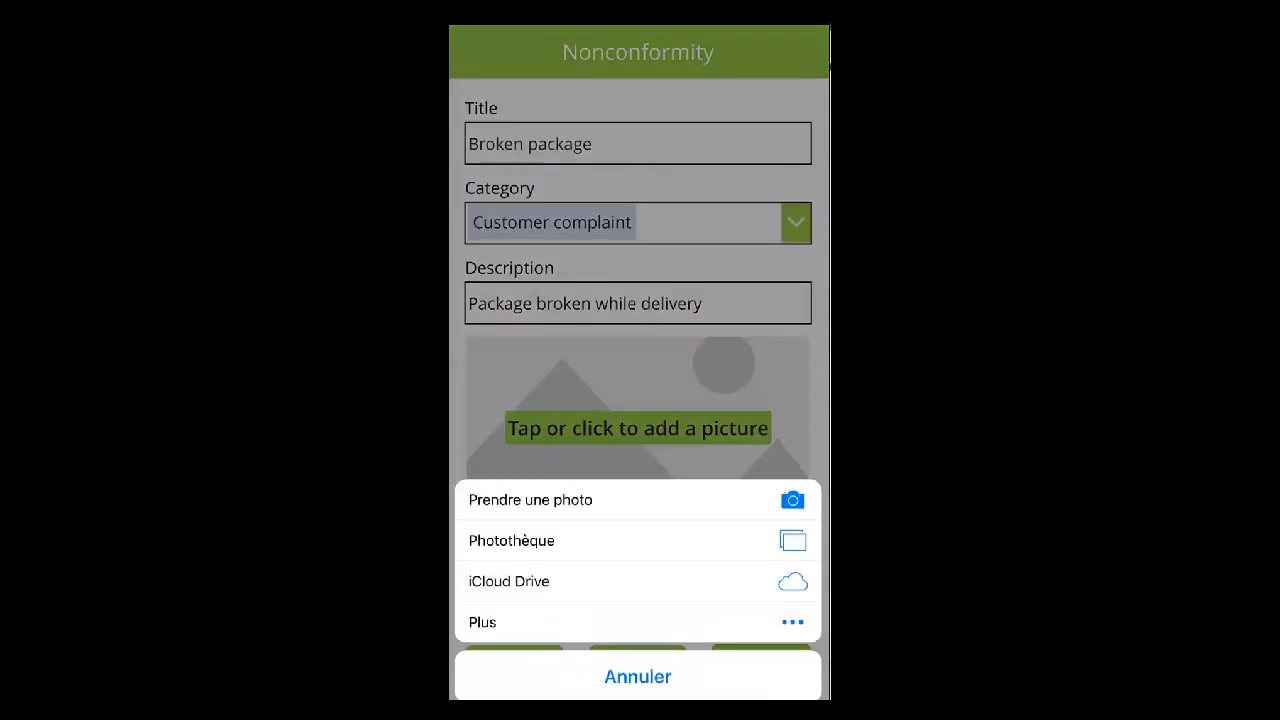
{"action": "left_click", "coordinate": [512, 540]}
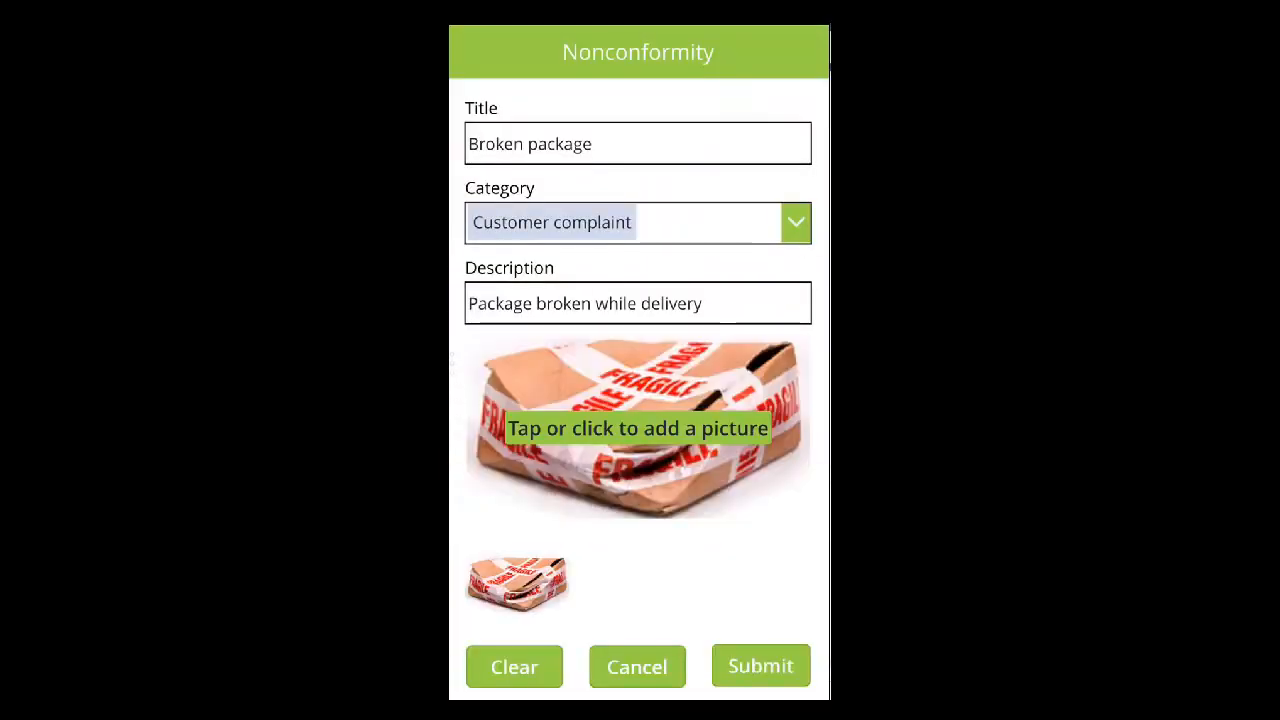
{"action": "left_click", "coordinate": [760, 666]}
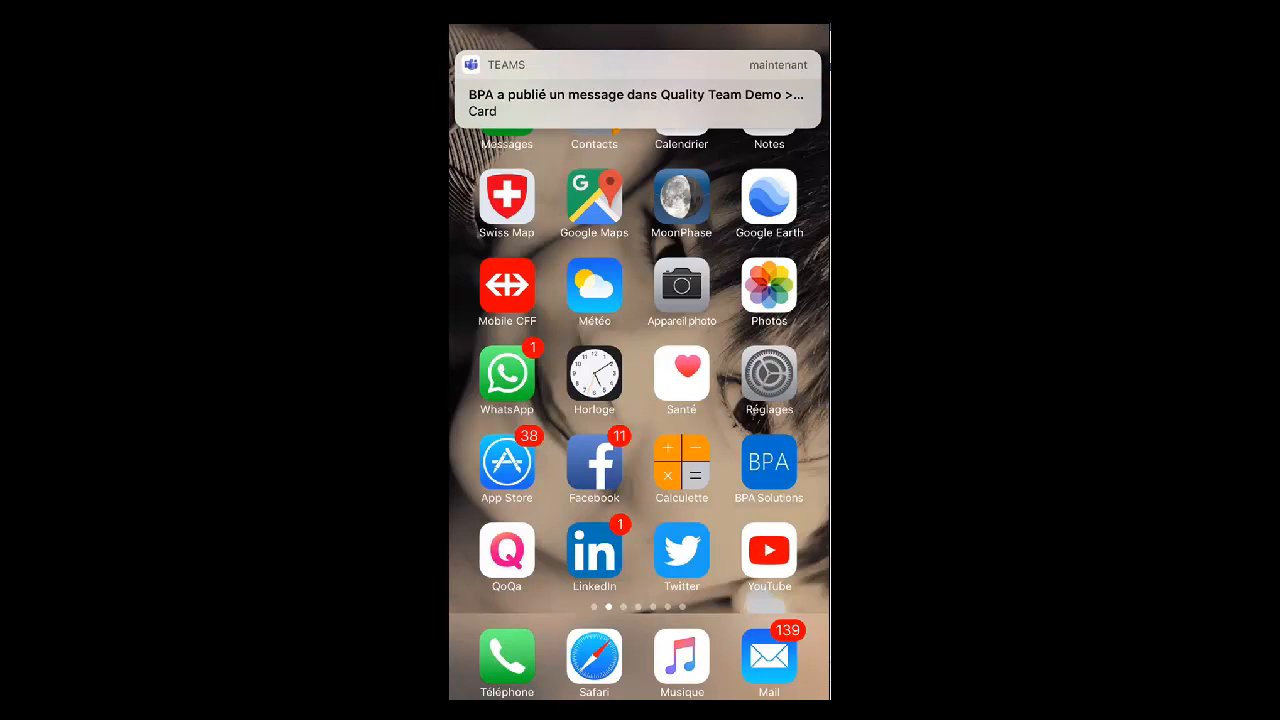
Open the Teams notification for the new card in Quality Team Demo
{"action": "left_click", "coordinate": [638, 96]}
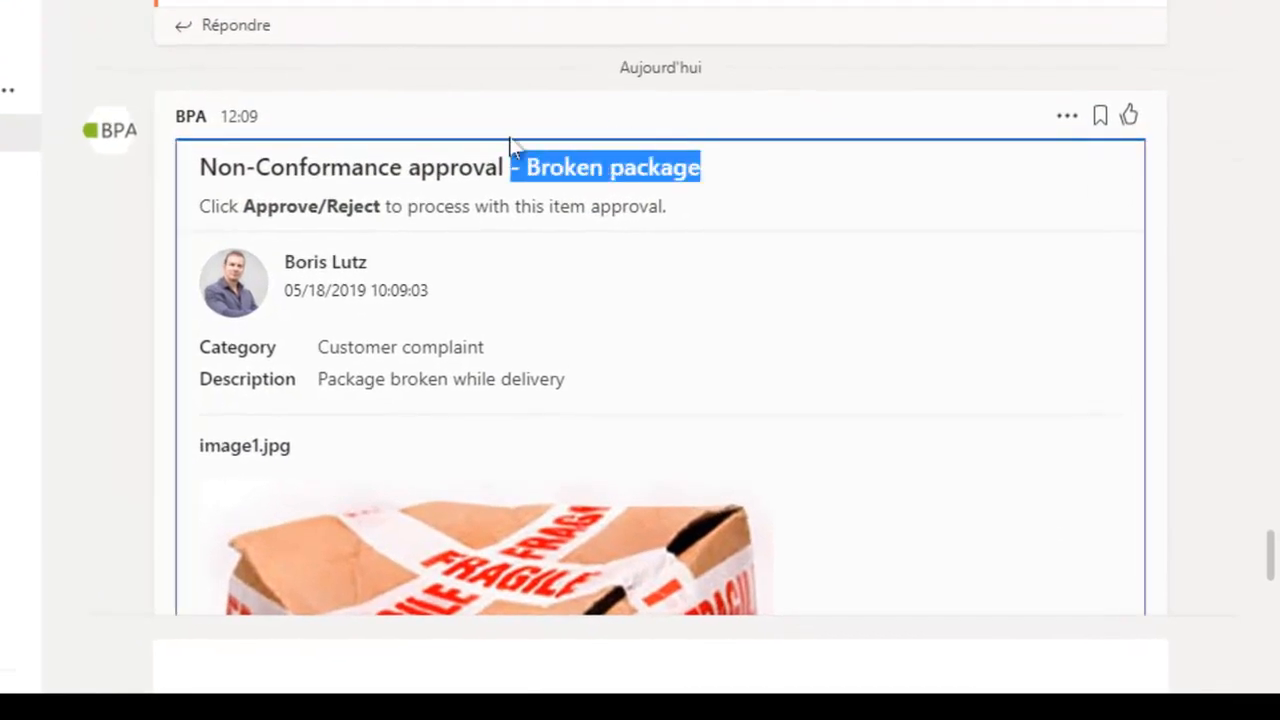
{"action": "double_click", "coordinate": [400, 348]}
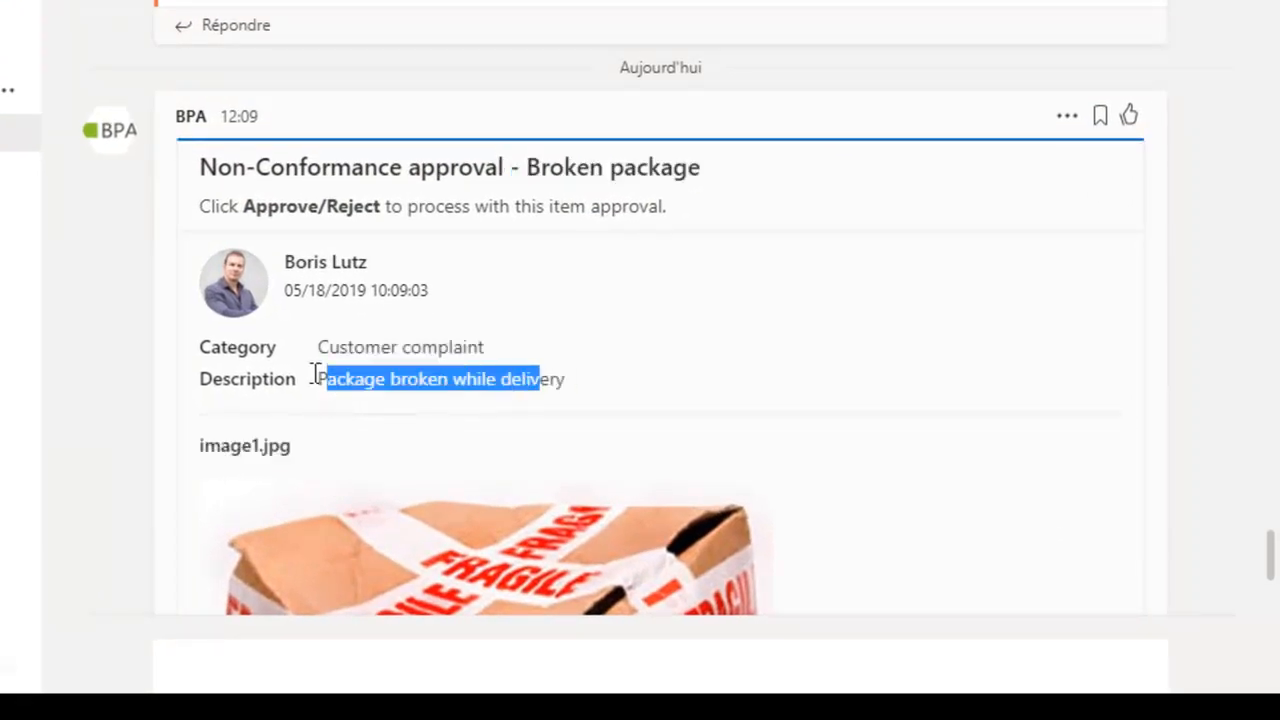
{"action": "scroll", "scroll_direction": "down", "scroll_amount": 3}
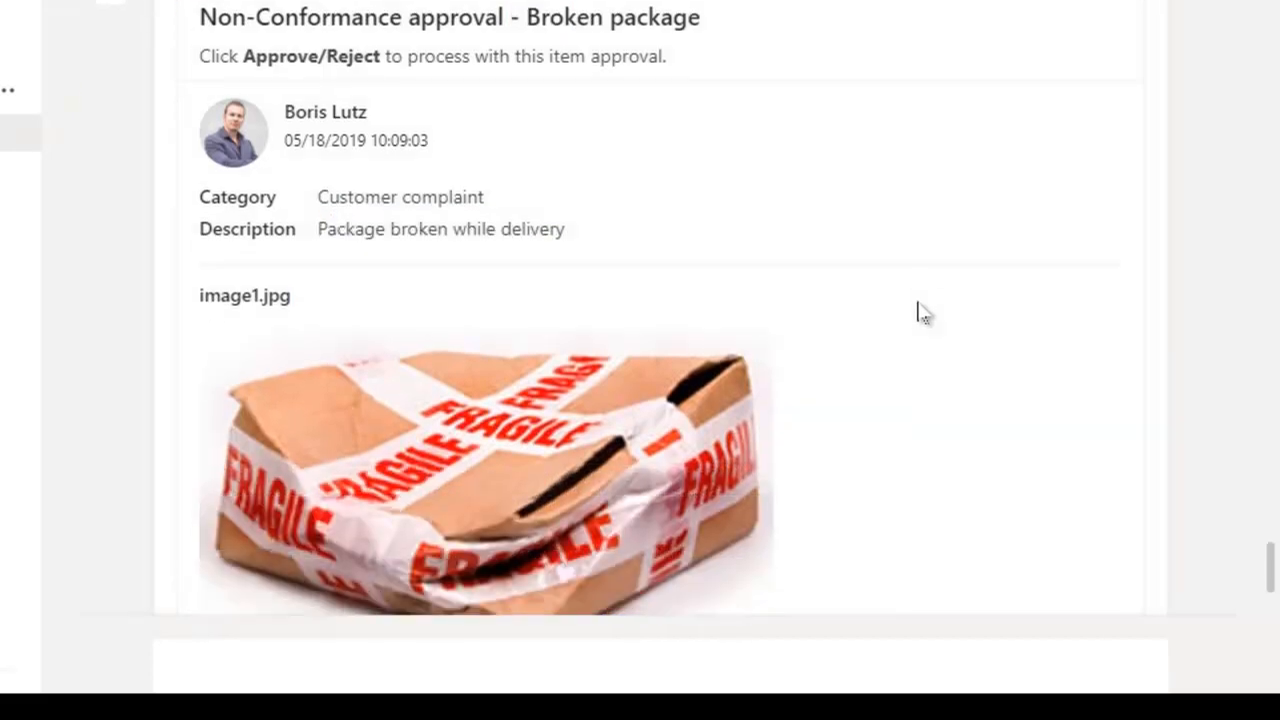
{"action": "scroll", "scroll_direction": "down", "scroll_amount": 3}
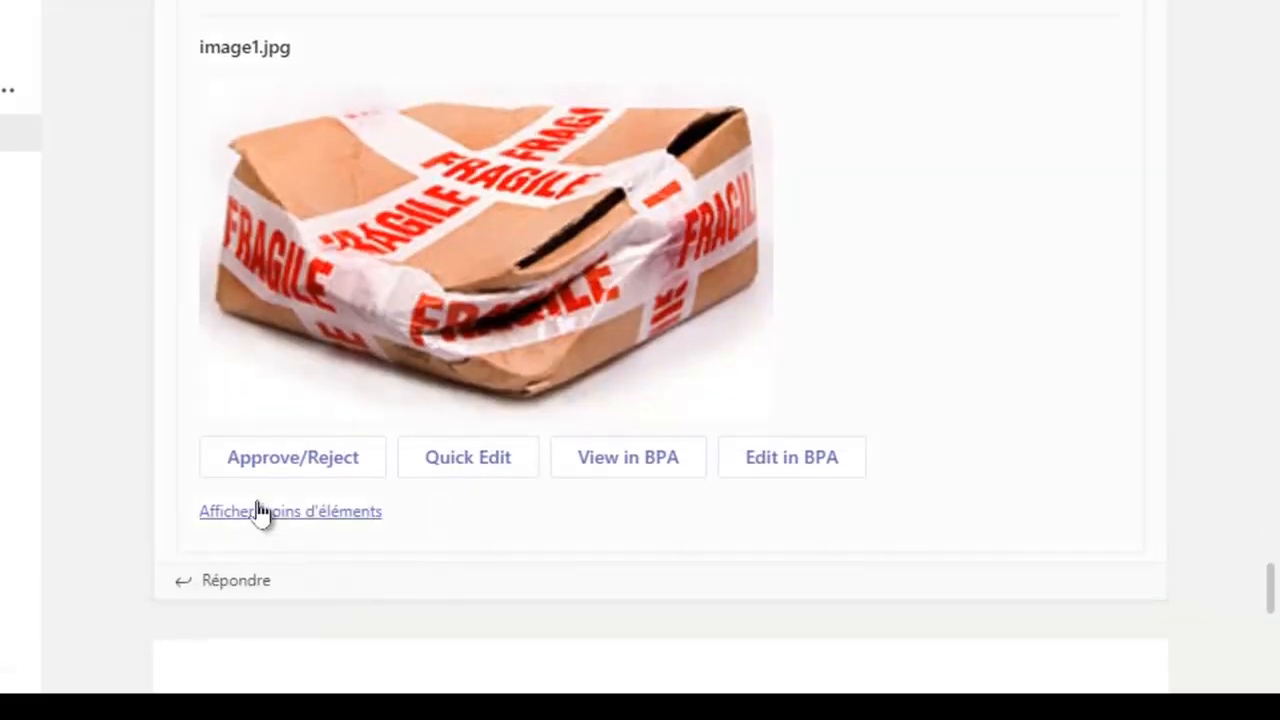
{"action": "mouse_move", "coordinate": [468, 456]}
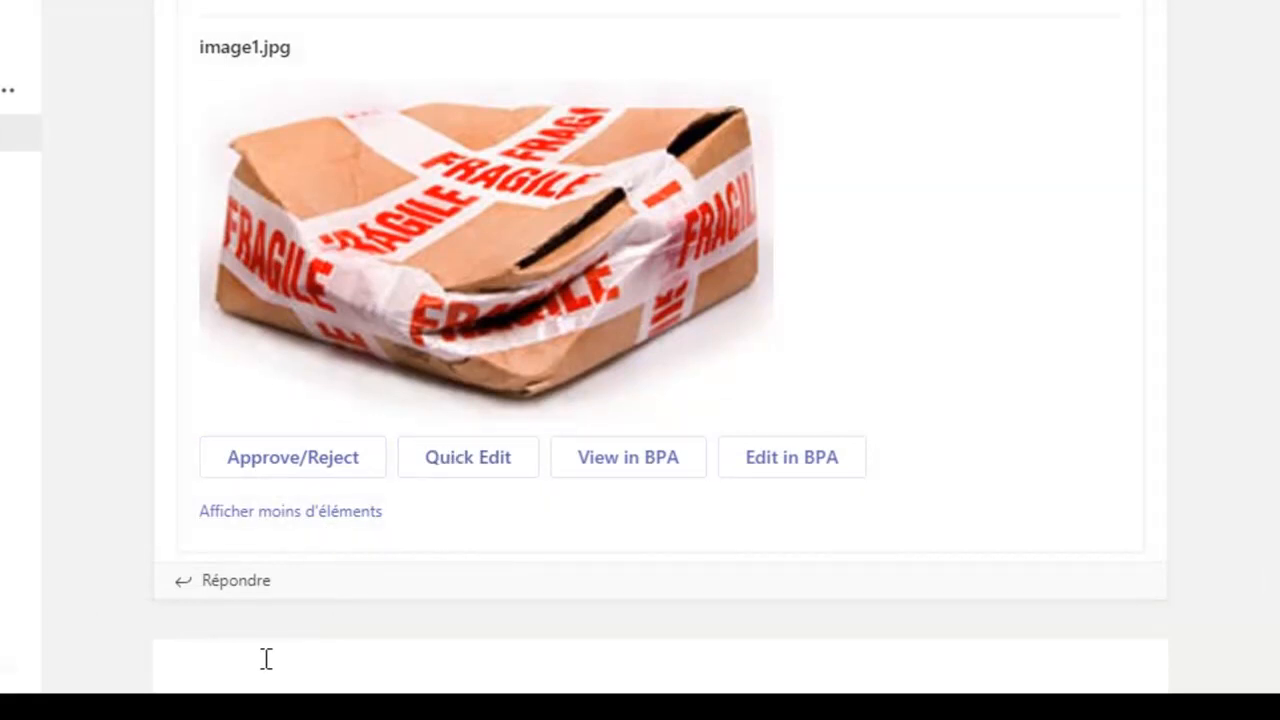
{"action": "type", "text": "@"}
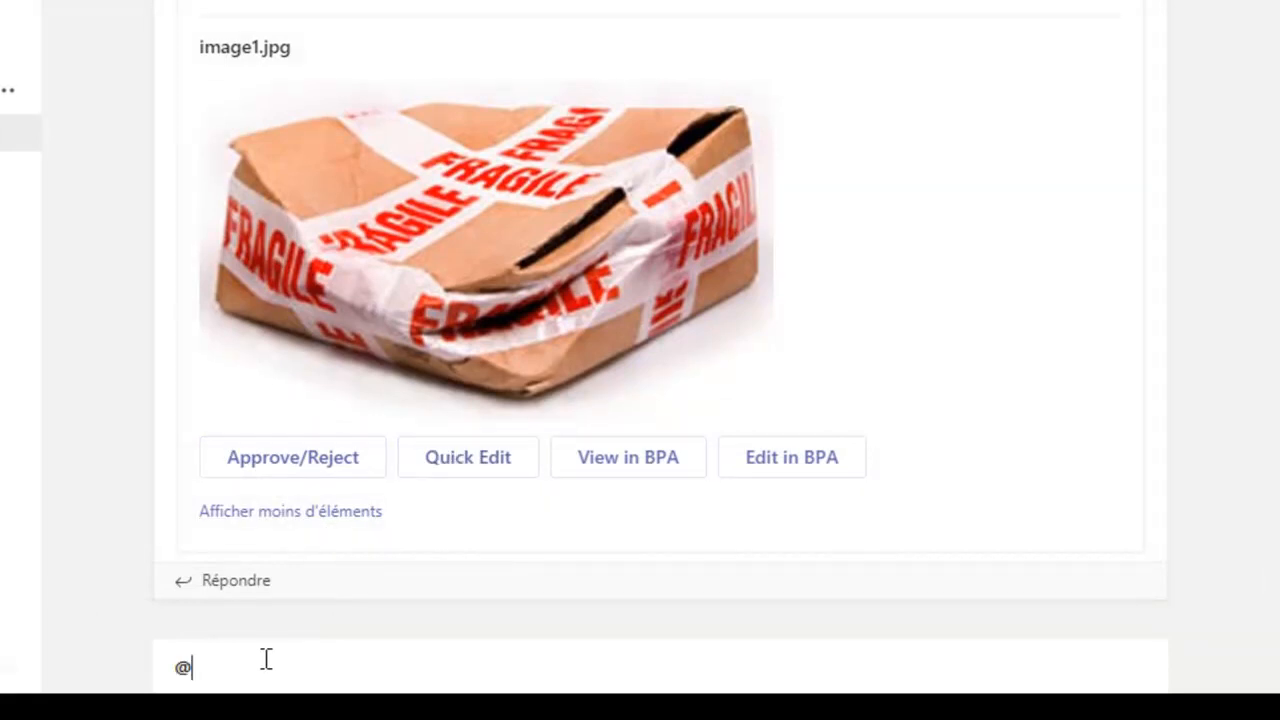
{"action": "type", "text": "@"}
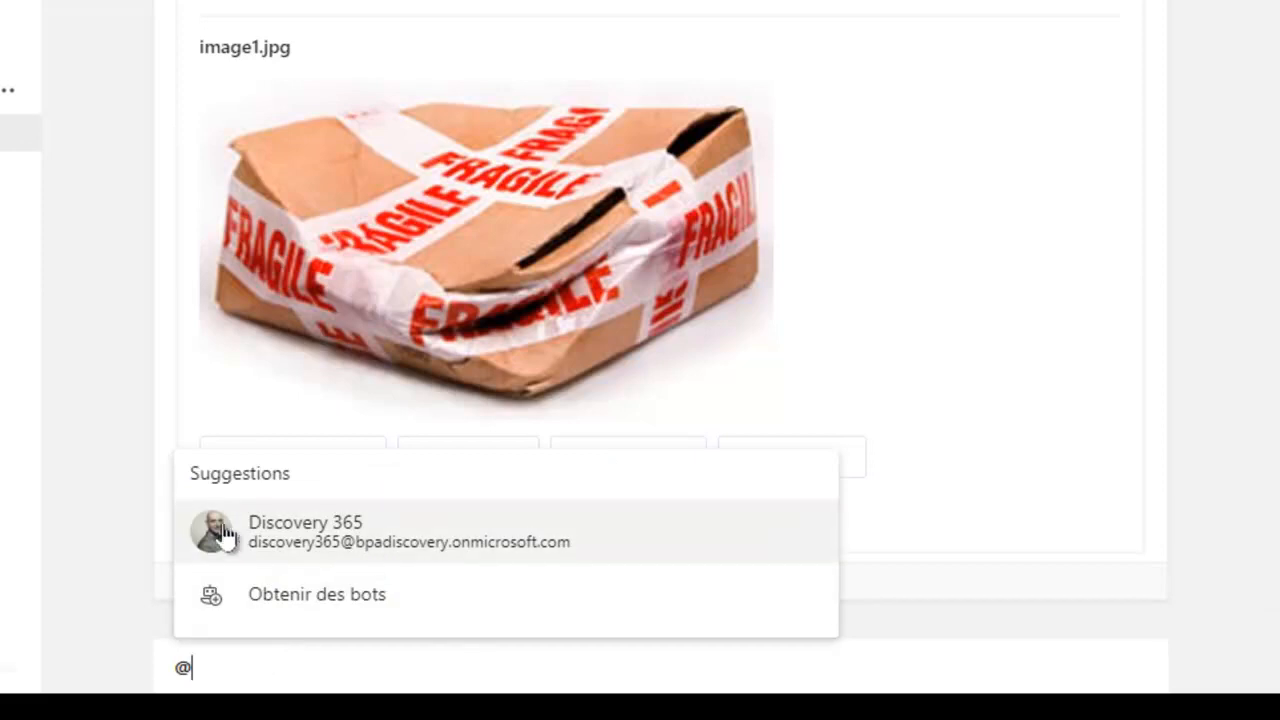
{"action": "left_click", "coordinate": [304, 532]}
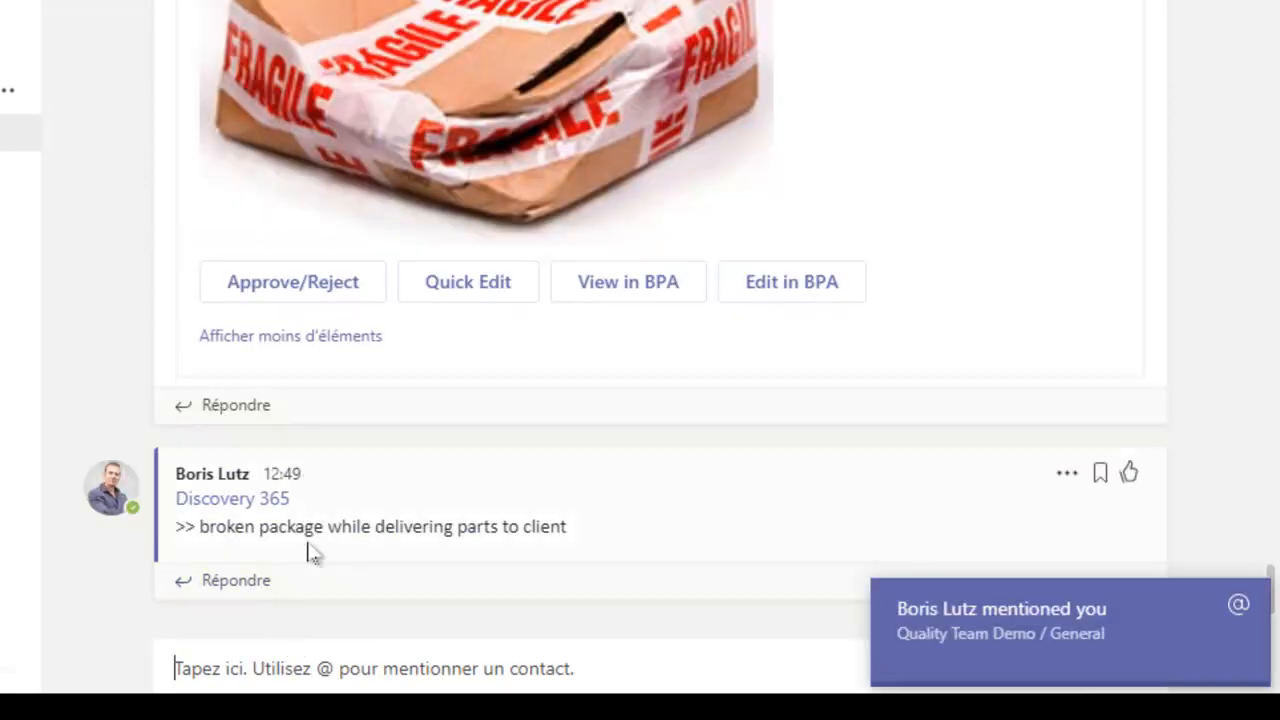
{"action": "mouse_move", "coordinate": [1160, 638]}
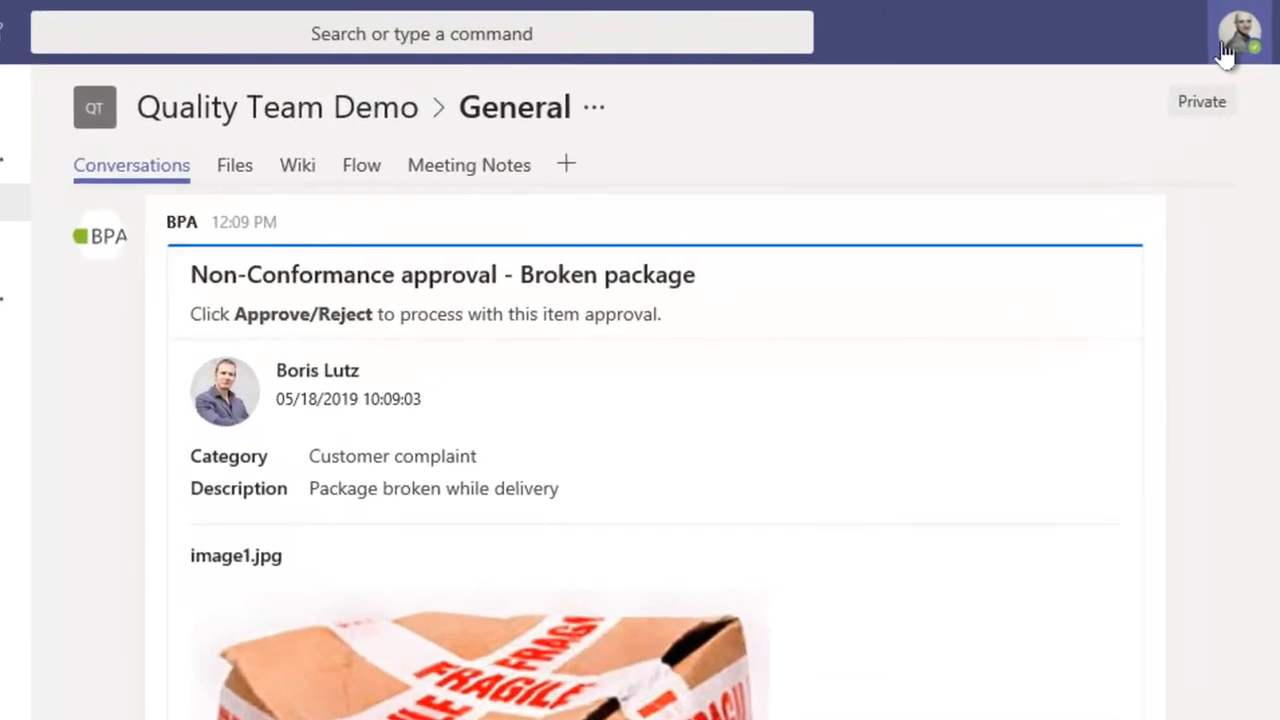
{"action": "left_click", "coordinate": [1240, 32]}
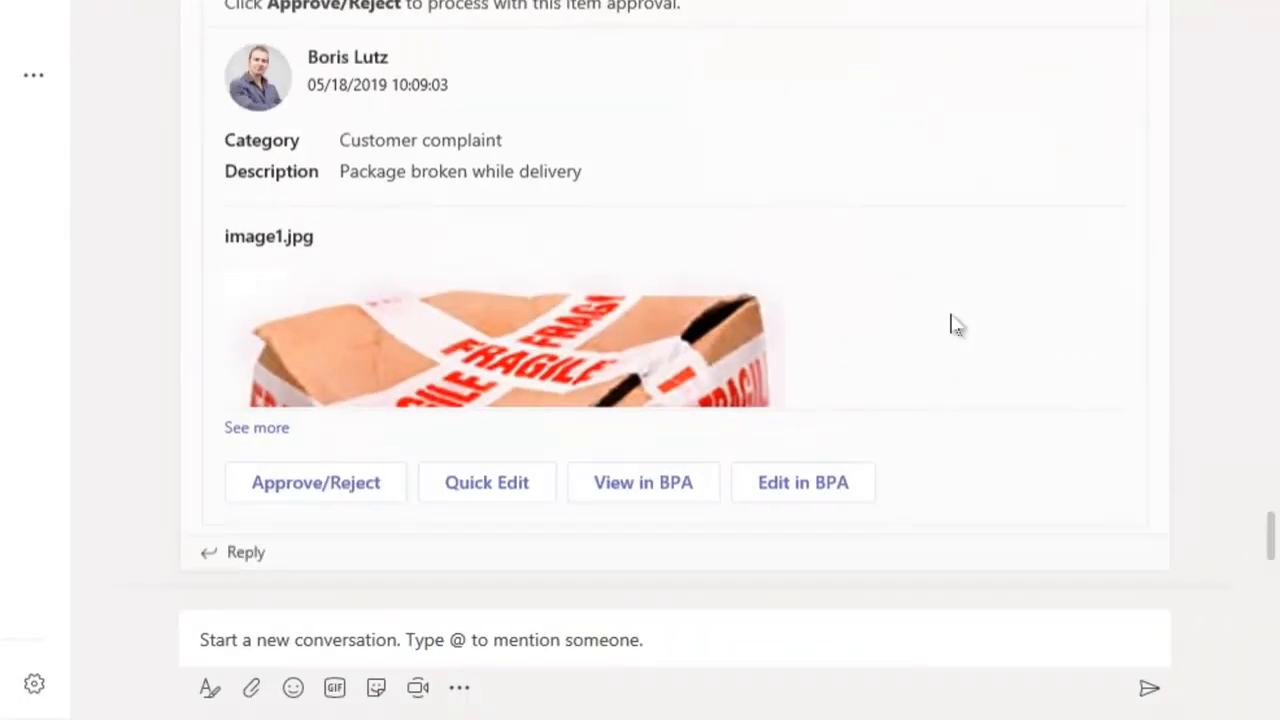
{"action": "scroll", "scroll_direction": "down", "scroll_amount": 3}
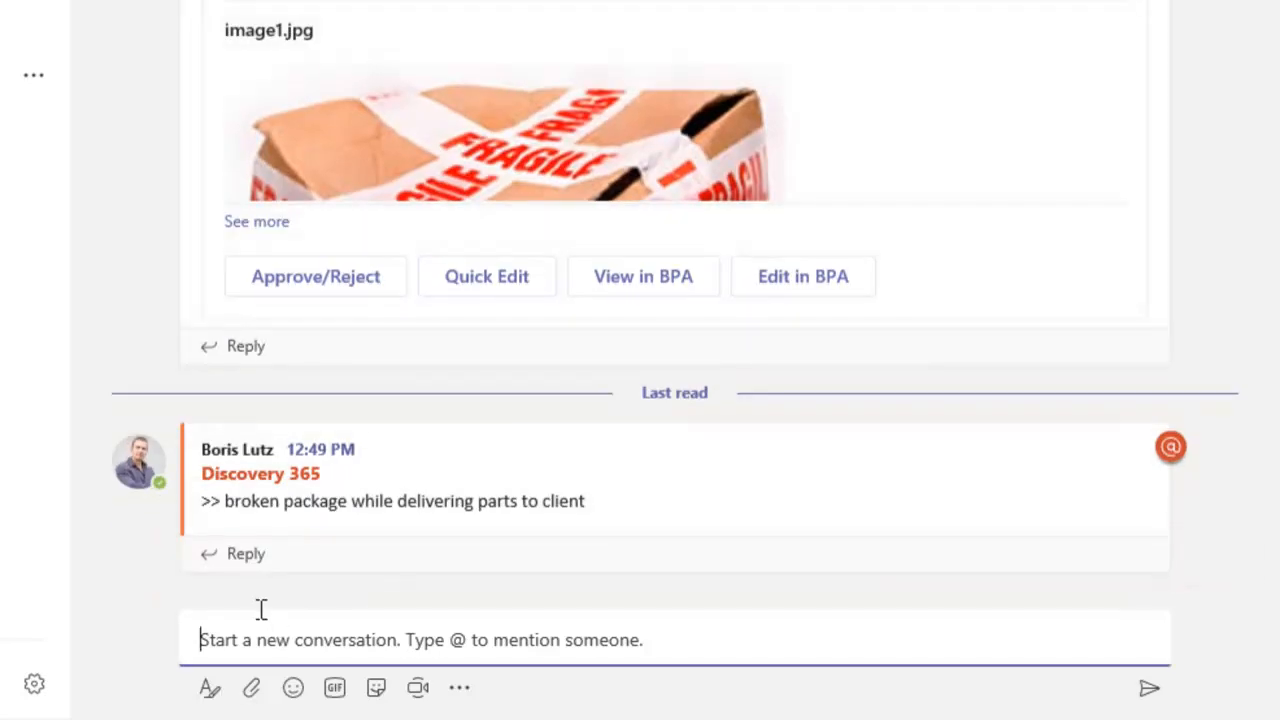
{"action": "mouse_move", "coordinate": [258, 620]}
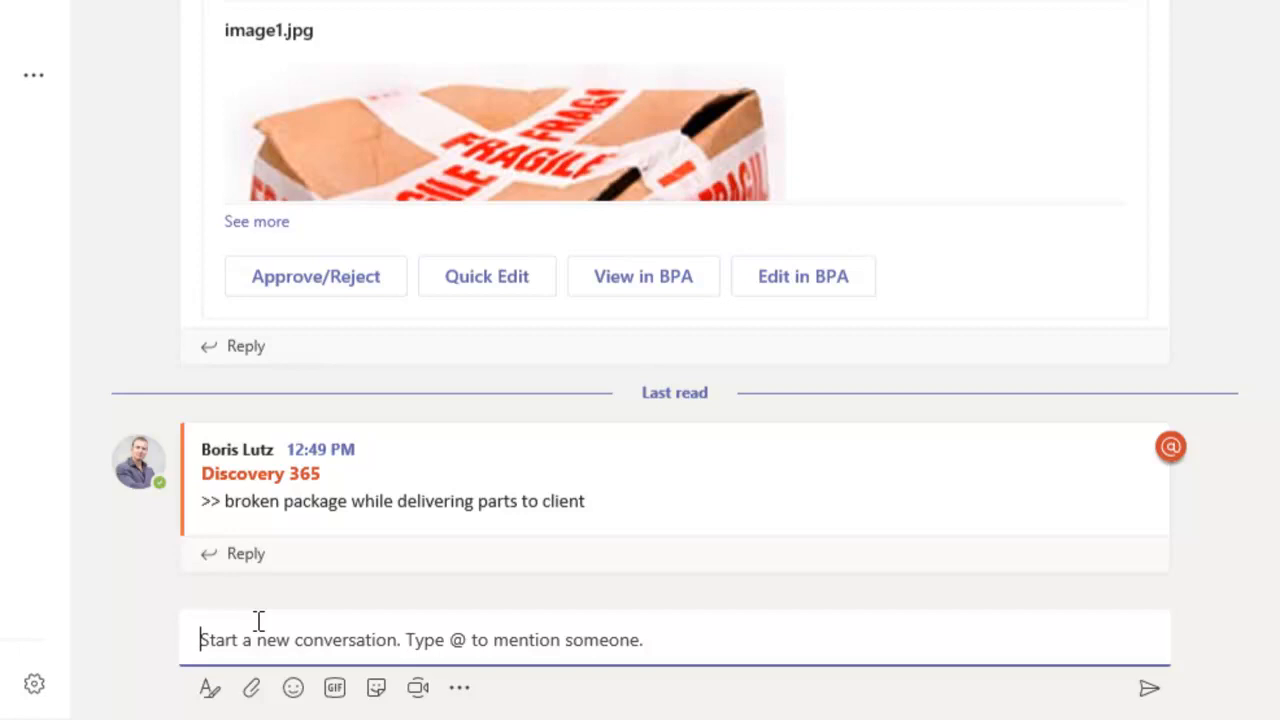
{"action": "type", "text": "@"}
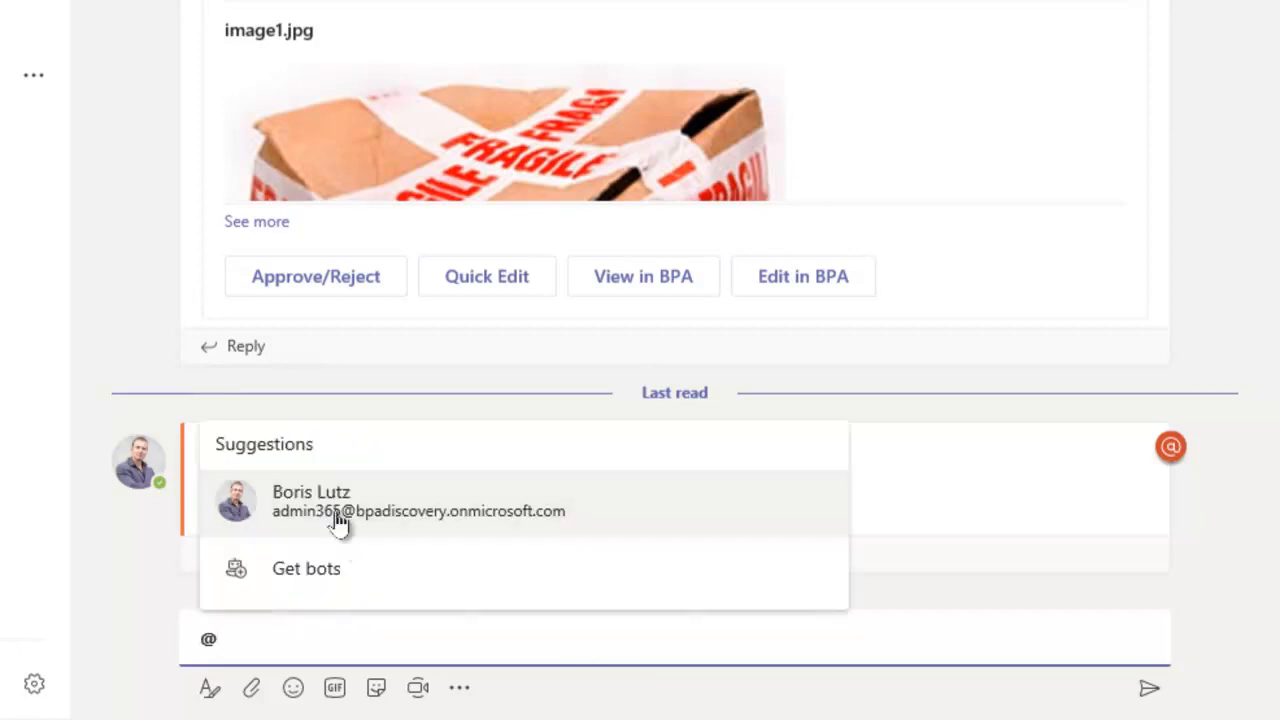
{"action": "left_click", "coordinate": [340, 500]}
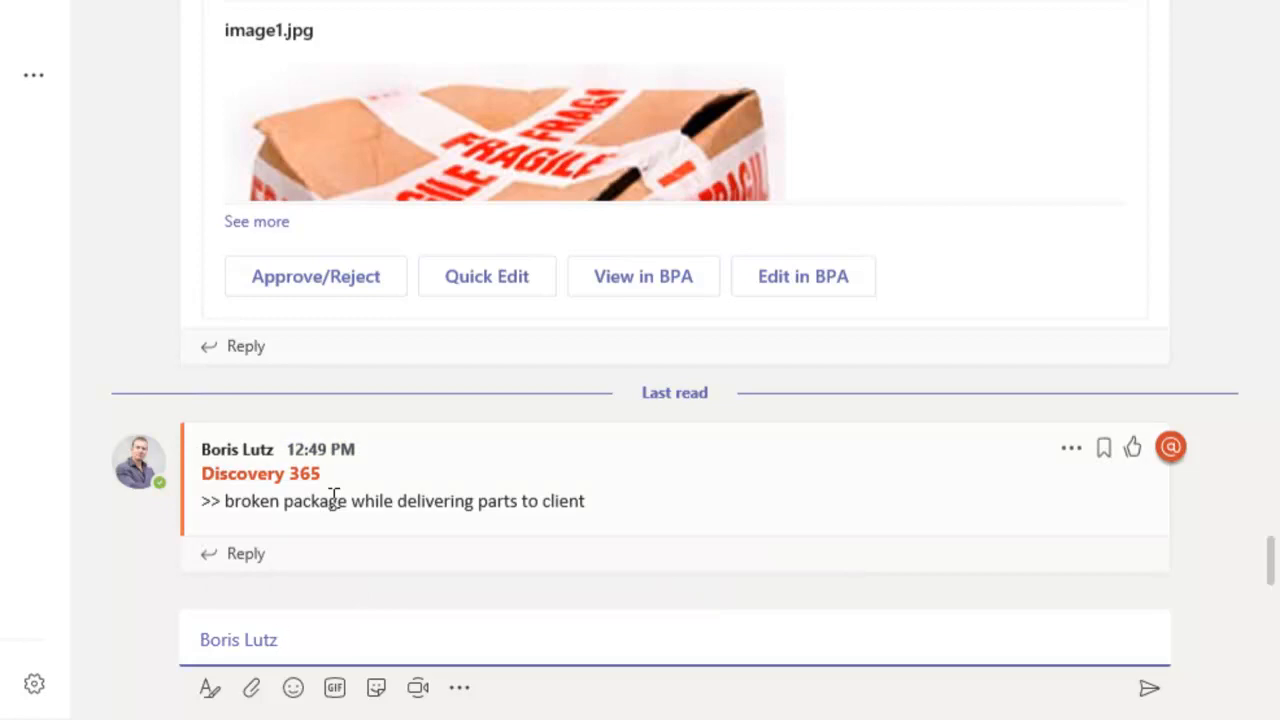
{"action": "type", "text": "this is not the right box to use for parts!"}
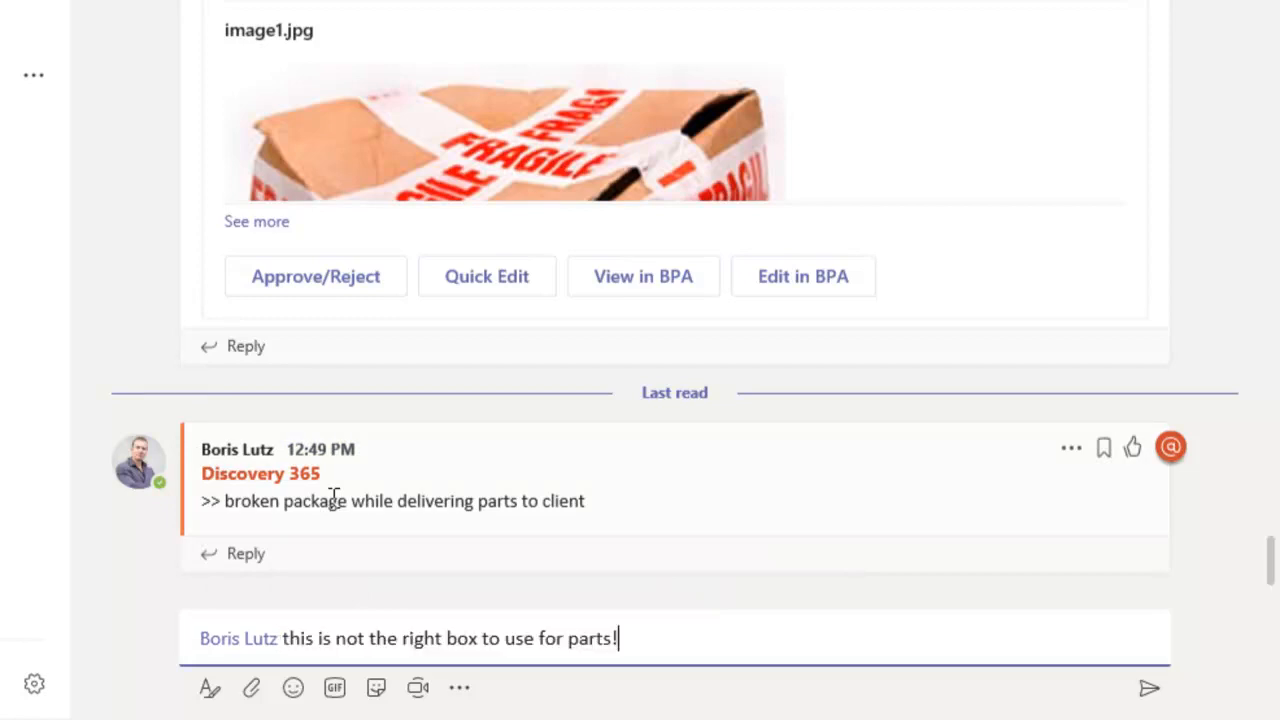
{"action": "left_click", "coordinate": [1148, 688]}
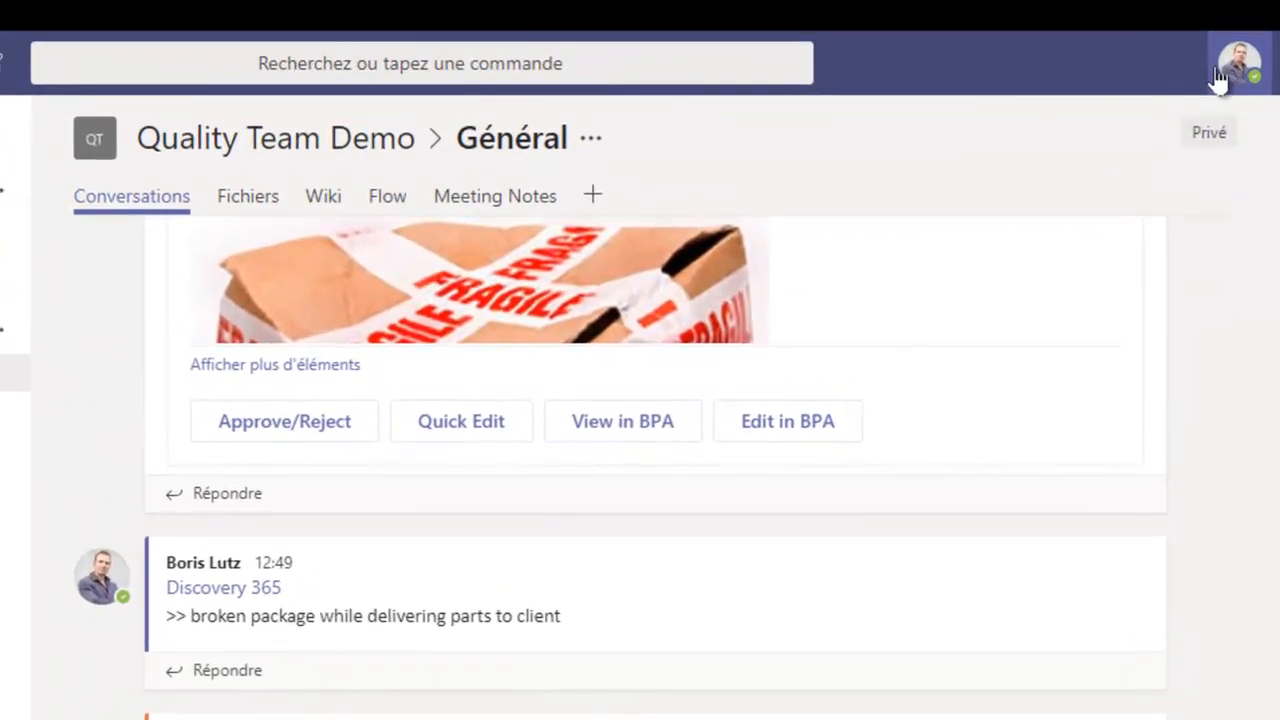
Reply that the packaging WI wasn't updated with the new boxes, then suggest discussing it in a meeting
{"action": "left_click", "coordinate": [1240, 62]}
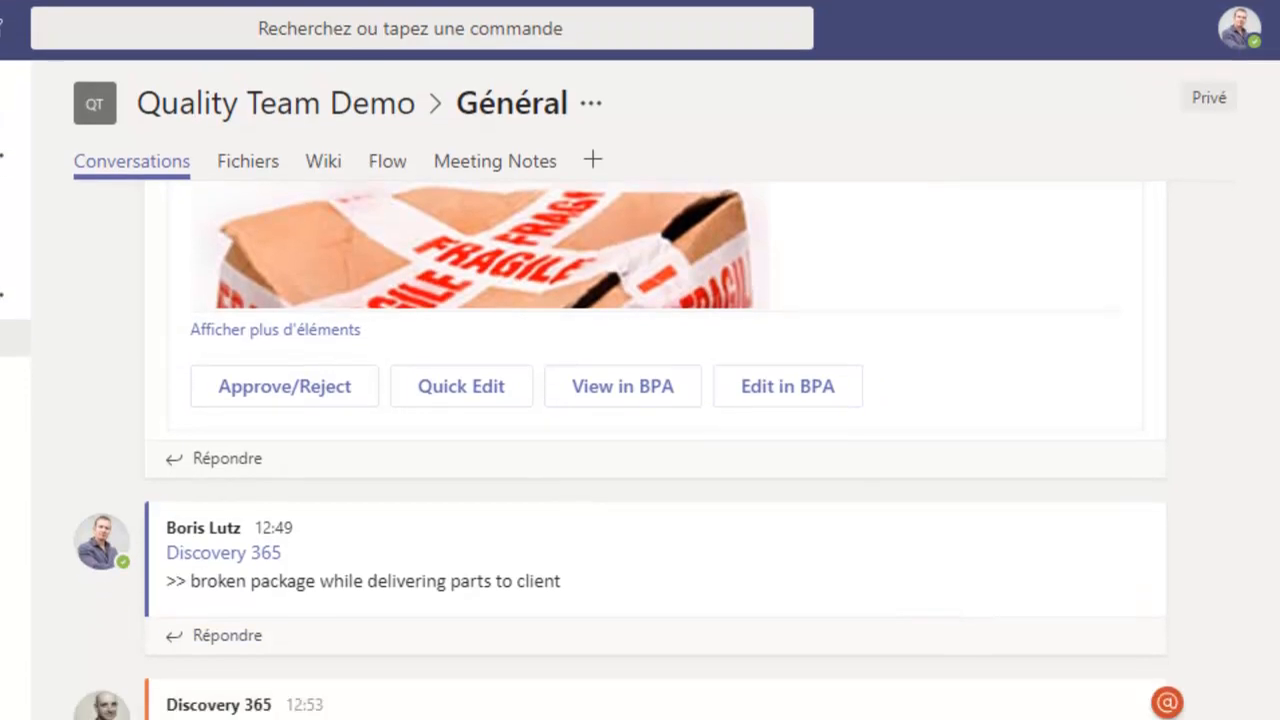
{"action": "scroll", "scroll_direction": "down", "scroll_amount": 3}
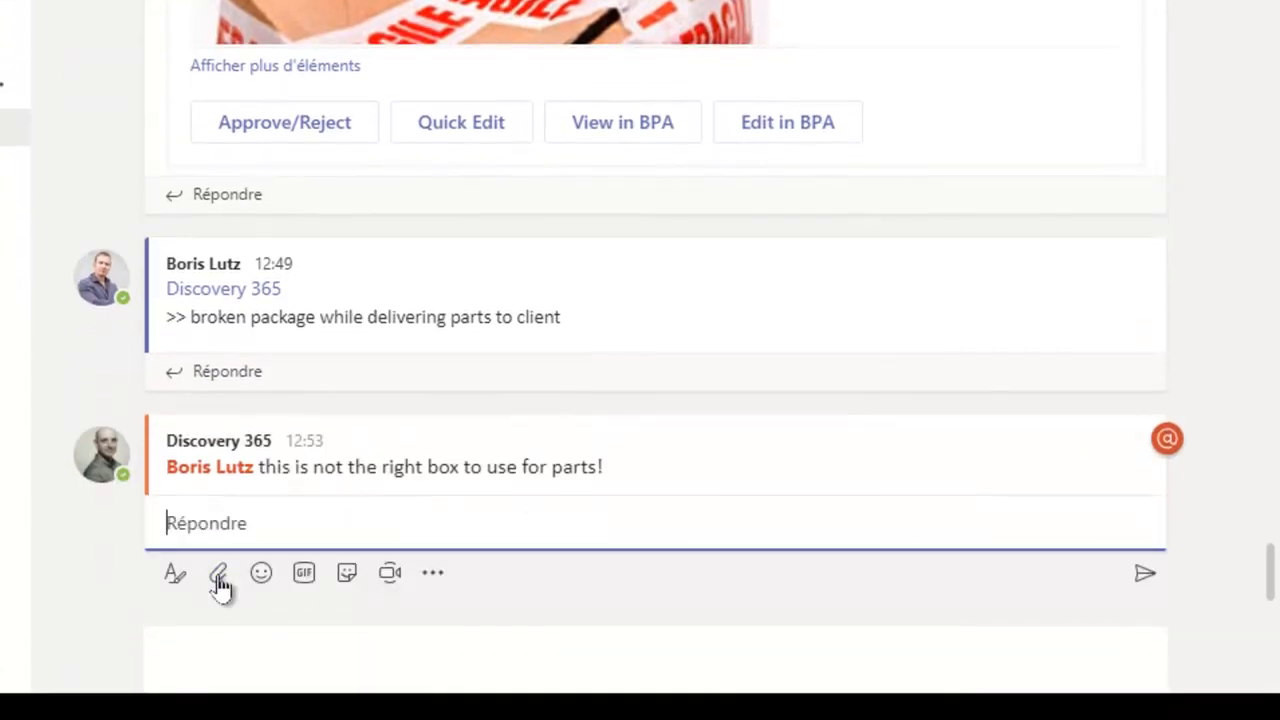
{"action": "mouse_move", "coordinate": [332, 490]}
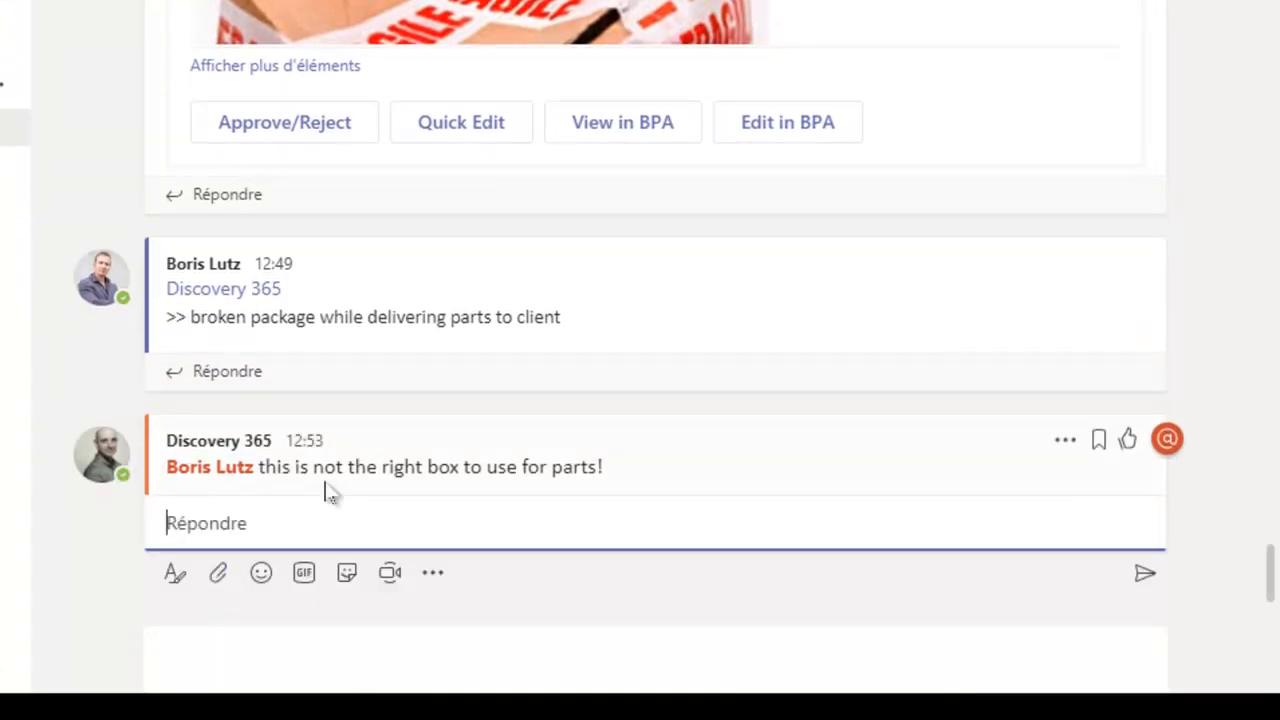
{"action": "type", "text": "apparently packaging WI was not updated with the new boxes to be used"}
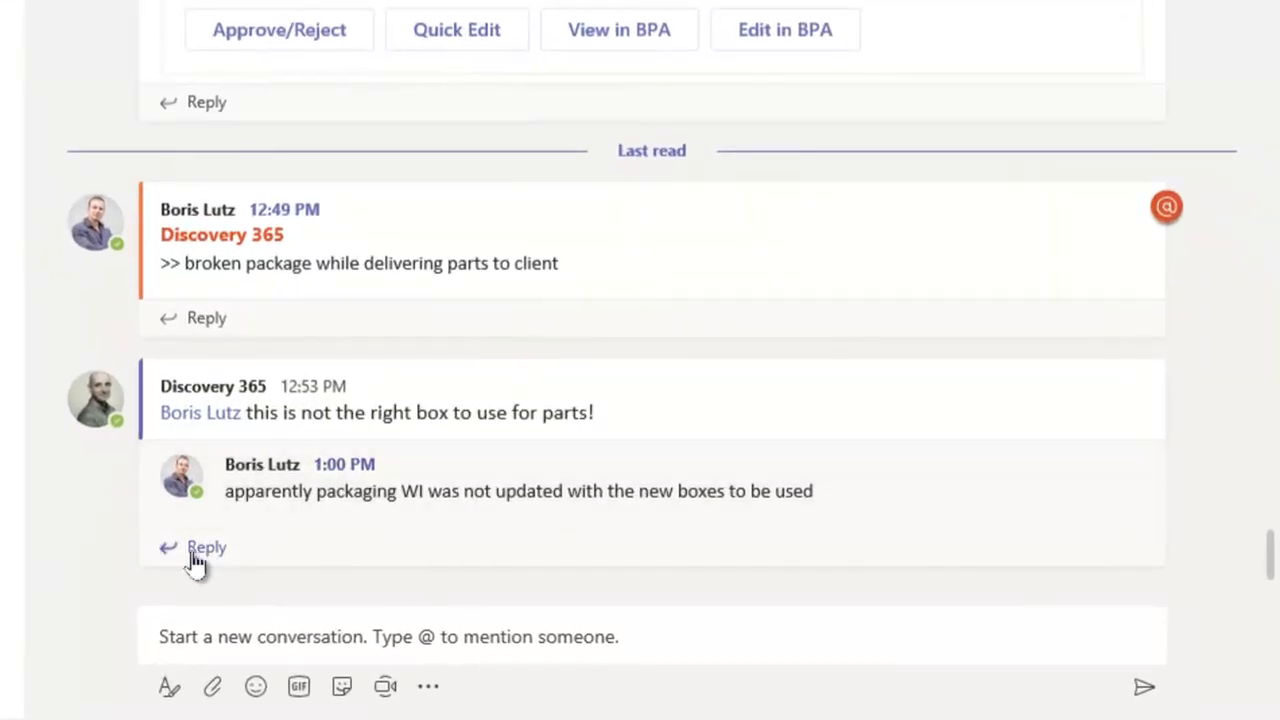
{"action": "mouse_move", "coordinate": [1116, 476]}
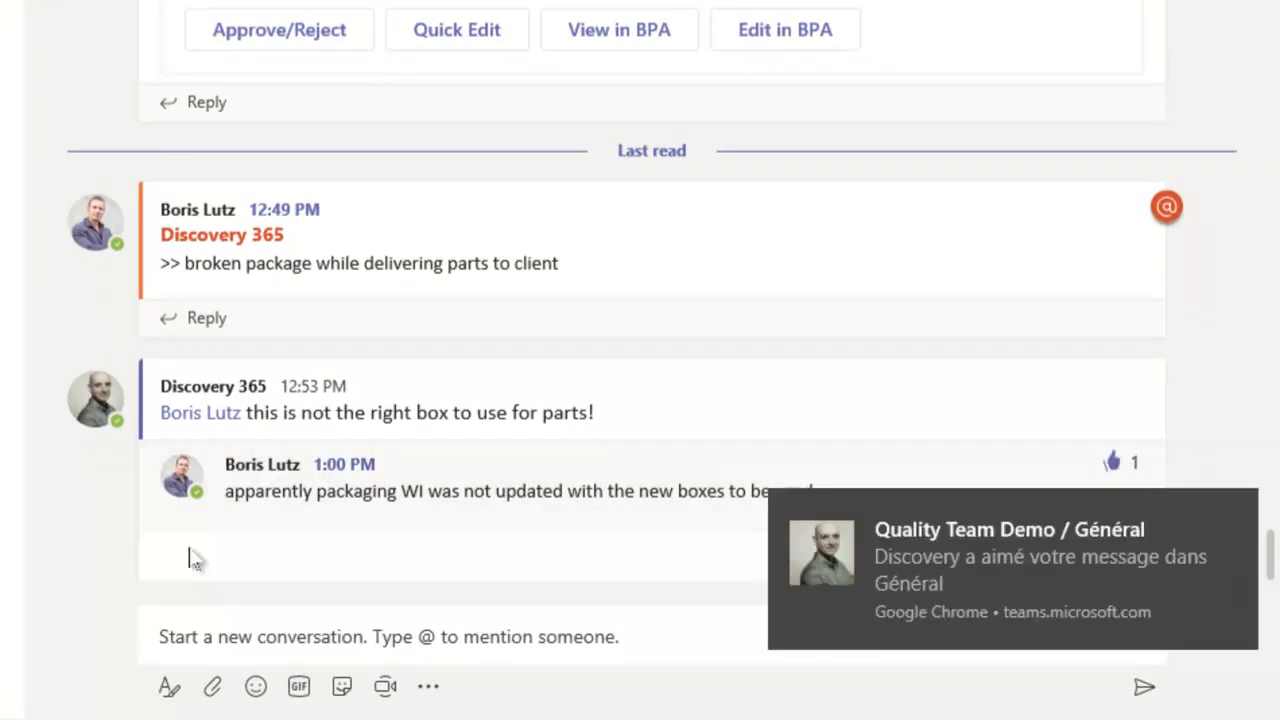
{"action": "mouse_move", "coordinate": [184, 556]}
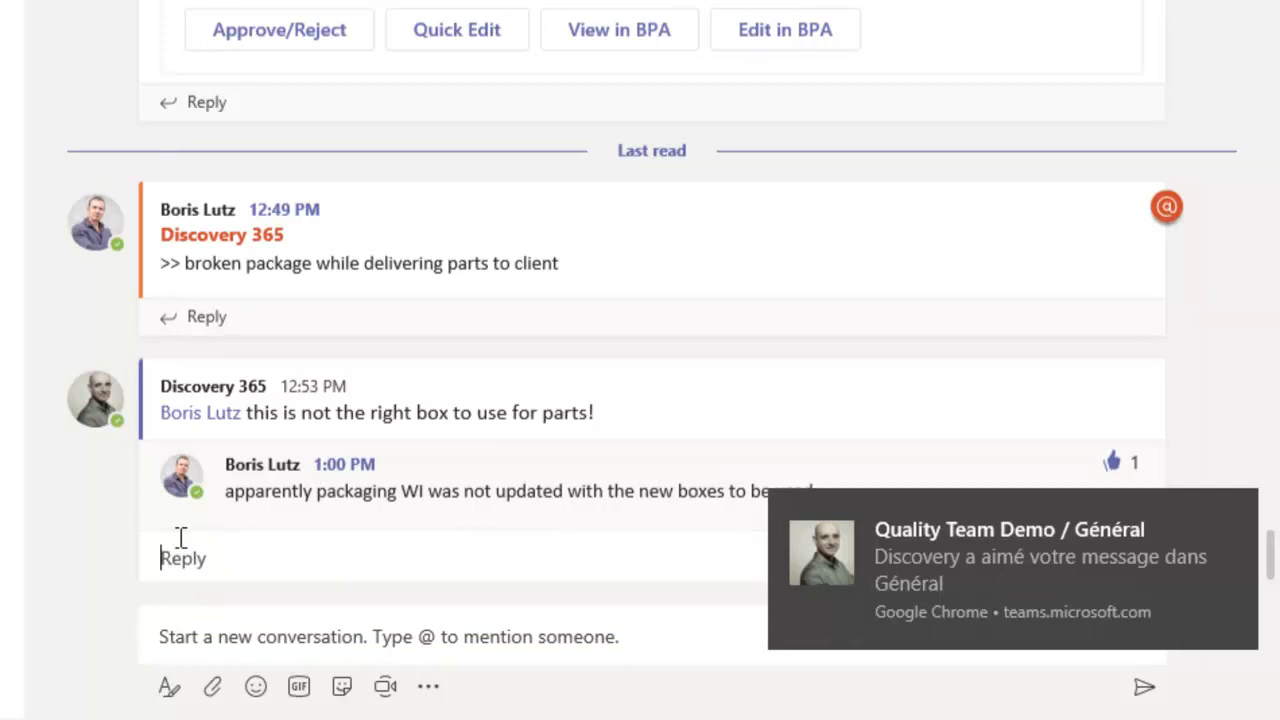
{"action": "type", "text": "maybe we can discuss it further in a meeting?"}
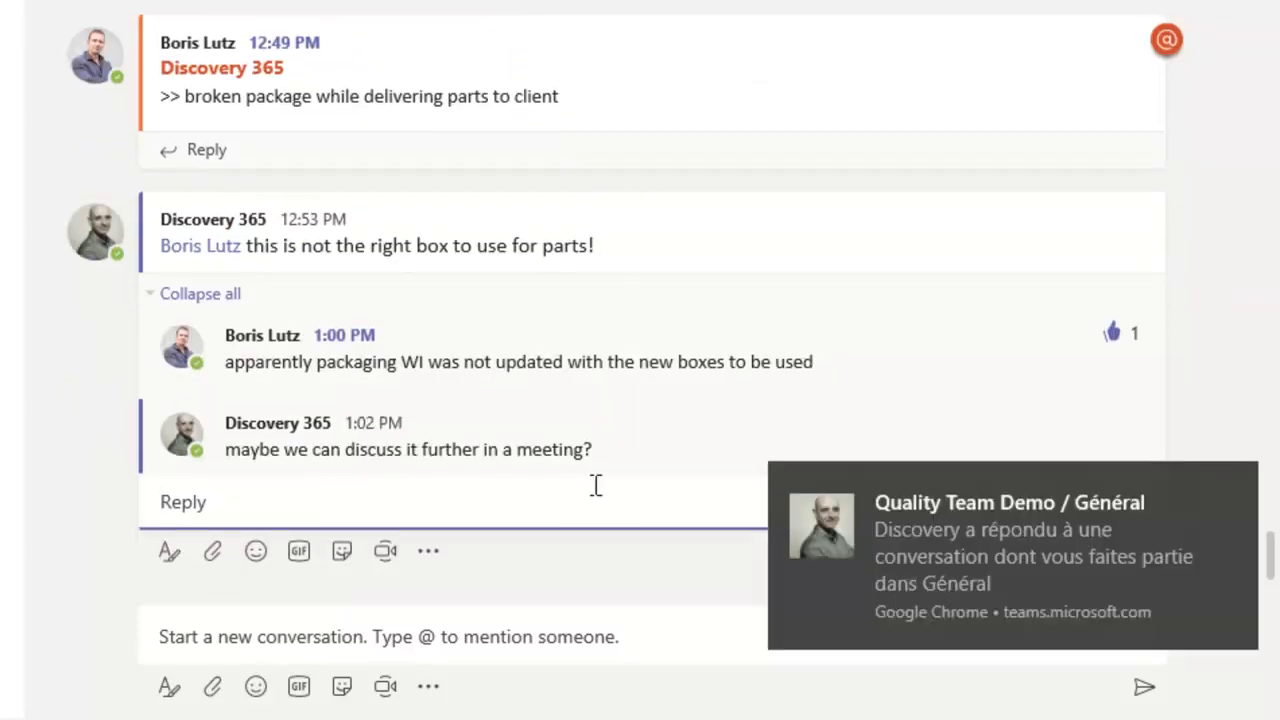
Start an instant meeting from the wrong-box conversation thread
{"action": "left_click", "coordinate": [428, 552]}
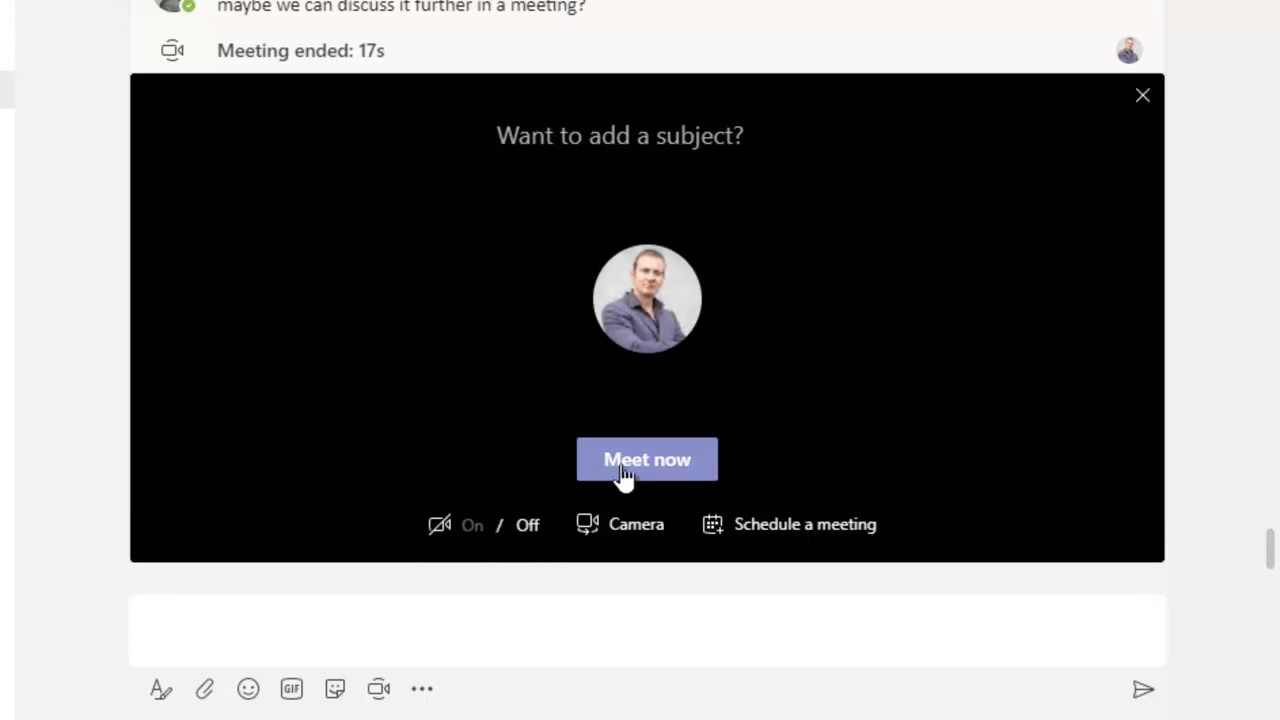
Start the Meet now meeting in General and check its more-actions menu
{"action": "left_click", "coordinate": [646, 458]}
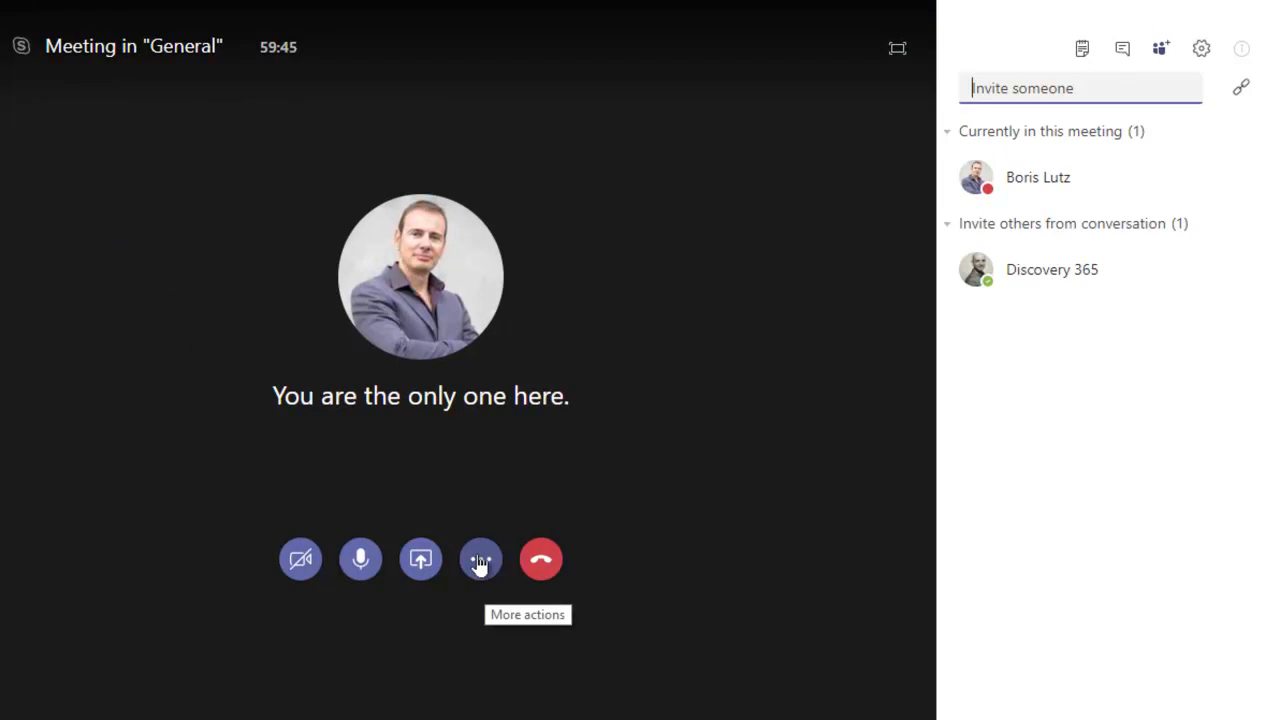
{"action": "left_click", "coordinate": [480, 558]}
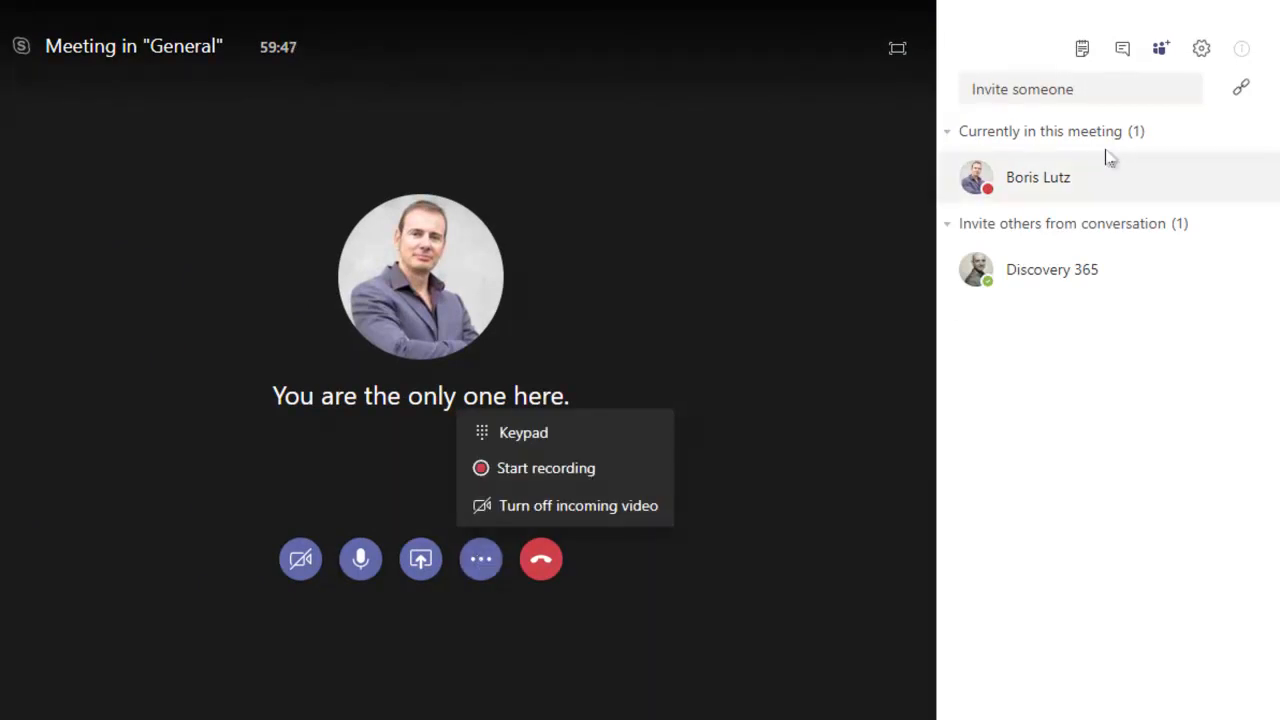
{"action": "left_click", "coordinate": [1080, 88]}
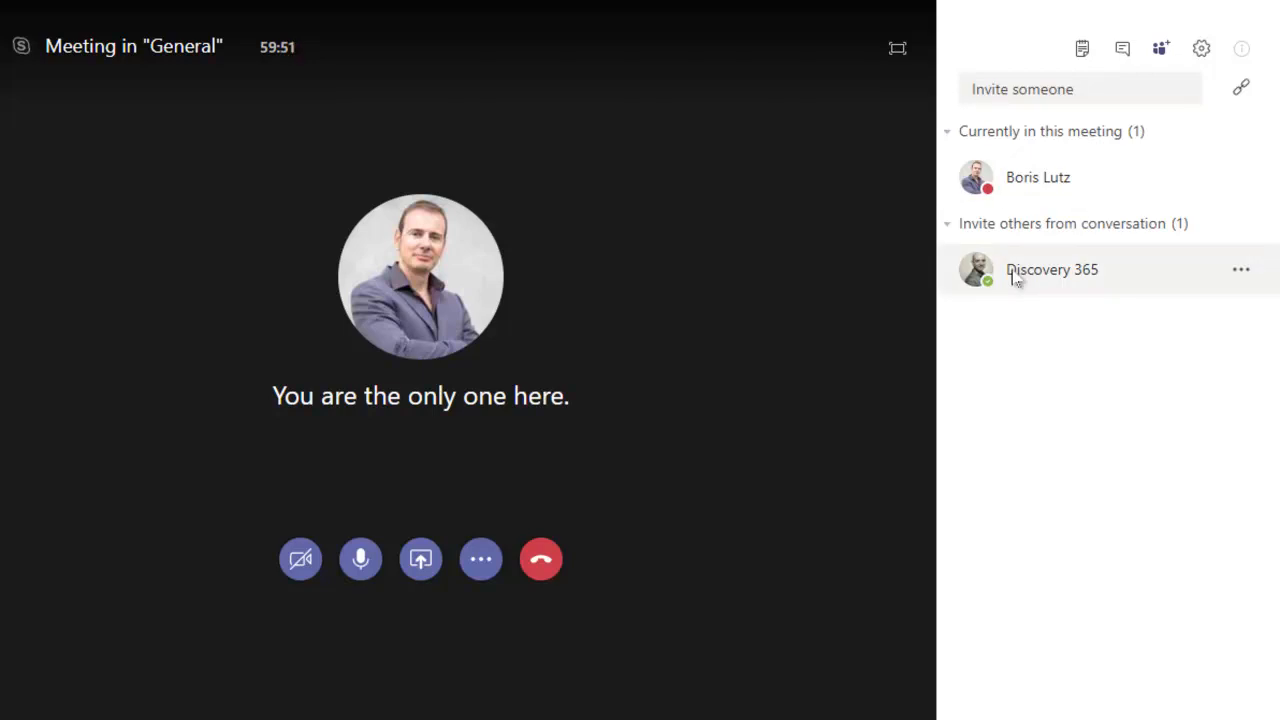
{"action": "mouse_move", "coordinate": [1116, 290]}
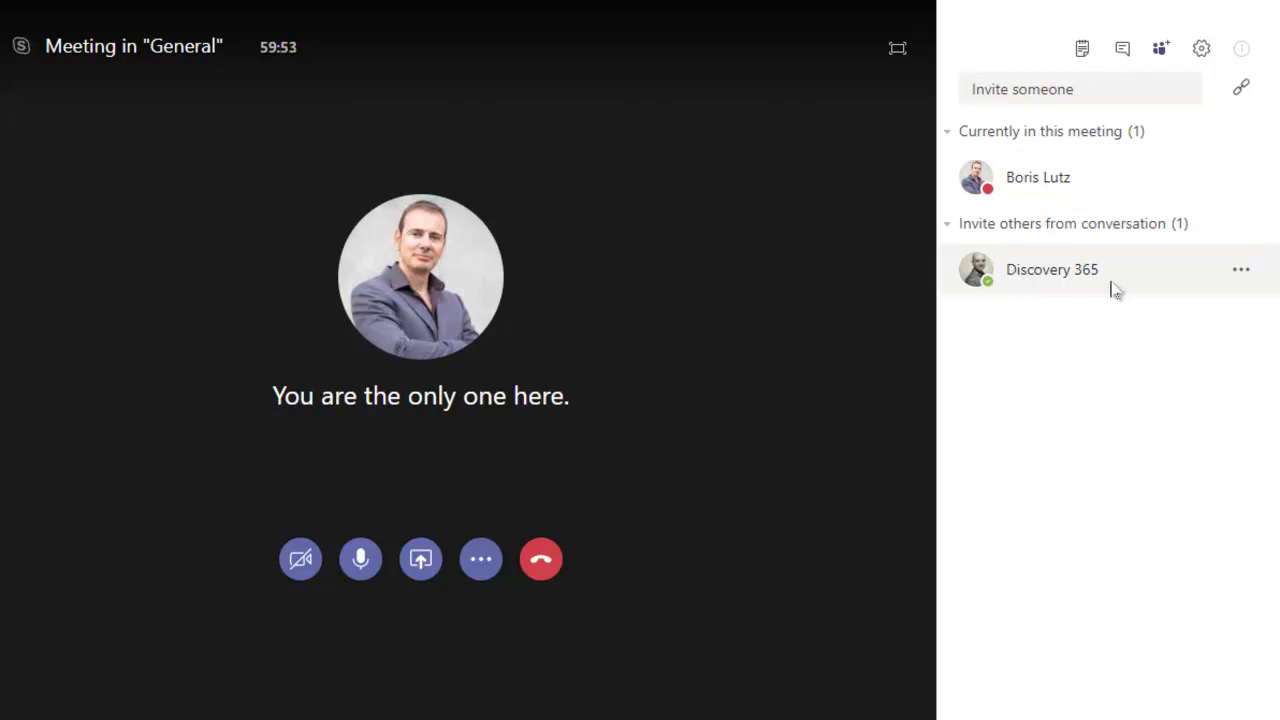
Ask Discovery 365 to join the meeting, then leave the call
{"action": "left_click", "coordinate": [1240, 268]}
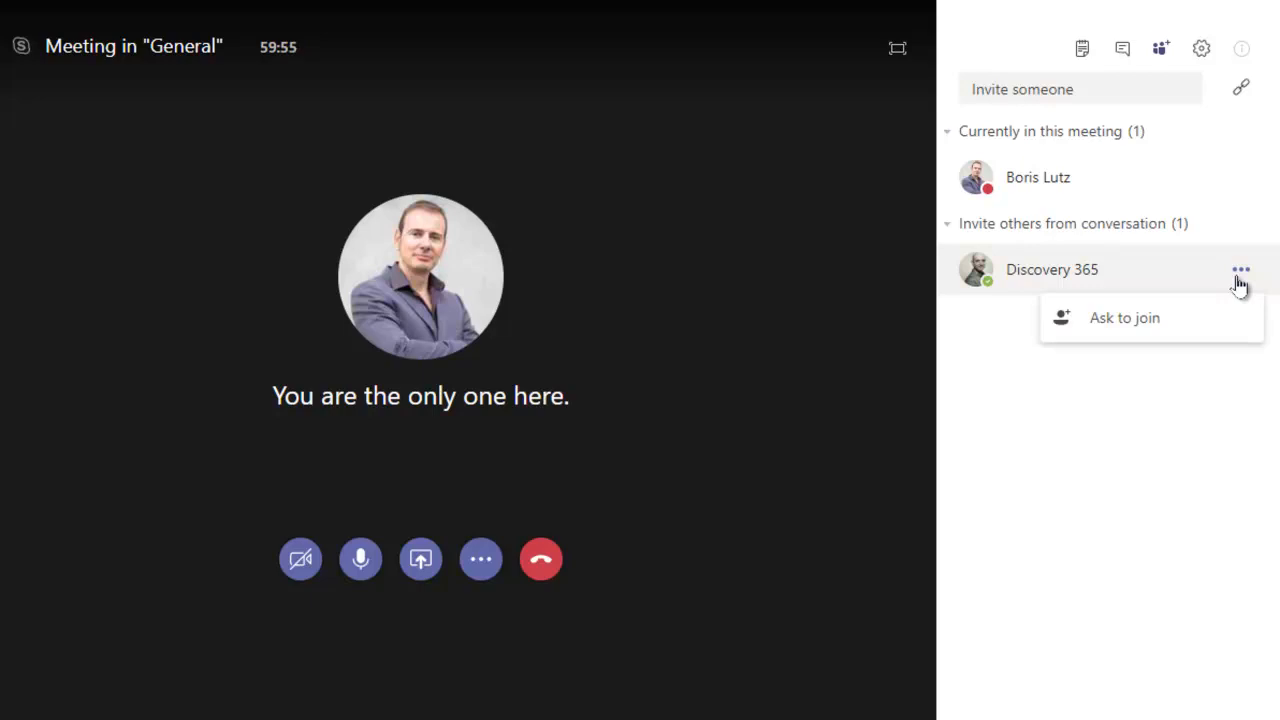
{"action": "left_click", "coordinate": [1124, 316]}
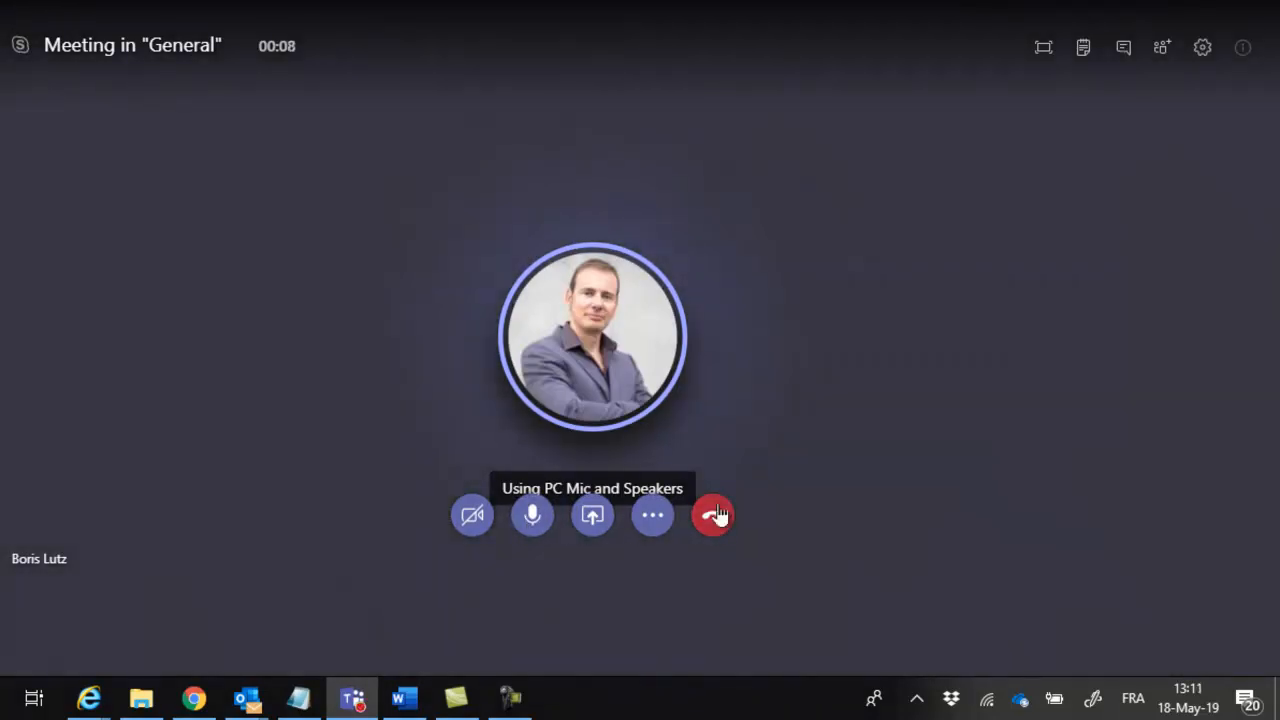
{"action": "left_click", "coordinate": [712, 516]}
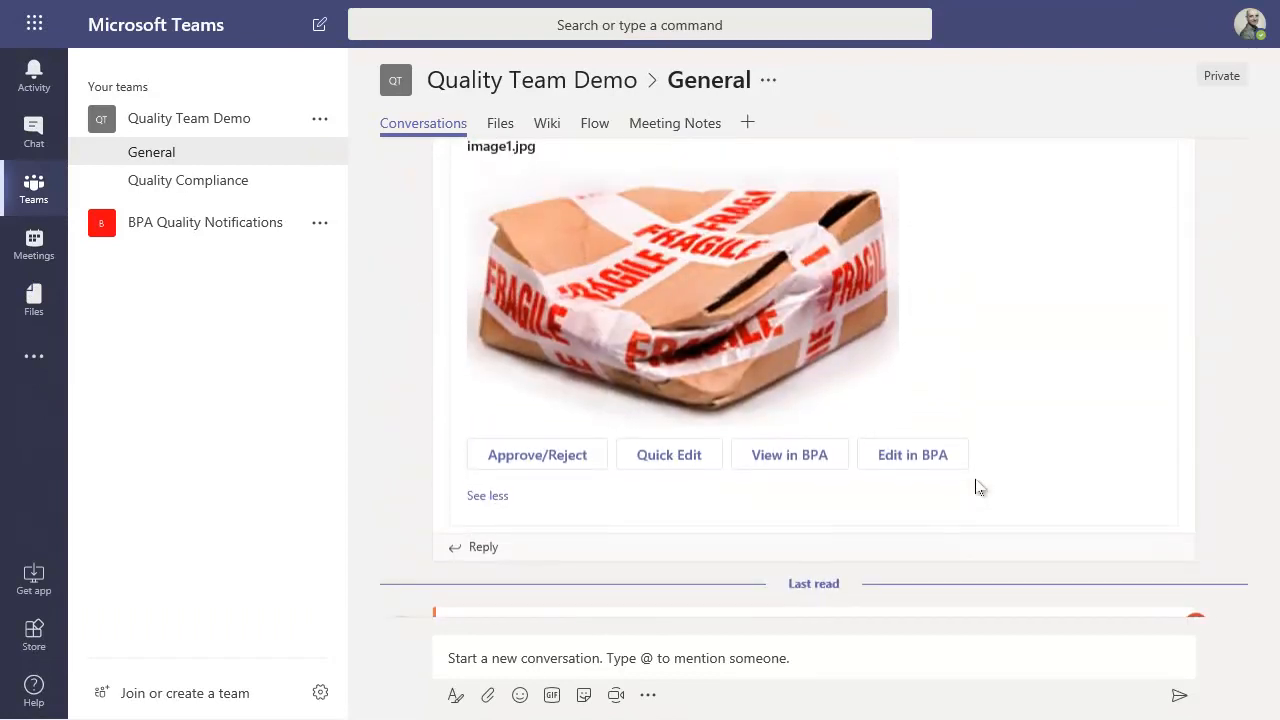
In the card's Quick Edit form, enter investigation 'update packaging WI and train employees'
{"action": "scroll", "scroll_direction": "up", "scroll_amount": 3}
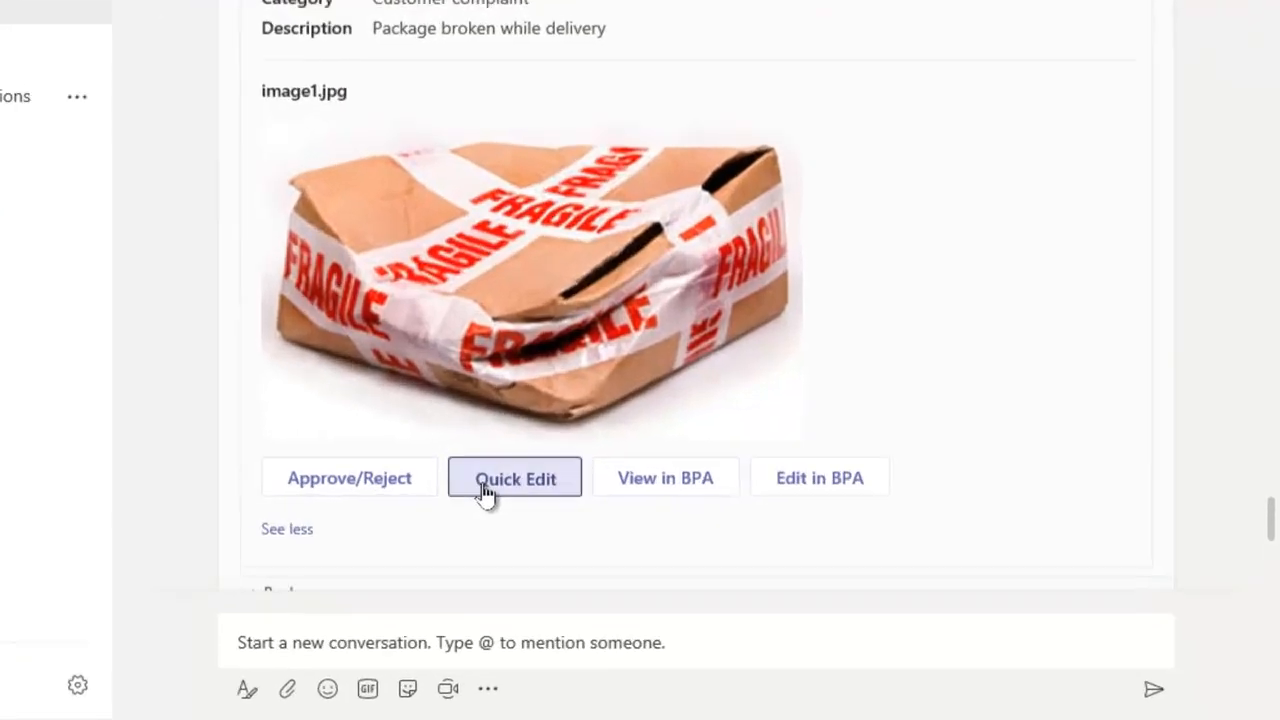
{"action": "left_click", "coordinate": [514, 476]}
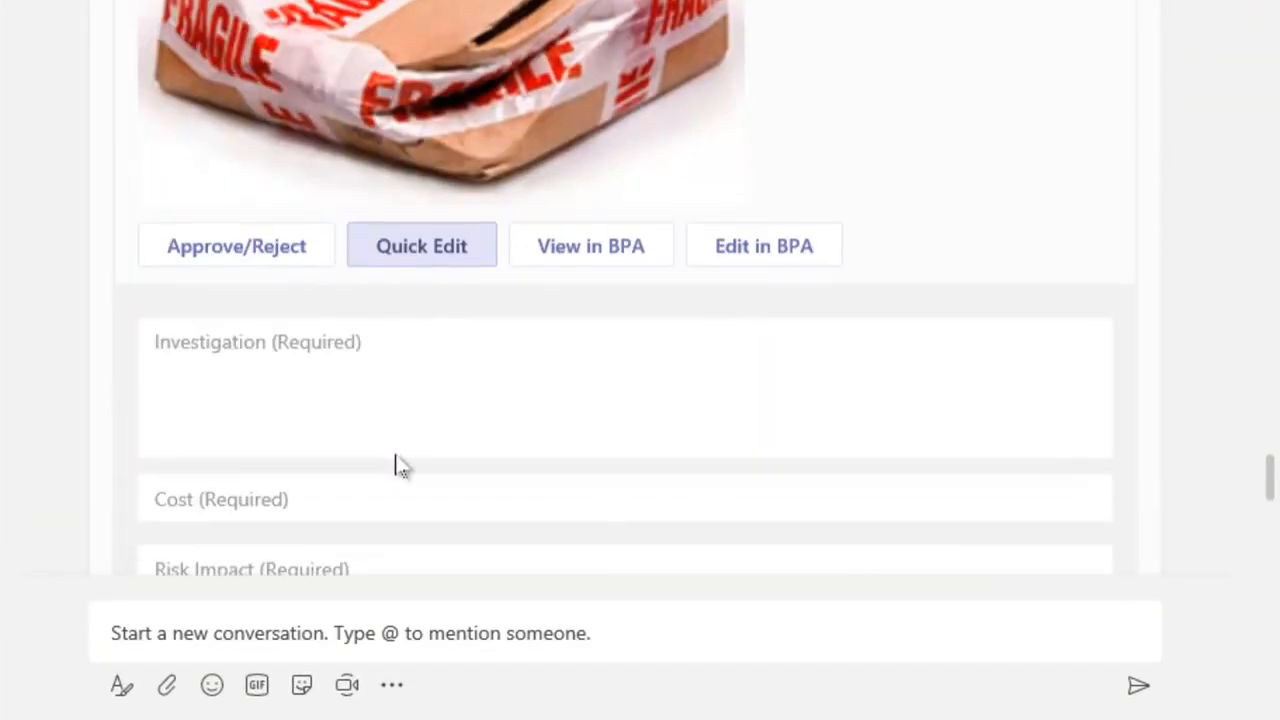
{"action": "scroll", "scroll_direction": "down", "scroll_amount": 3}
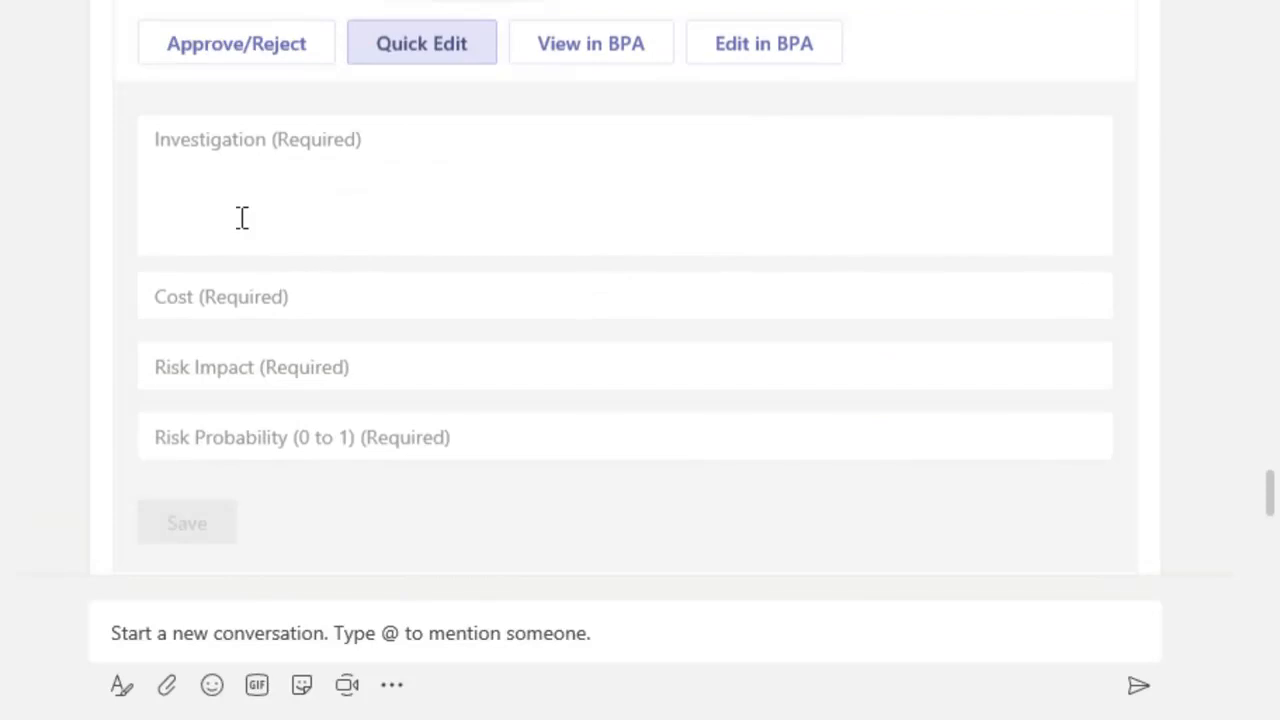
{"action": "type", "text": "update packaging WI and train employees"}
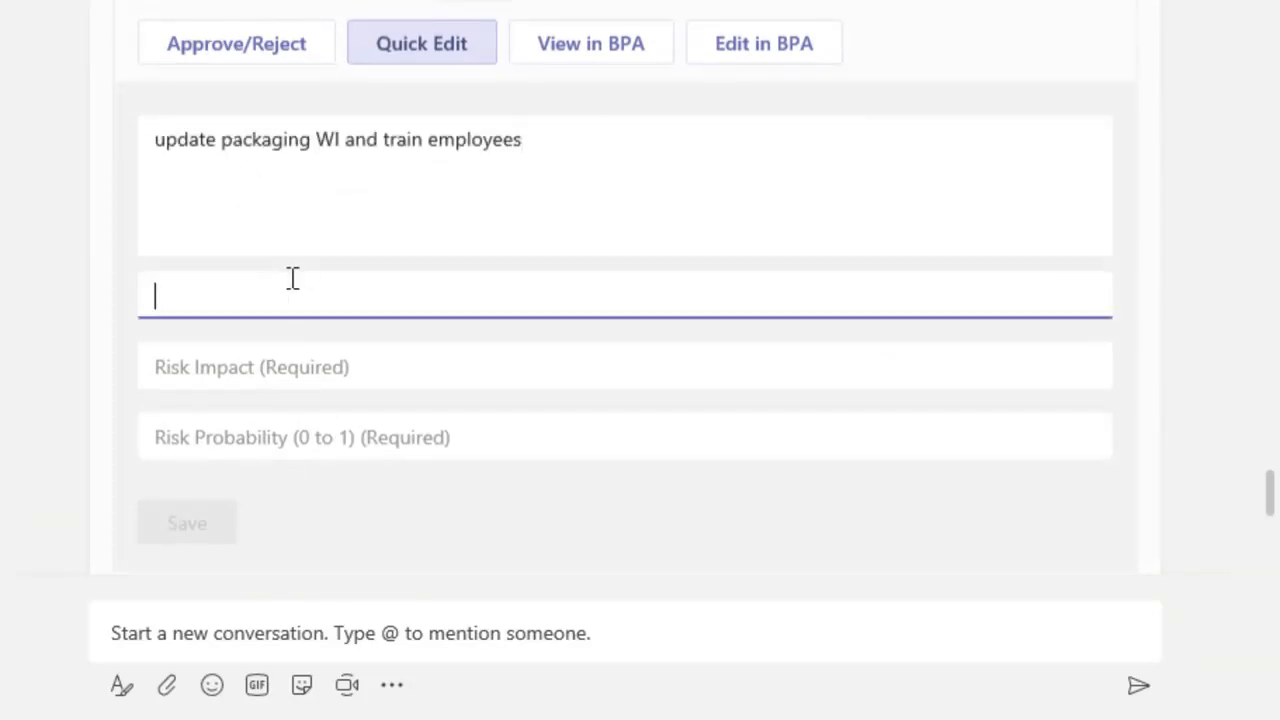
Enter cost 10000, risk impact 5 and probability 0.9, then save the quick edits
{"action": "type", "text": "10000"}
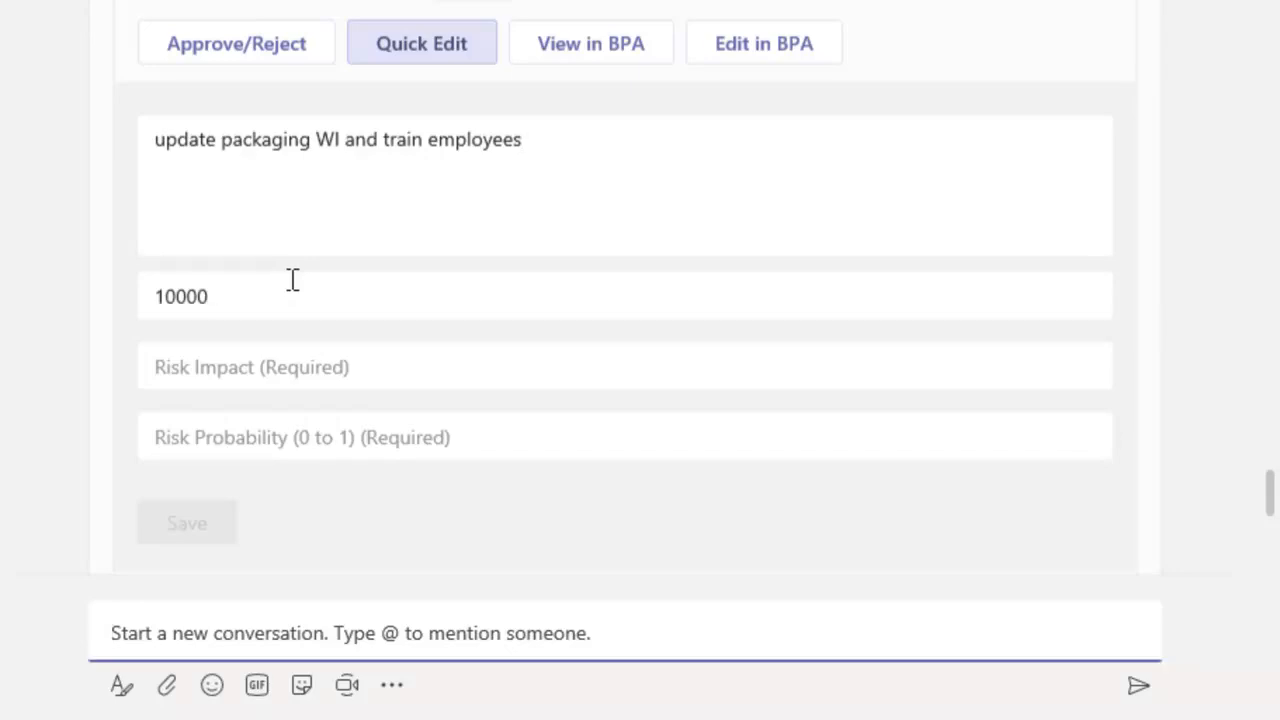
{"action": "left_click", "coordinate": [624, 366]}
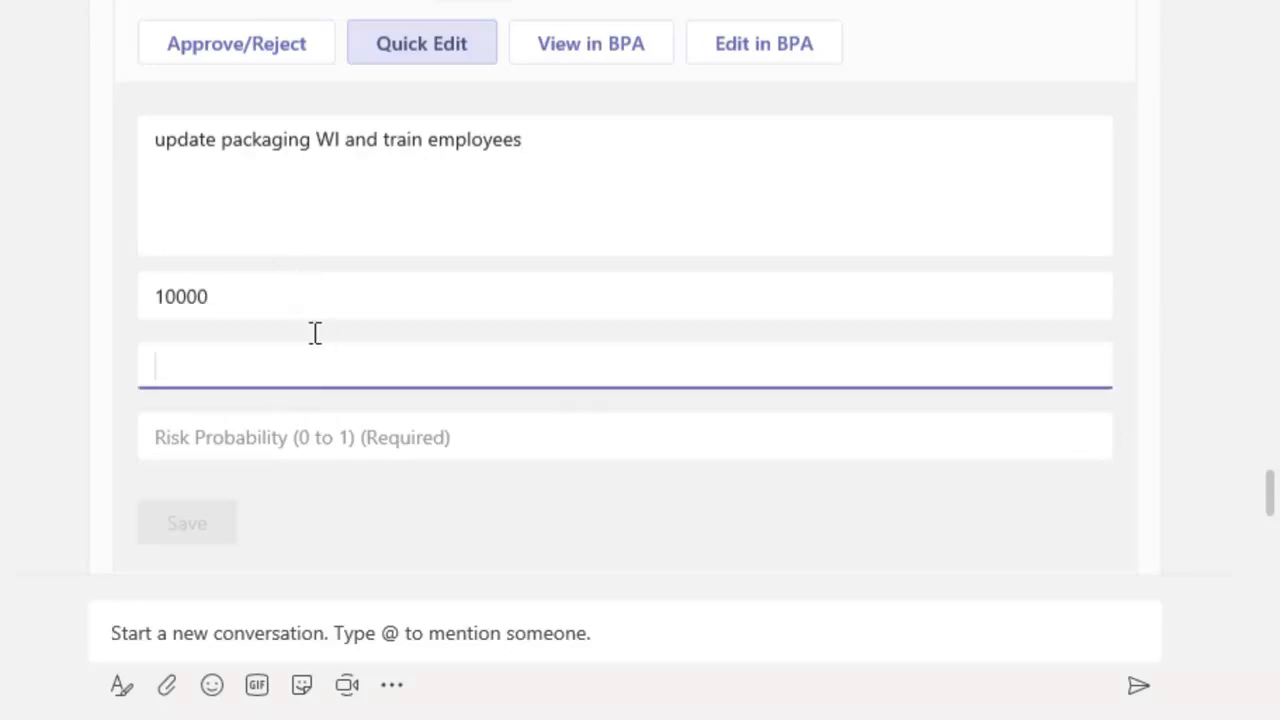
{"action": "type", "text": "5"}
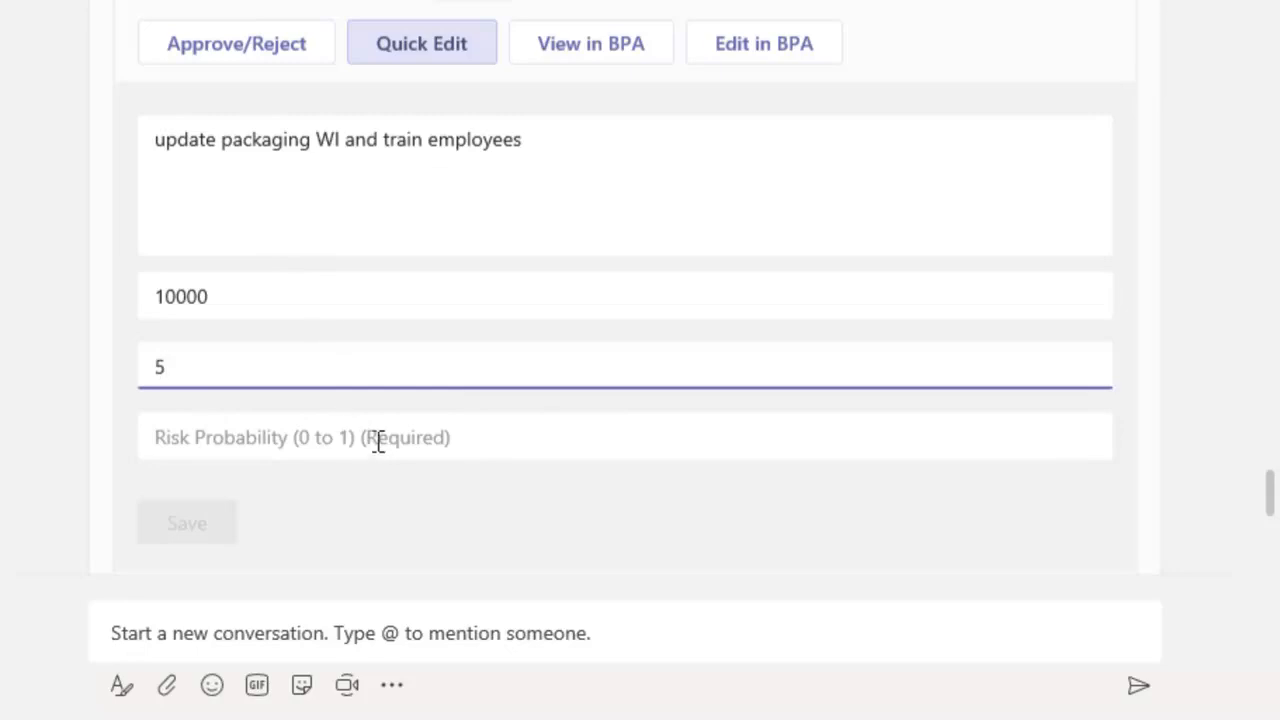
{"action": "type", "text": "0."}
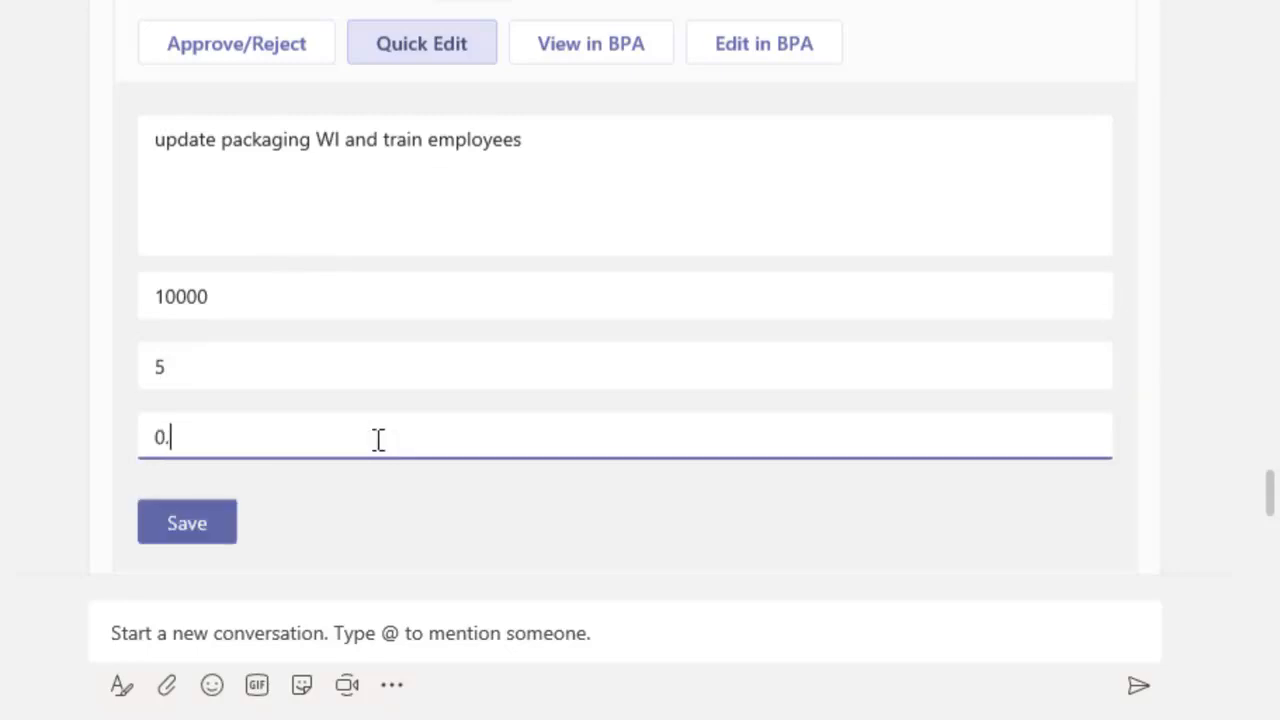
{"action": "type", "text": "9"}
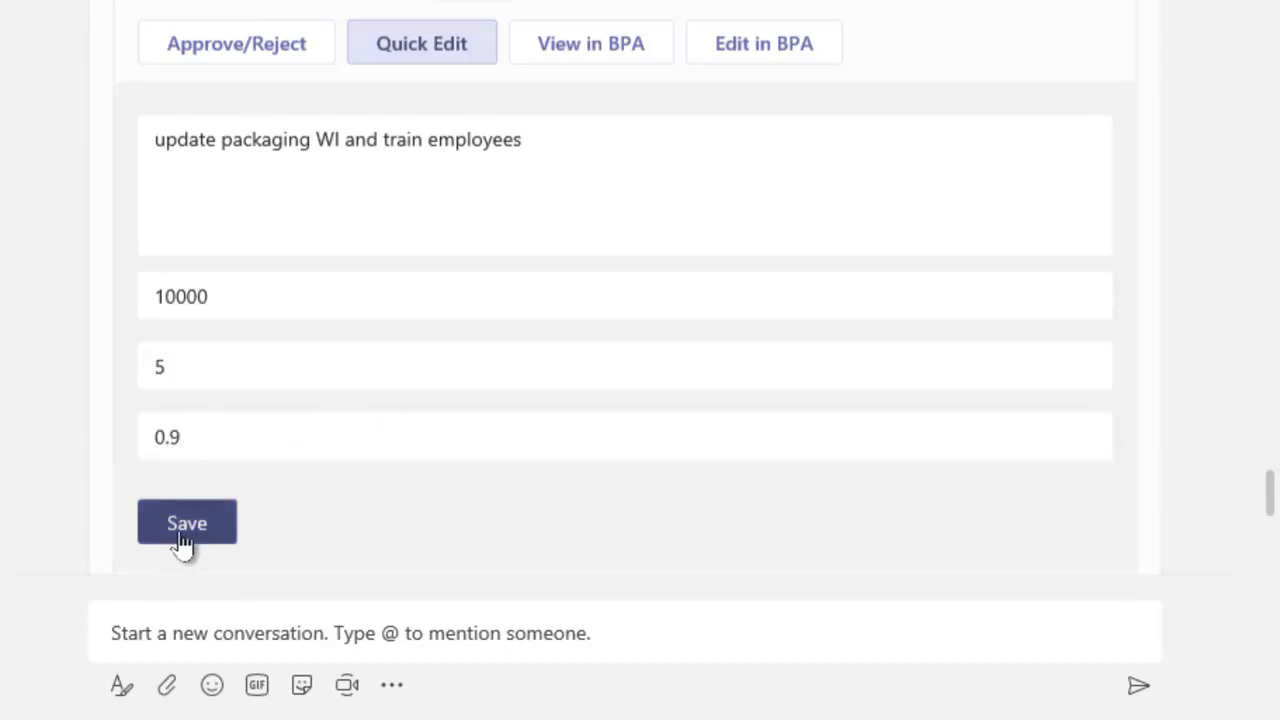
{"action": "left_click", "coordinate": [186, 522]}
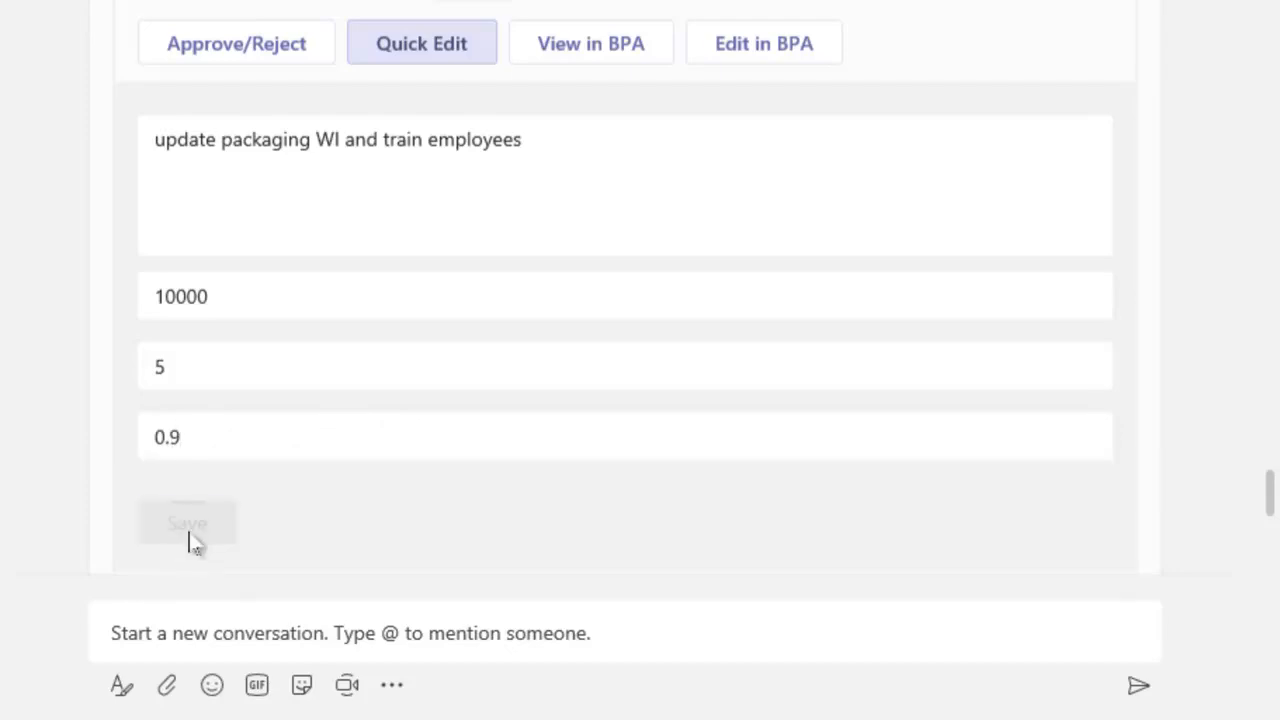
{"action": "left_click", "coordinate": [188, 524]}
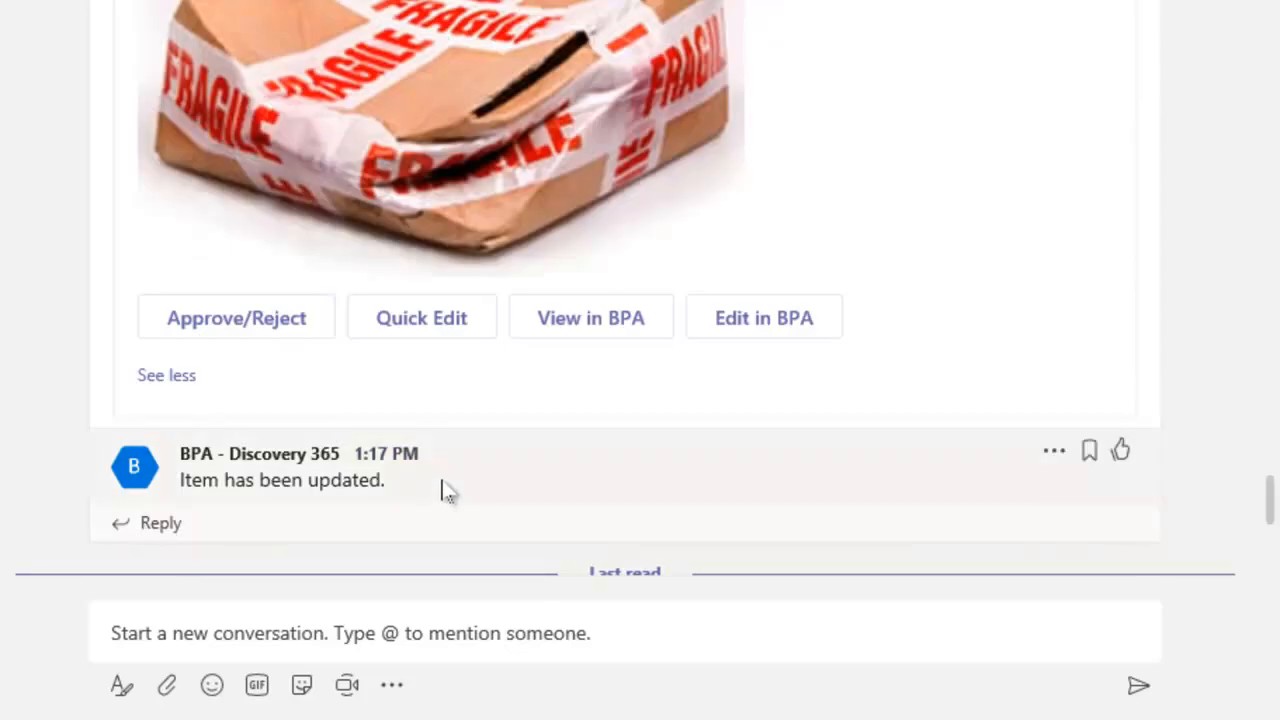
{"action": "triple_click", "coordinate": [280, 480]}
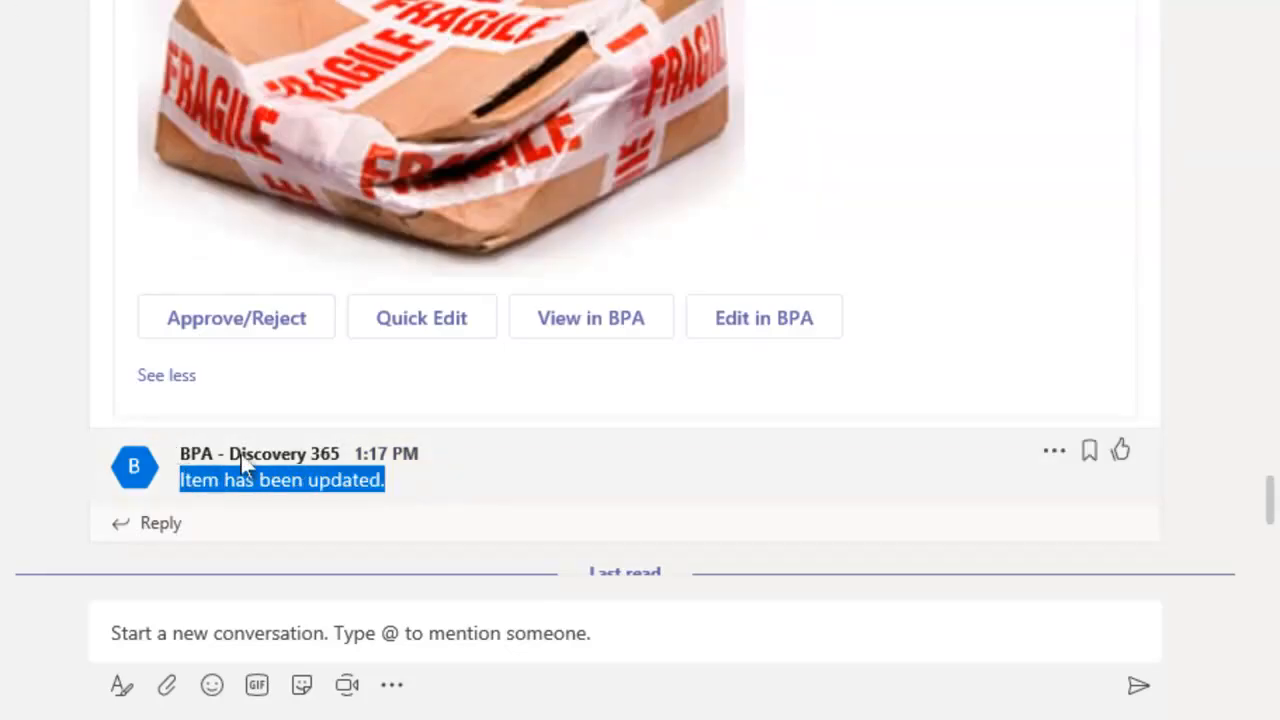
{"action": "mouse_move", "coordinate": [236, 318]}
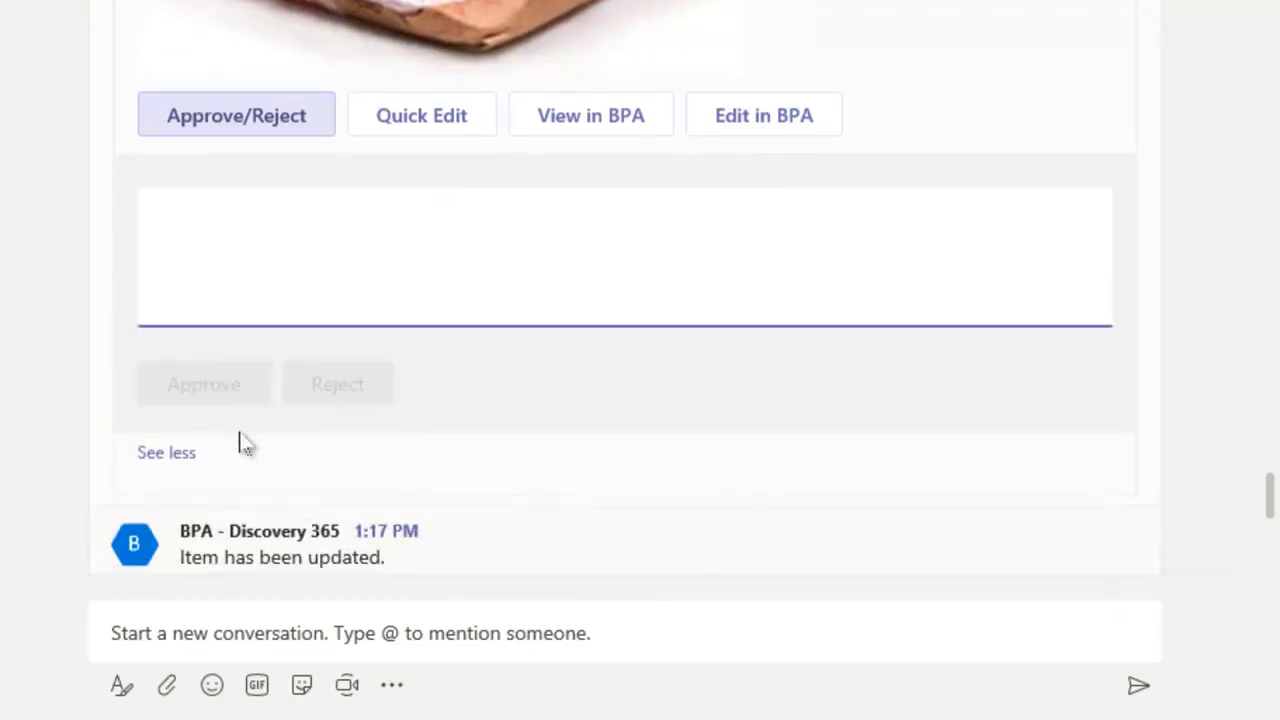
Approve the nonconformity with the comment 'nc approved >> move to CAPA'
{"action": "type", "text": "no"}
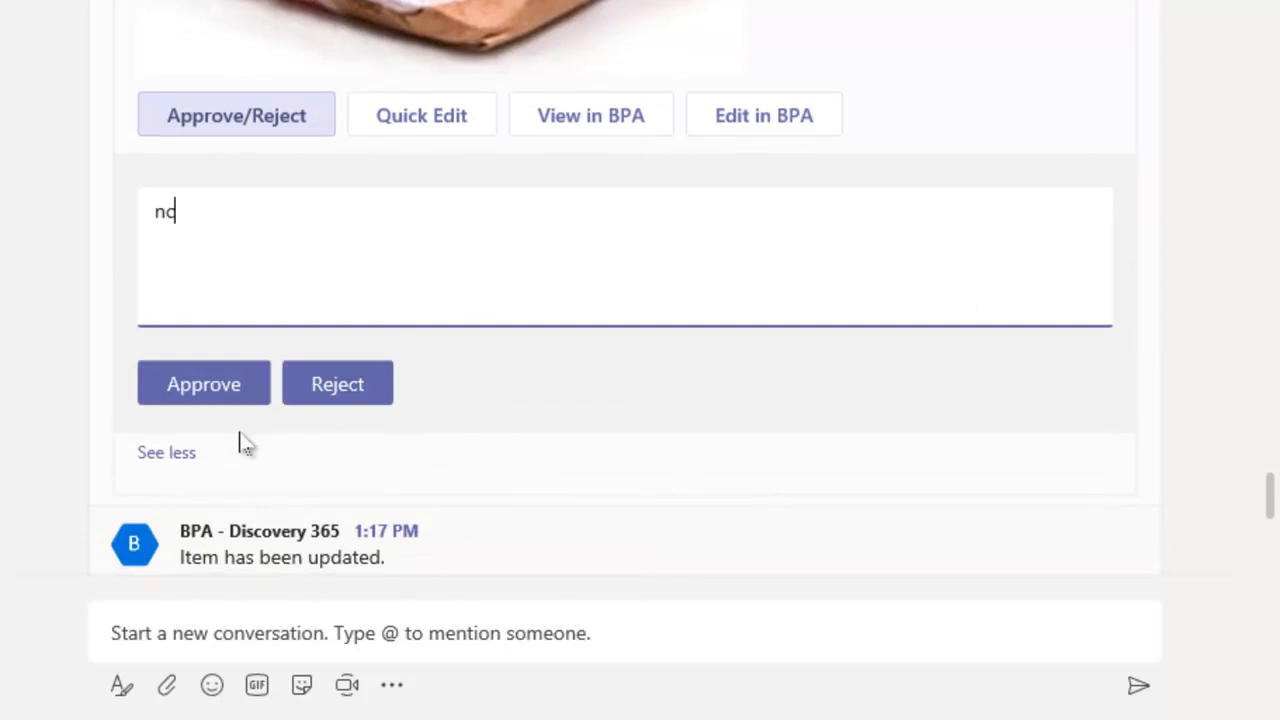
{"action": "type", "text": "approved >> move"}
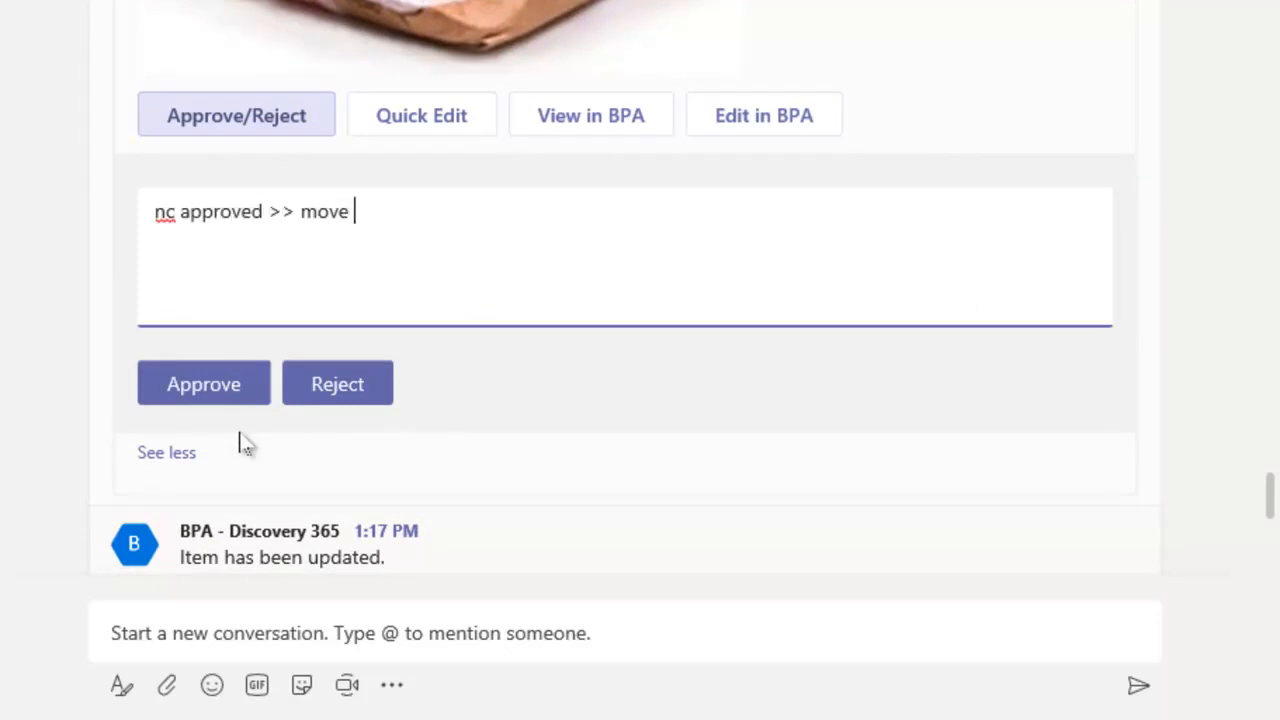
{"action": "type", "text": "to CAPA"}
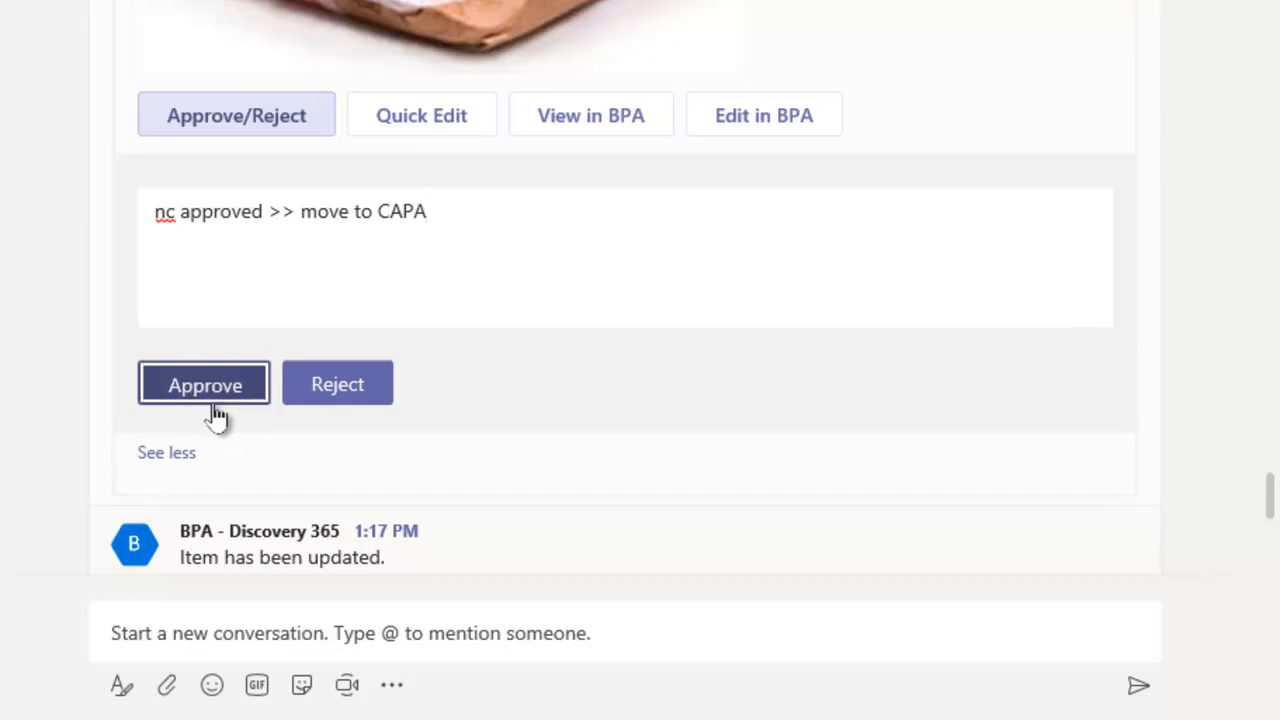
{"action": "left_click", "coordinate": [204, 384]}
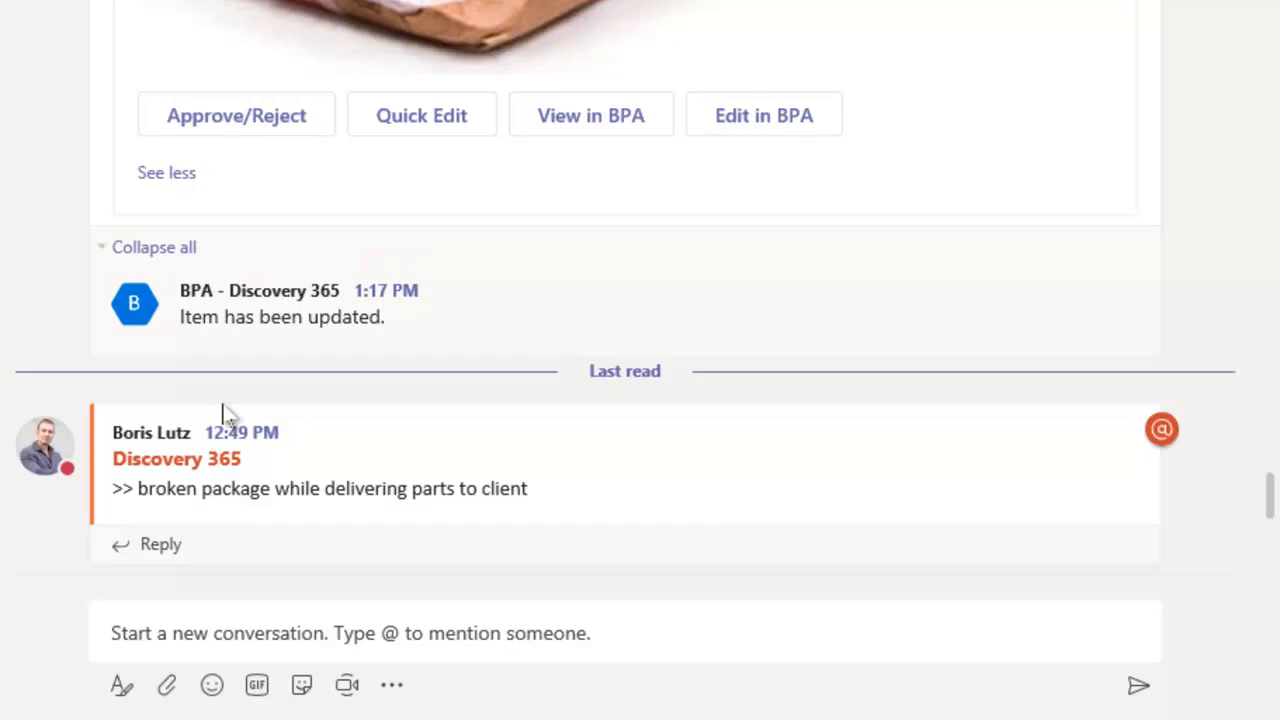
{"action": "scroll", "scroll_direction": "down", "scroll_amount": 3}
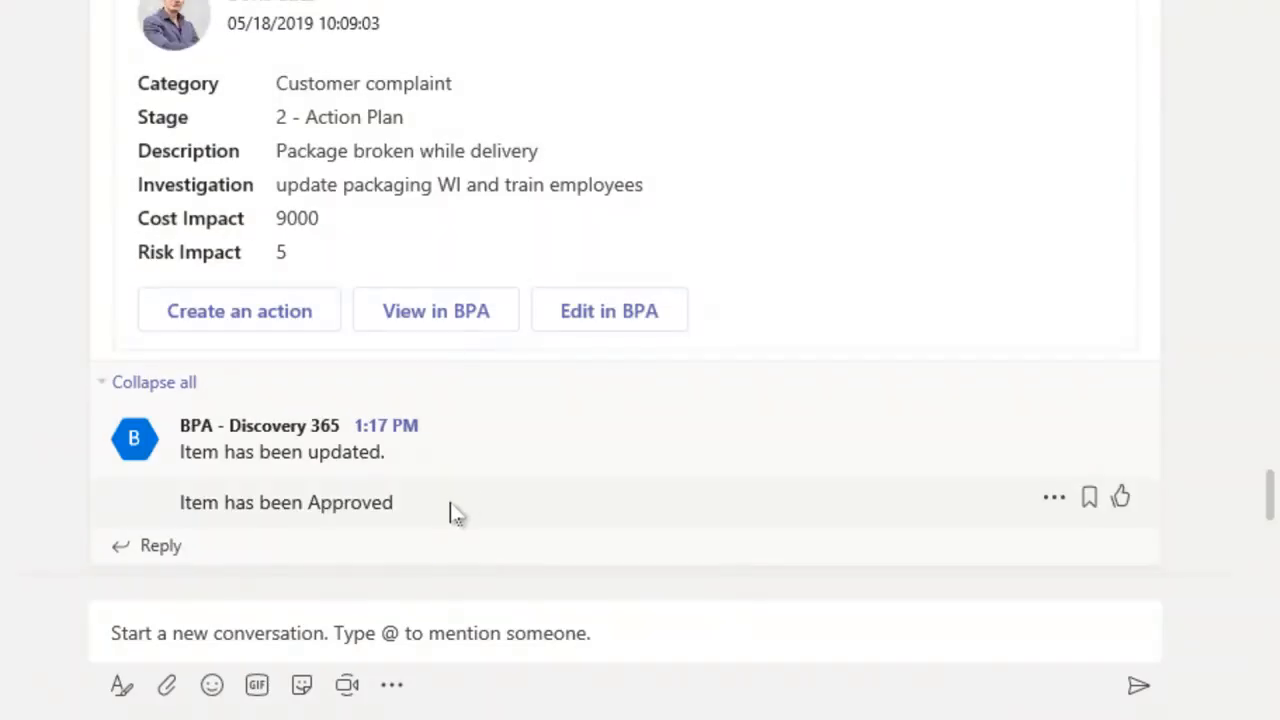
{"action": "double_click", "coordinate": [284, 502]}
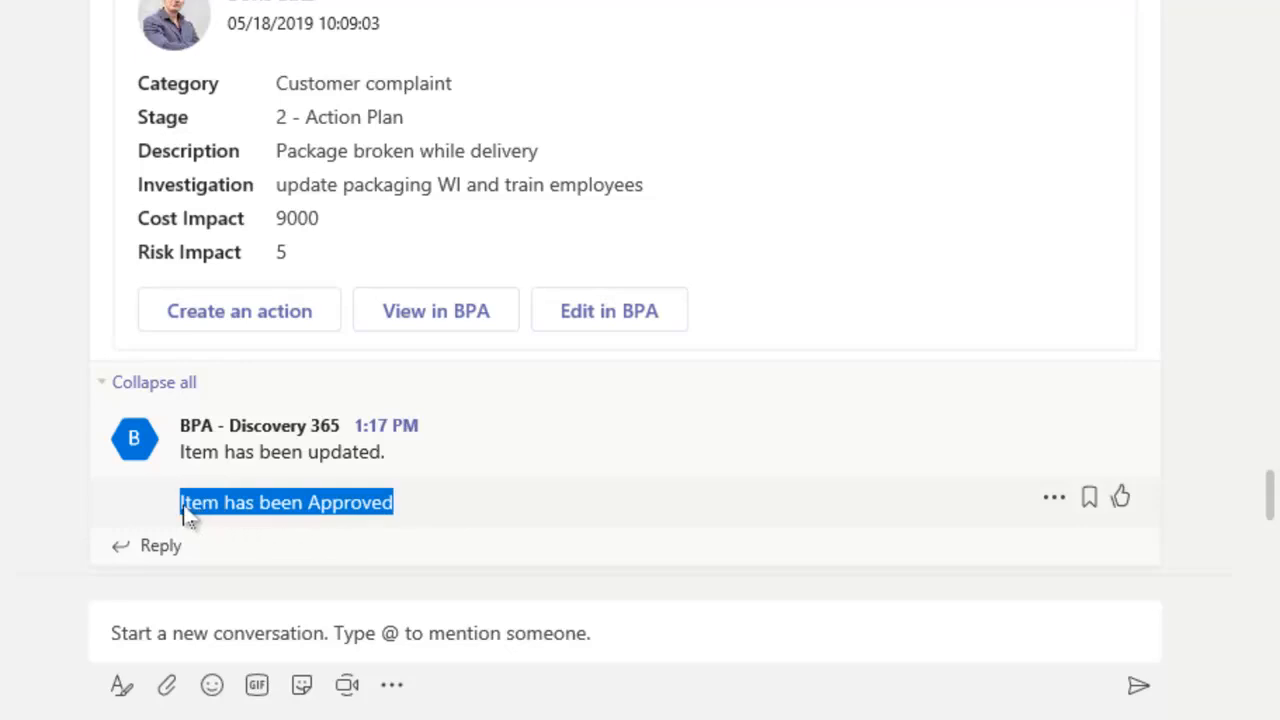
{"action": "mouse_move", "coordinate": [238, 310]}
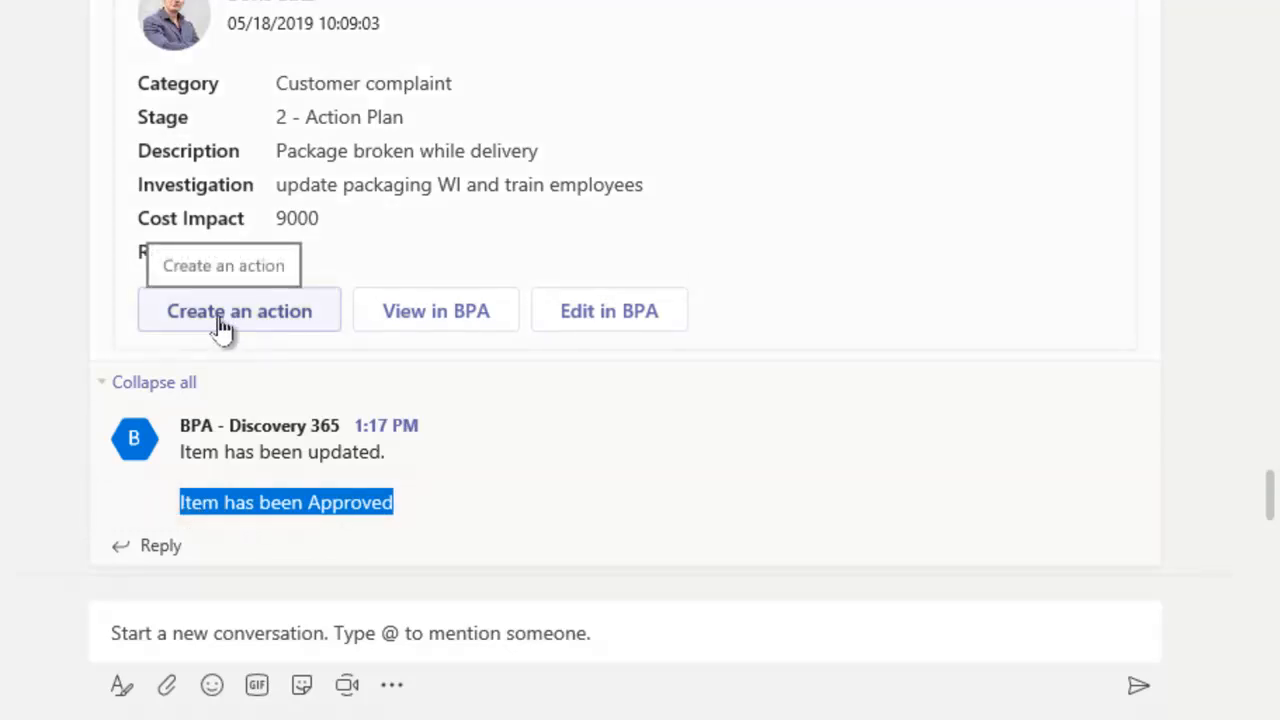
{"action": "left_click", "coordinate": [238, 310]}
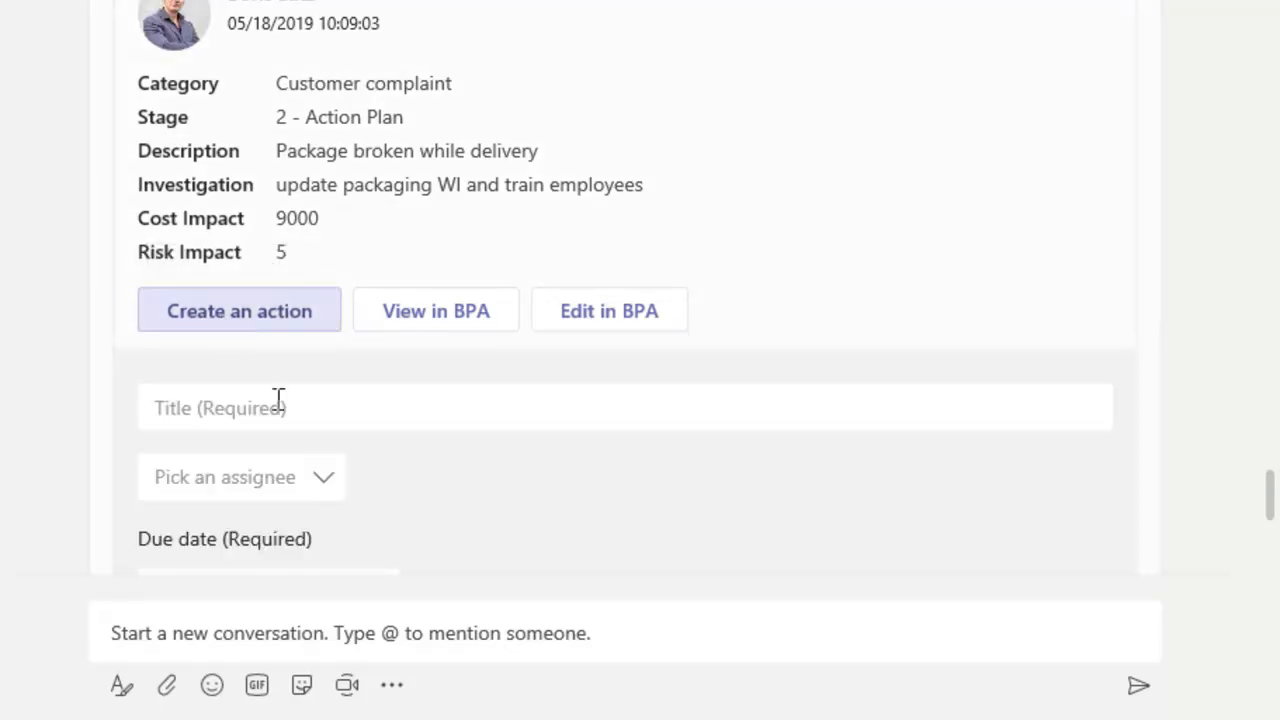
{"action": "type", "text": "Update packaging WI and employee training"}
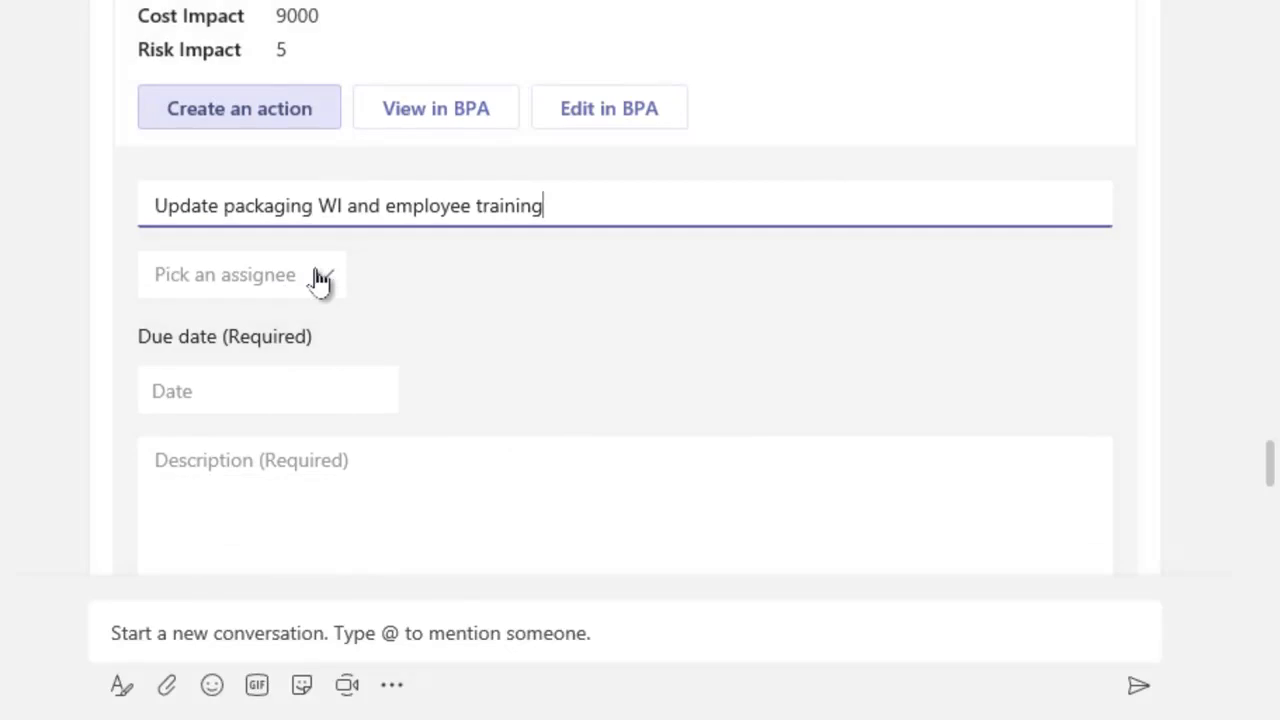
{"action": "left_click", "coordinate": [240, 274]}
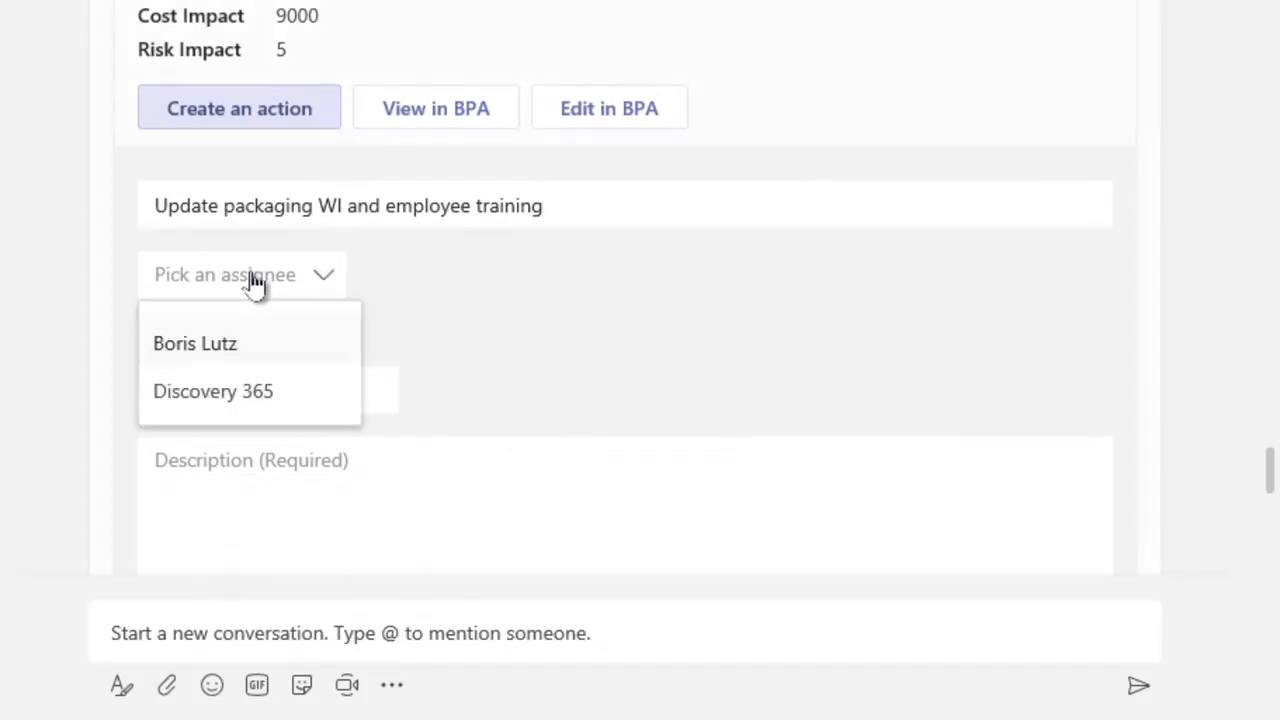
{"action": "left_click", "coordinate": [196, 344]}
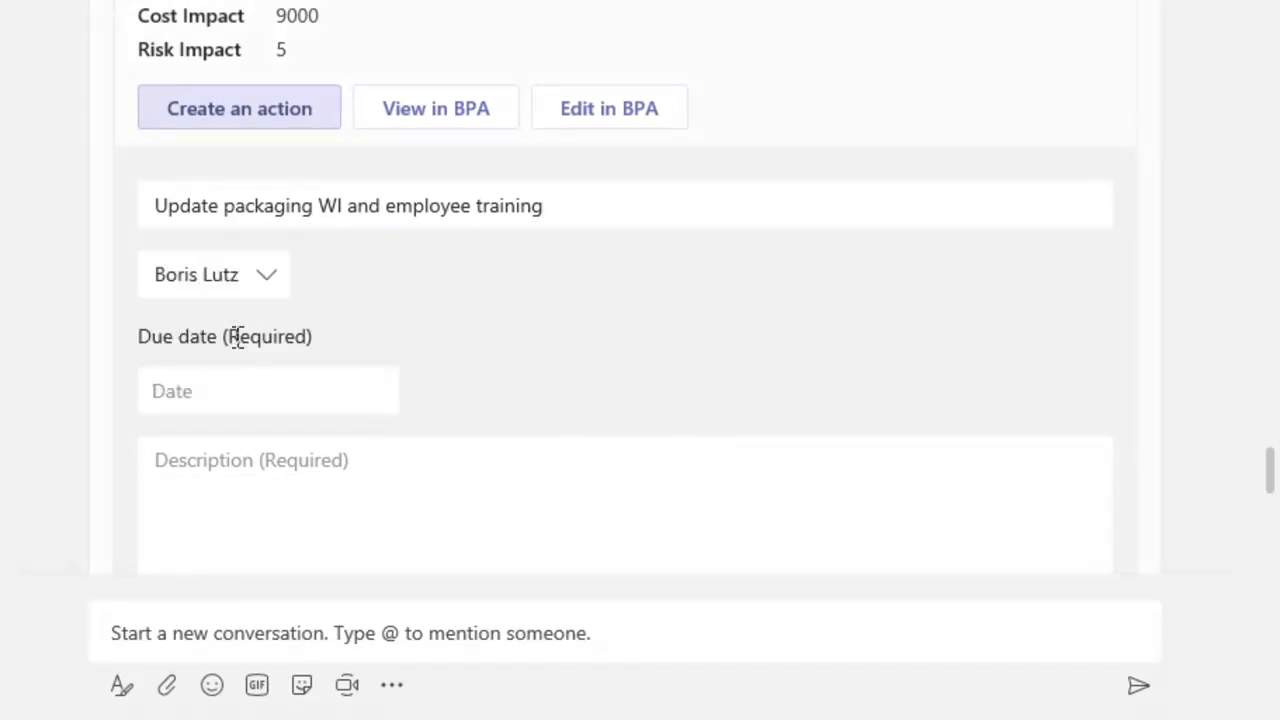
Set the due date to 31 May 2019, add the matching description and create the CAPA
{"action": "left_click", "coordinate": [268, 390]}
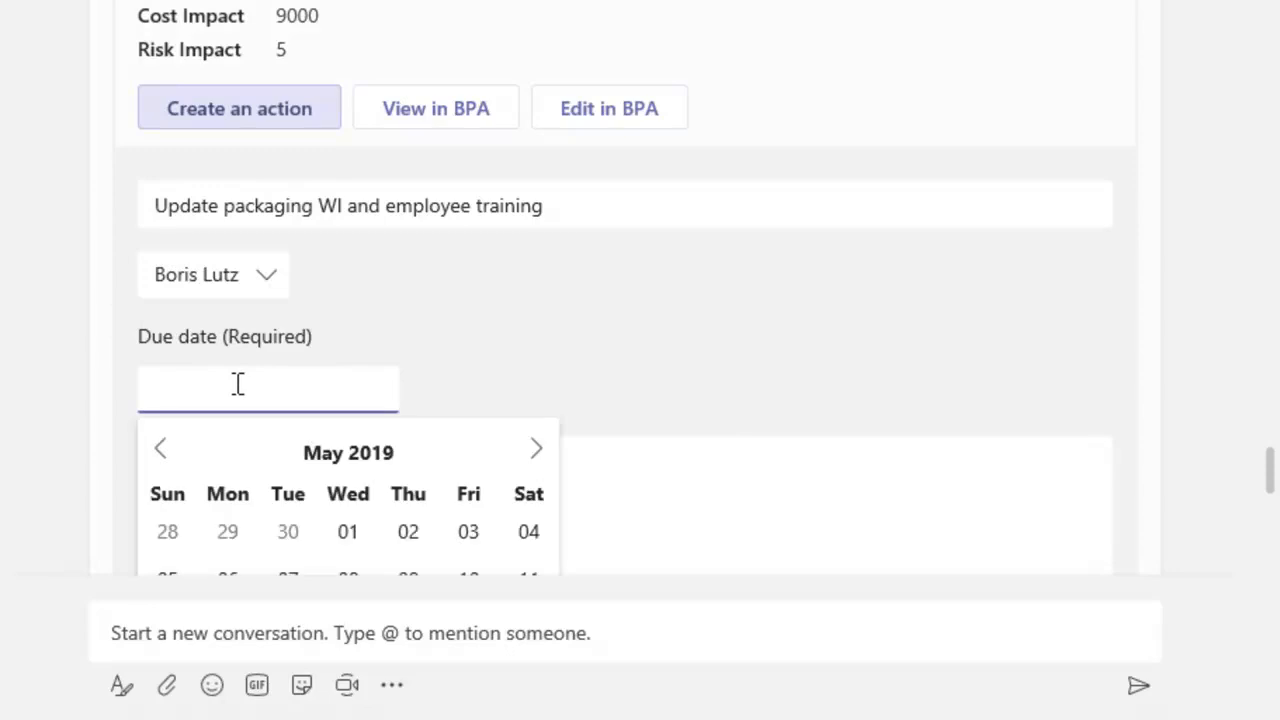
{"action": "scroll", "scroll_direction": "down", "scroll_amount": 3}
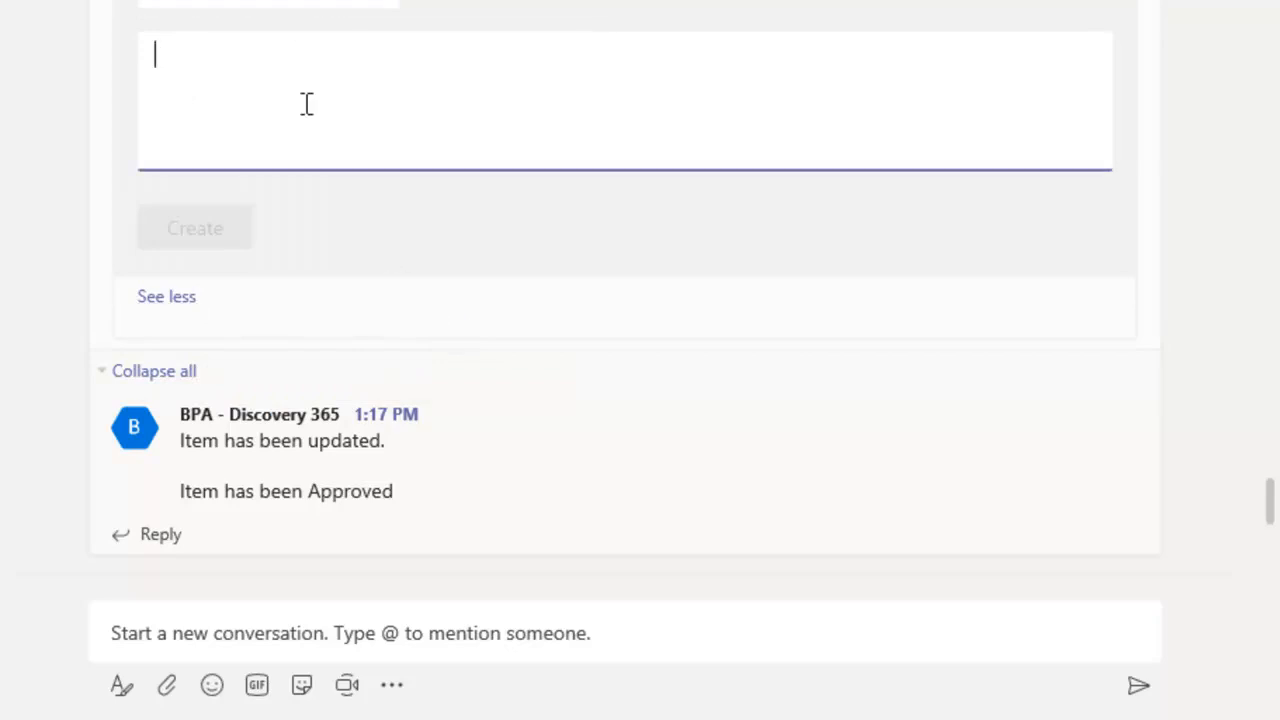
{"action": "type", "text": "Update packaging WI and employee training"}
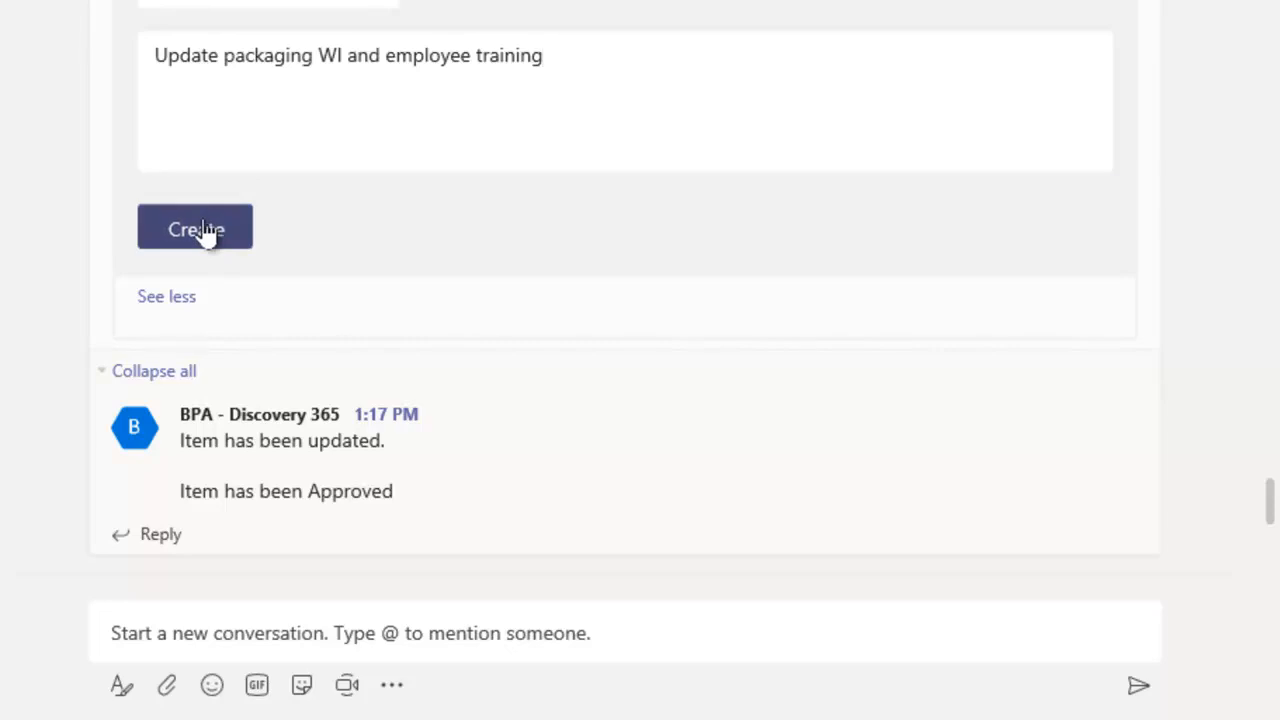
{"action": "left_click", "coordinate": [196, 228]}
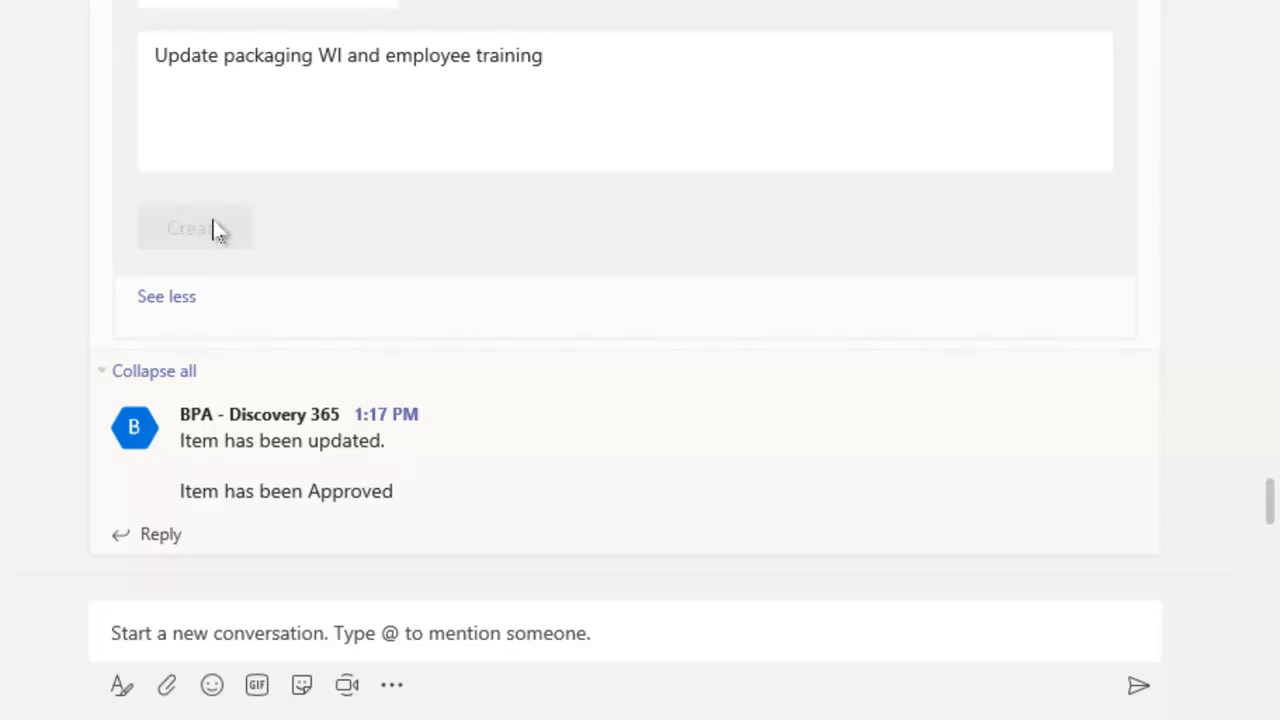
{"action": "left_click", "coordinate": [196, 228]}
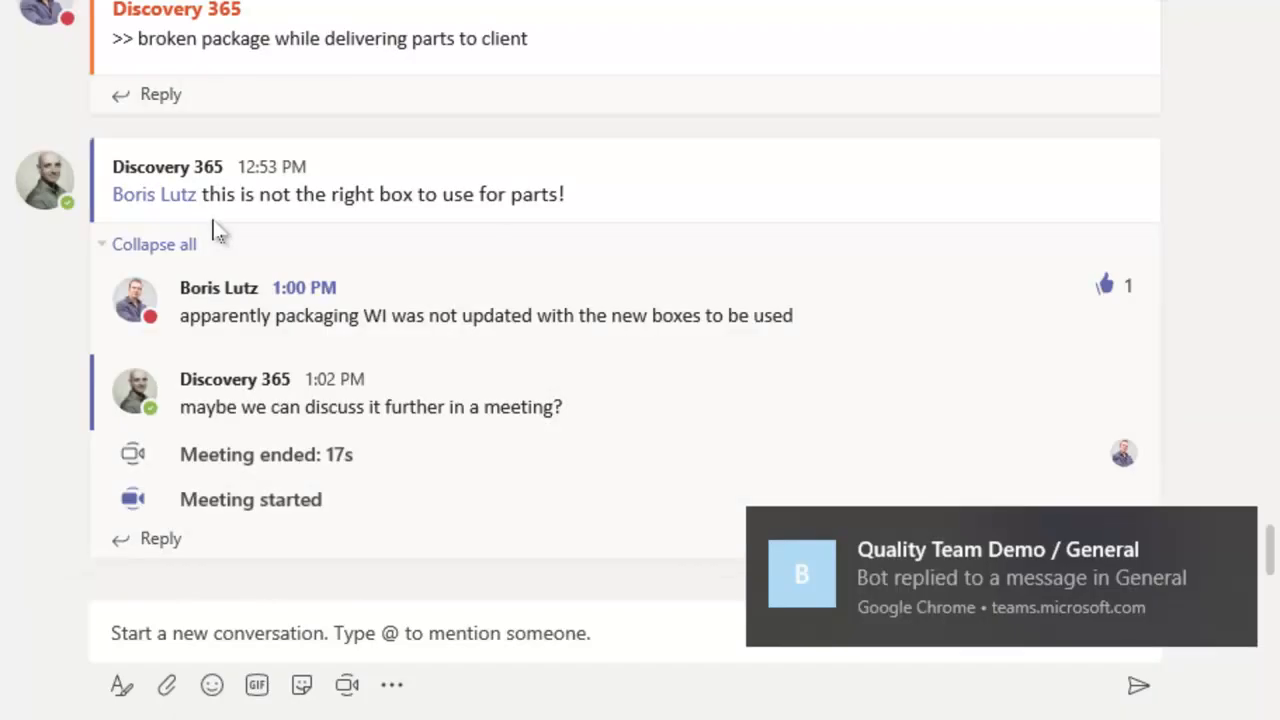
Review the bot's new CAPA confirmation card in the General channel
{"action": "left_click", "coordinate": [1000, 576]}
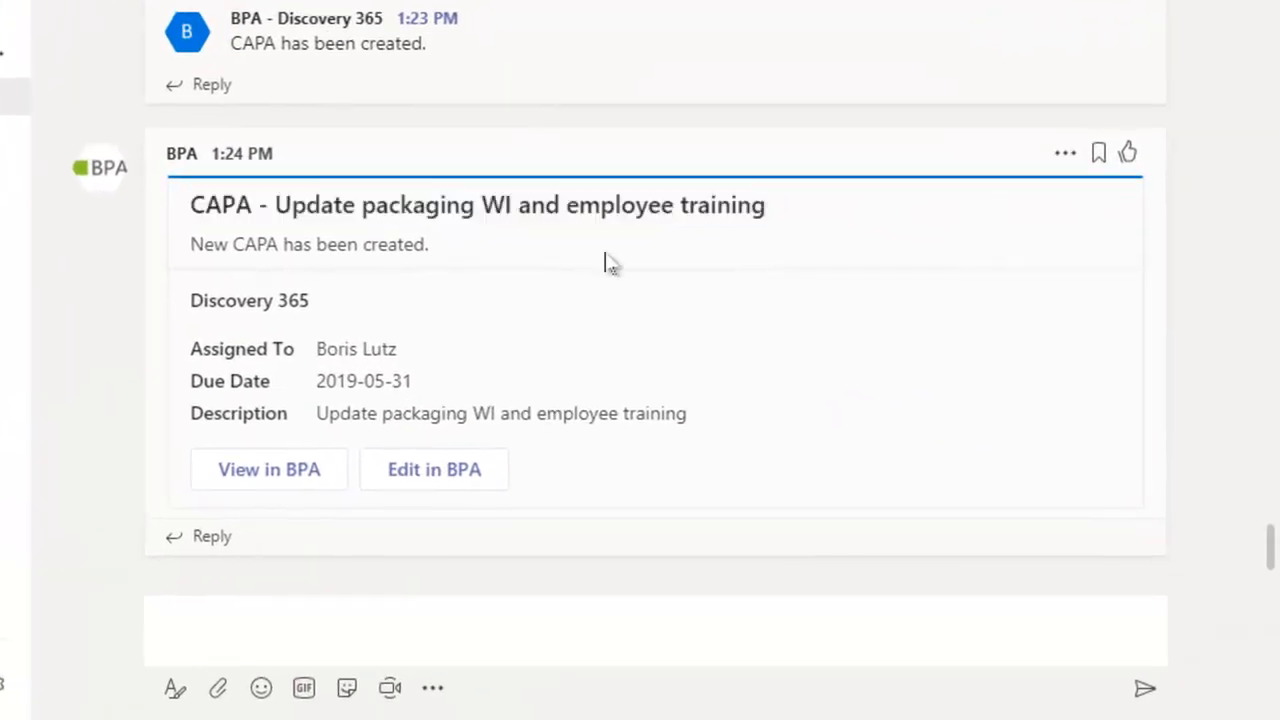
{"action": "mouse_move", "coordinate": [434, 468]}
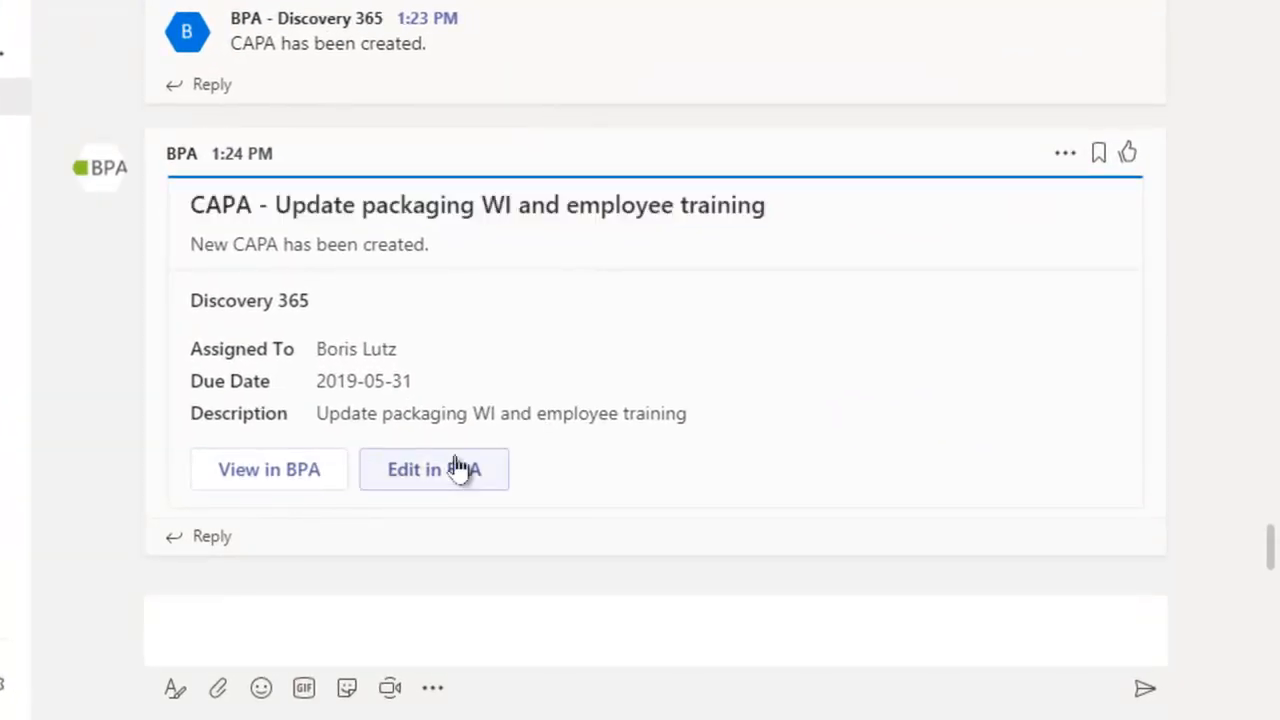
{"action": "scroll", "scroll_direction": "up", "scroll_amount": 3}
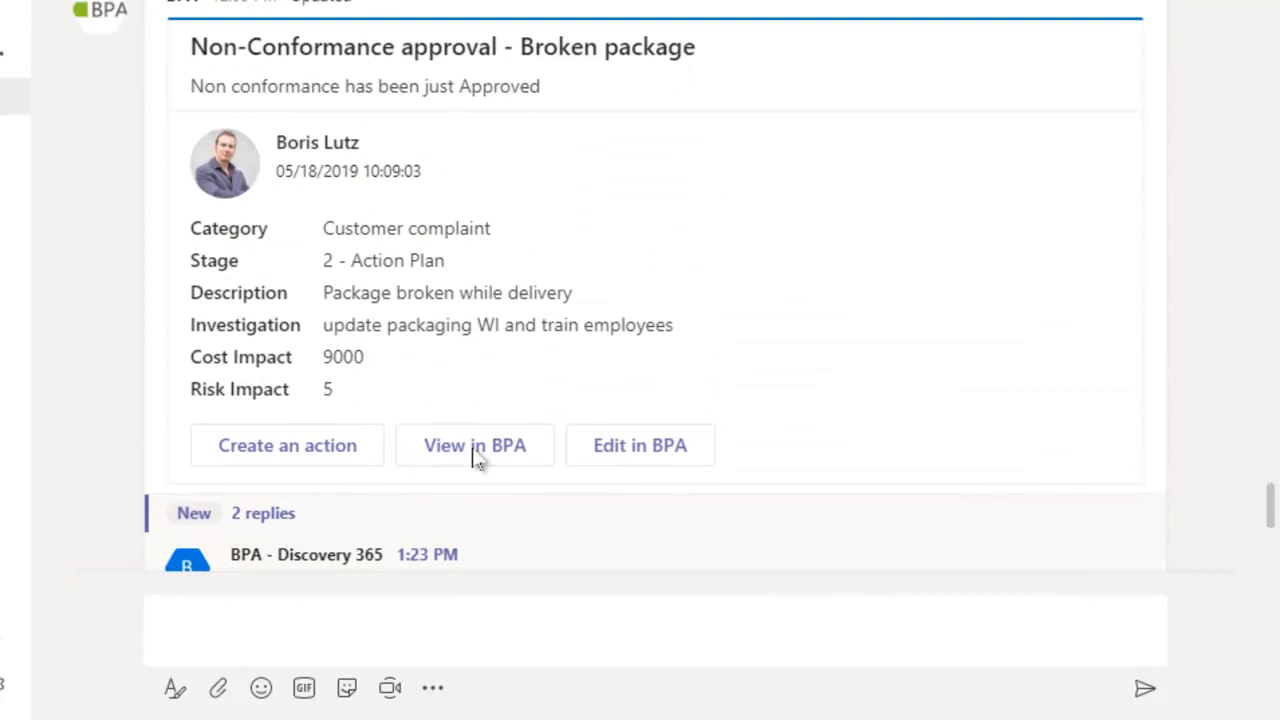
{"action": "mouse_move", "coordinate": [474, 444]}
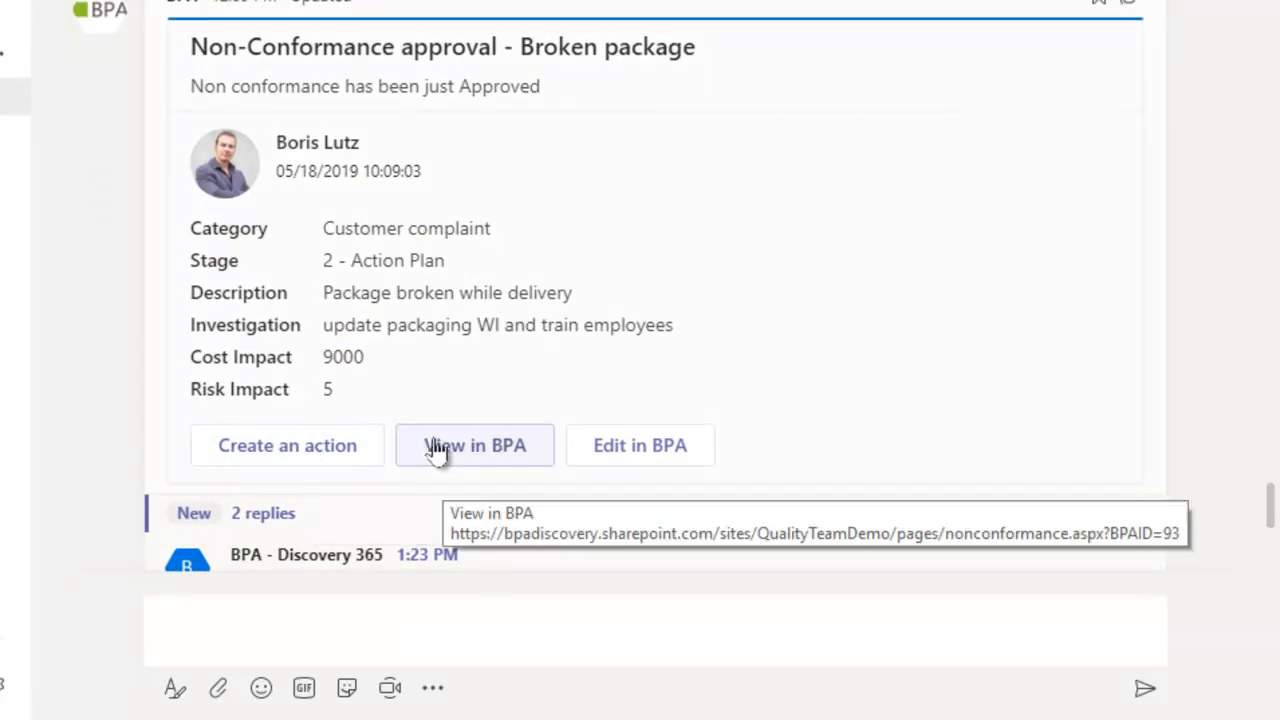
Review the Broken package nonconformity's Investigation details, then collapse them to reveal the linked CAPA
{"action": "left_click", "coordinate": [474, 444]}
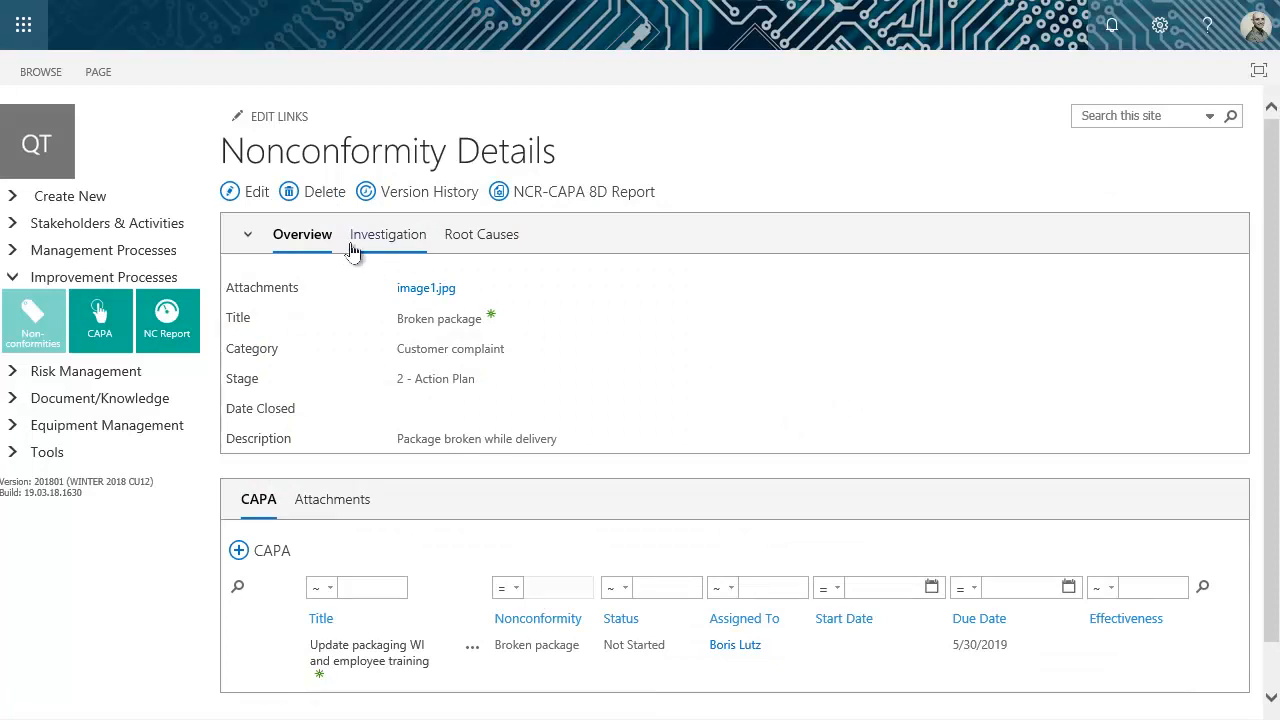
{"action": "left_click", "coordinate": [388, 234]}
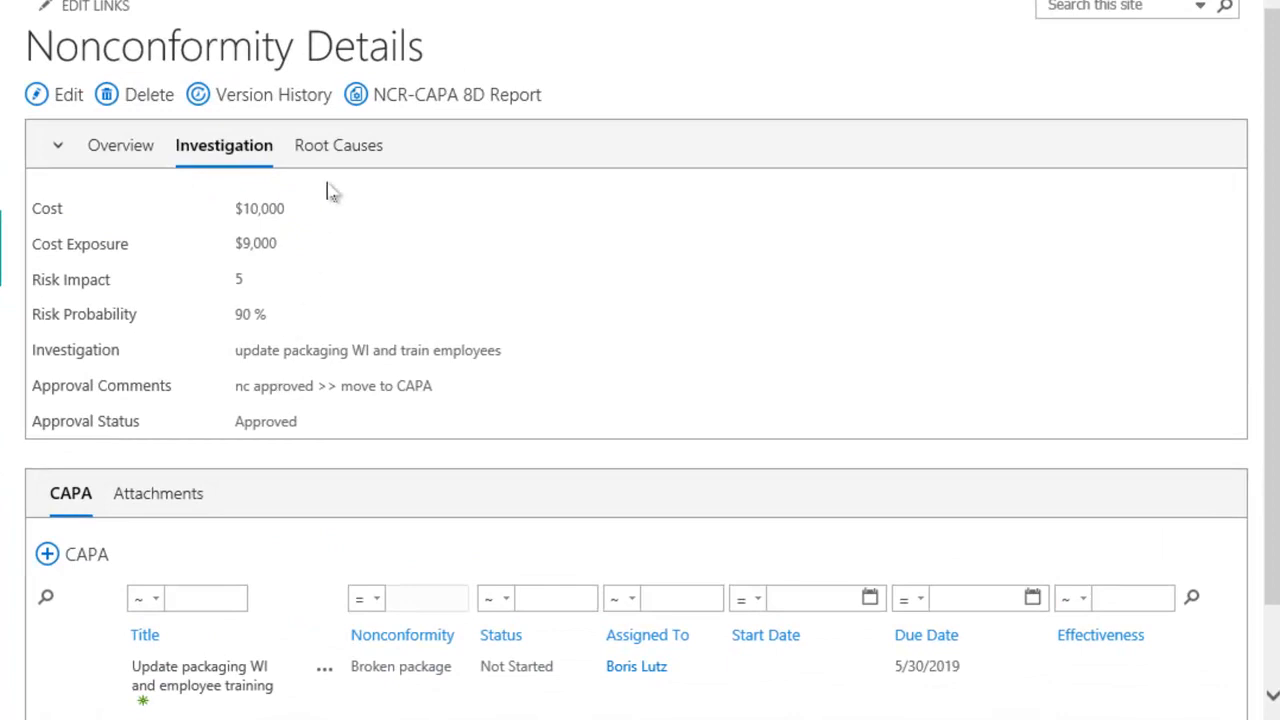
{"action": "mouse_move", "coordinate": [50, 150]}
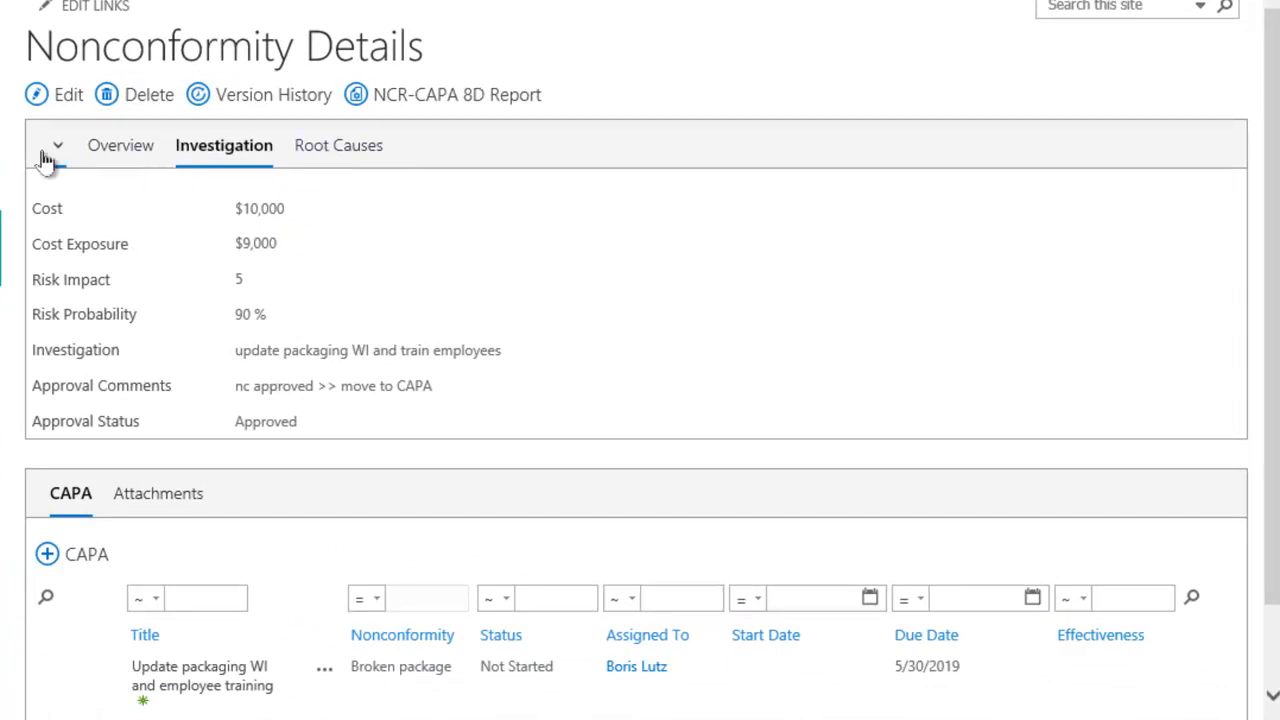
{"action": "left_click", "coordinate": [56, 144]}
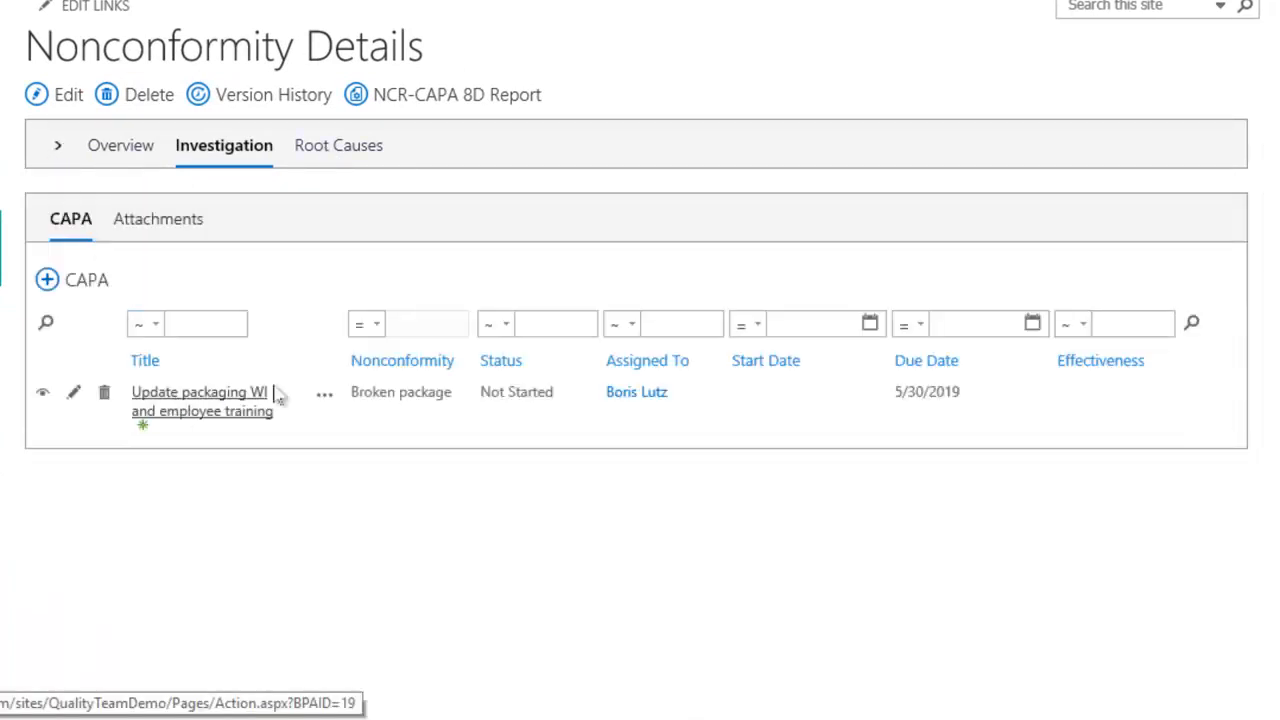
{"action": "mouse_move", "coordinate": [636, 390]}
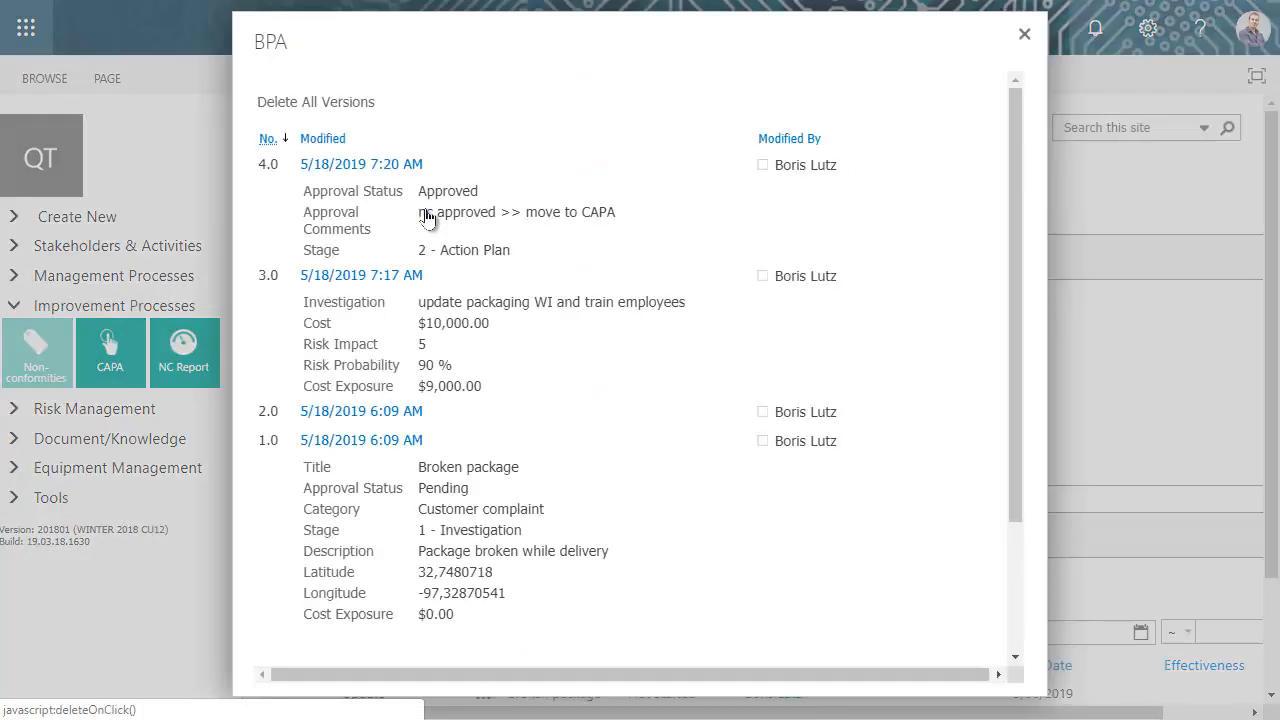
{"action": "mouse_move", "coordinate": [596, 170]}
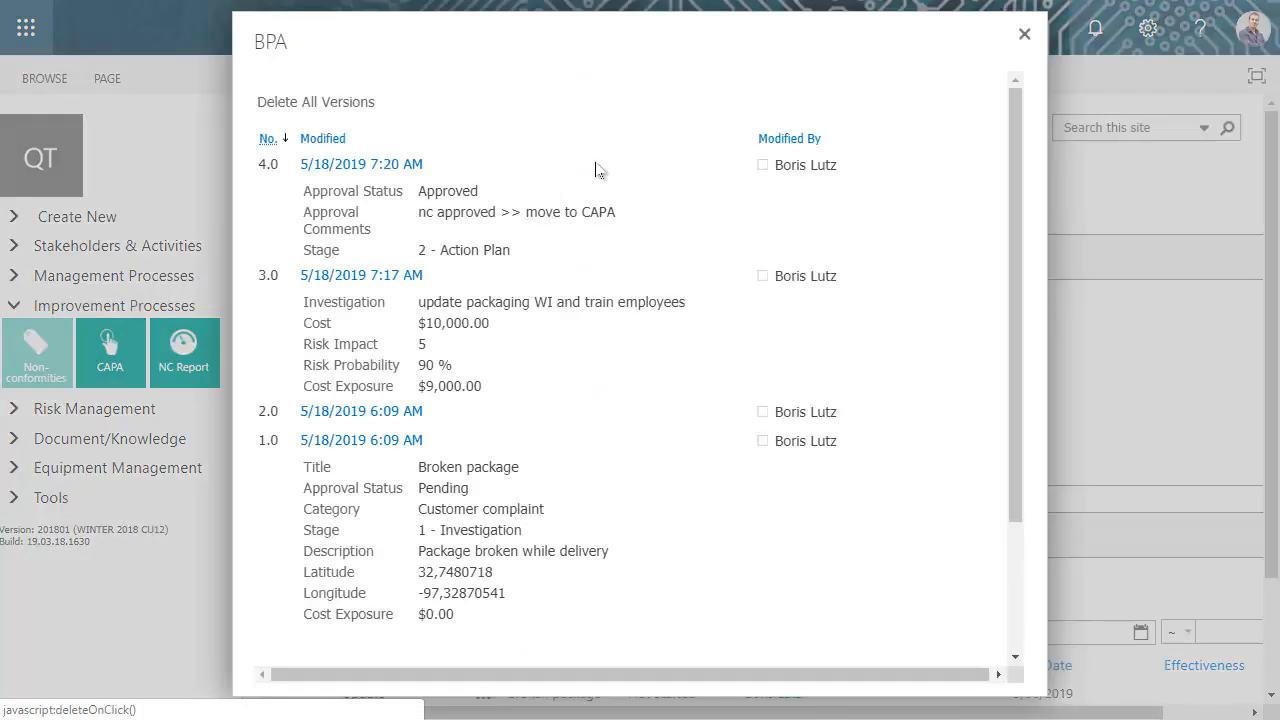
{"action": "left_click", "coordinate": [1024, 32]}
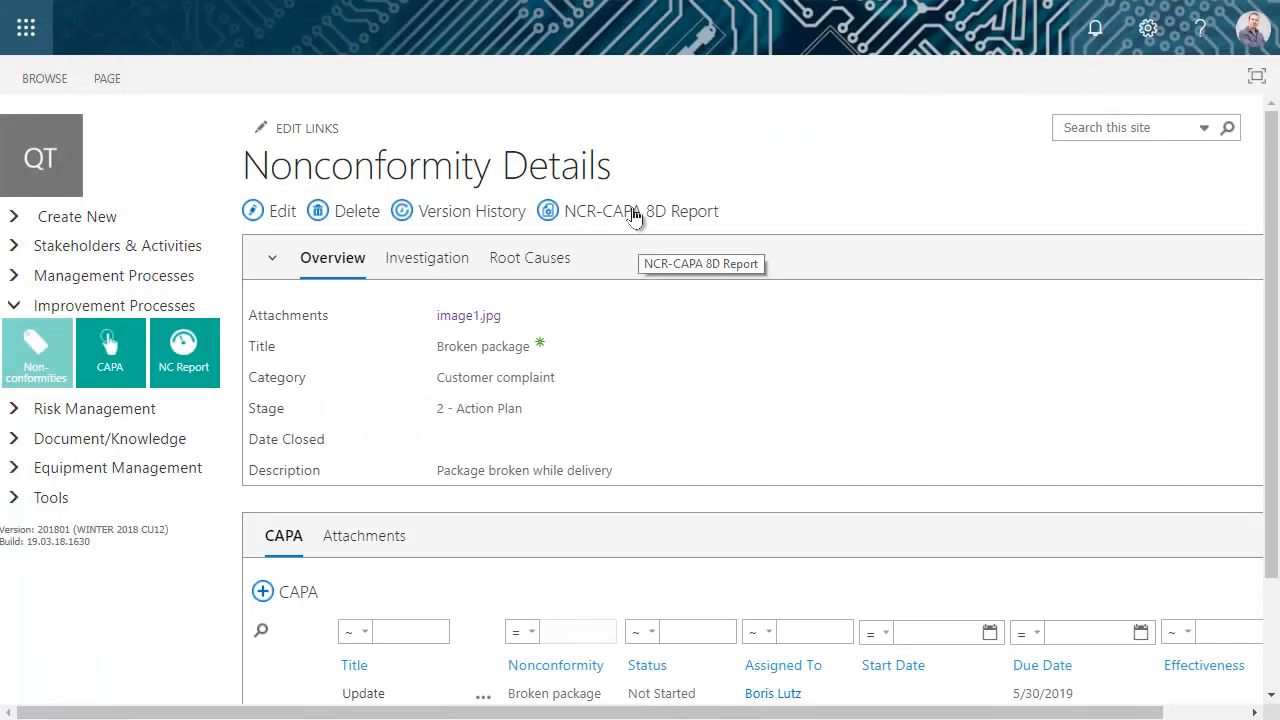
Generate the NCR-CAPA 8D report for Broken package and read it down to the CAPA table
{"action": "left_click", "coordinate": [640, 212]}
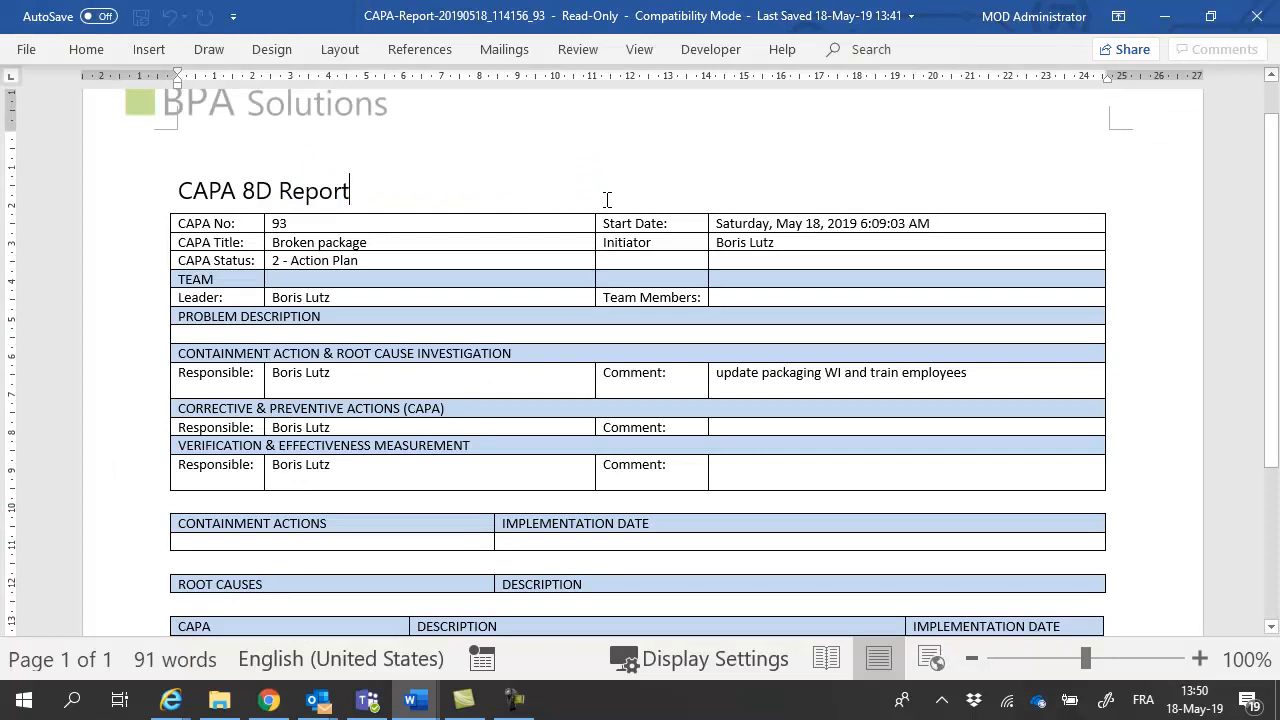
{"action": "scroll", "scroll_direction": "down", "scroll_amount": 3}
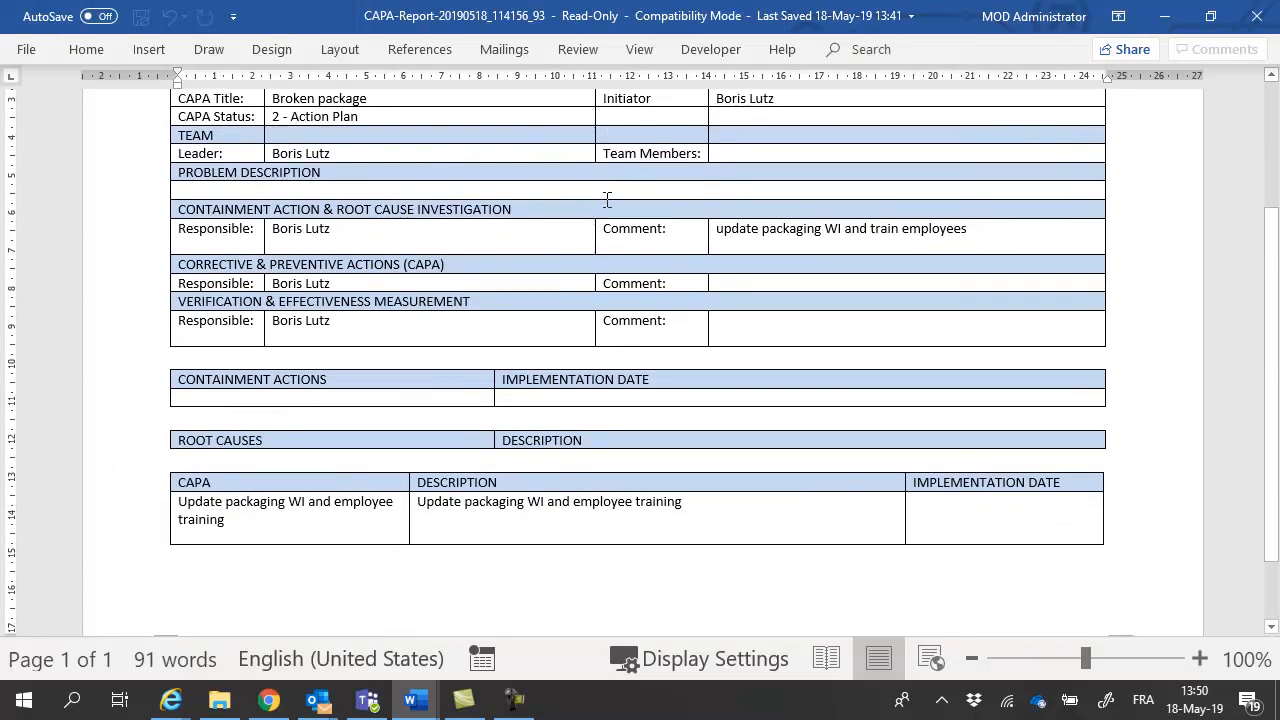
{"action": "scroll", "scroll_direction": "up", "scroll_amount": 3}
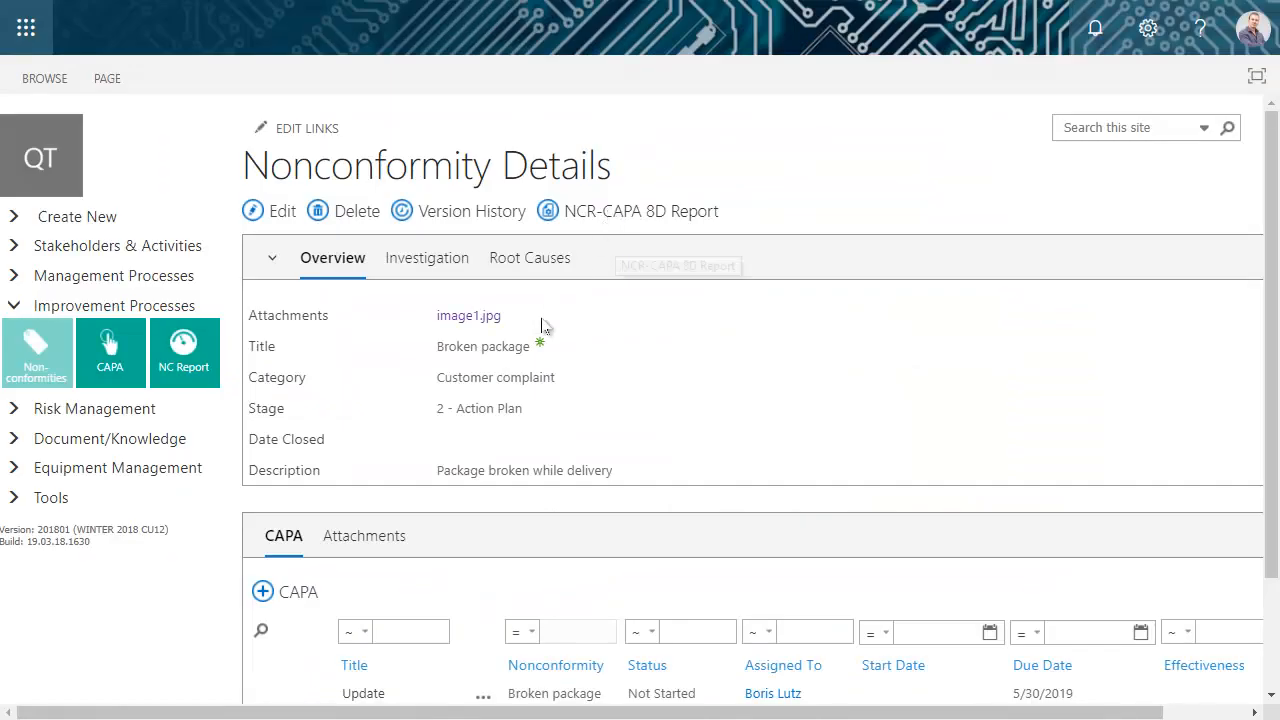
Check the nonconformity's Attachments and return to the BPA Quality home page
{"action": "left_click", "coordinate": [364, 536]}
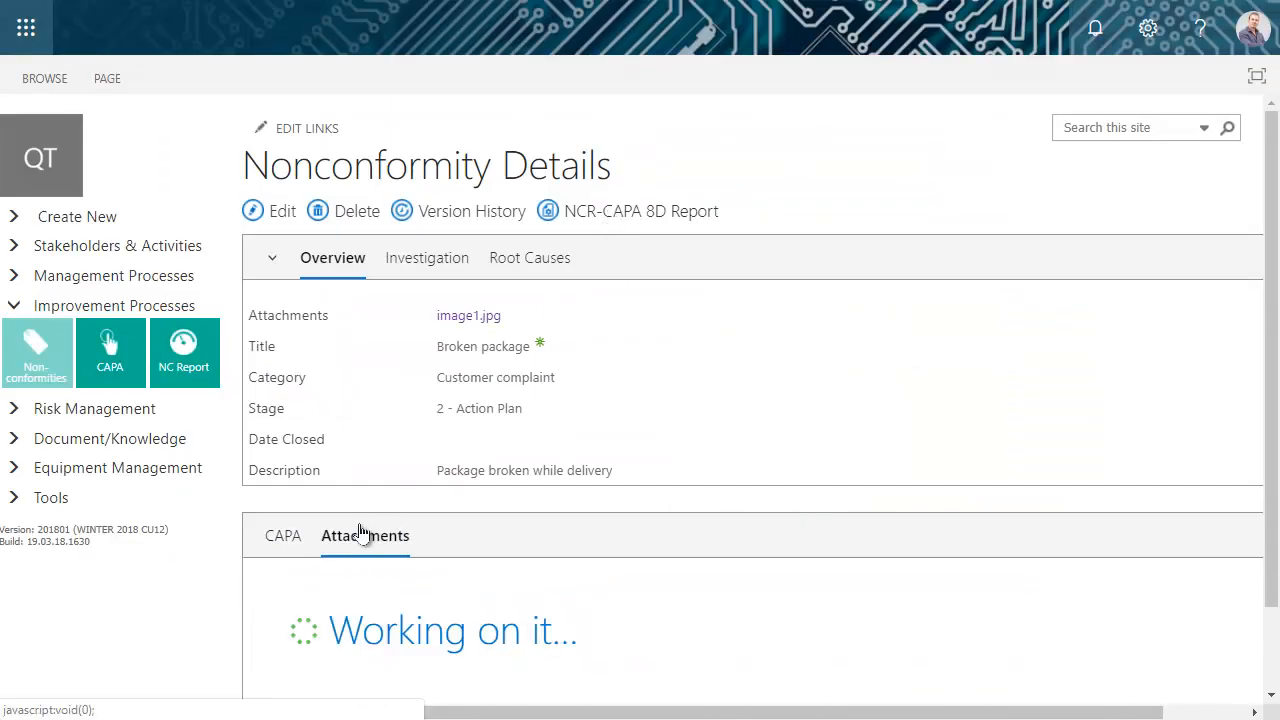
{"action": "left_click", "coordinate": [364, 536]}
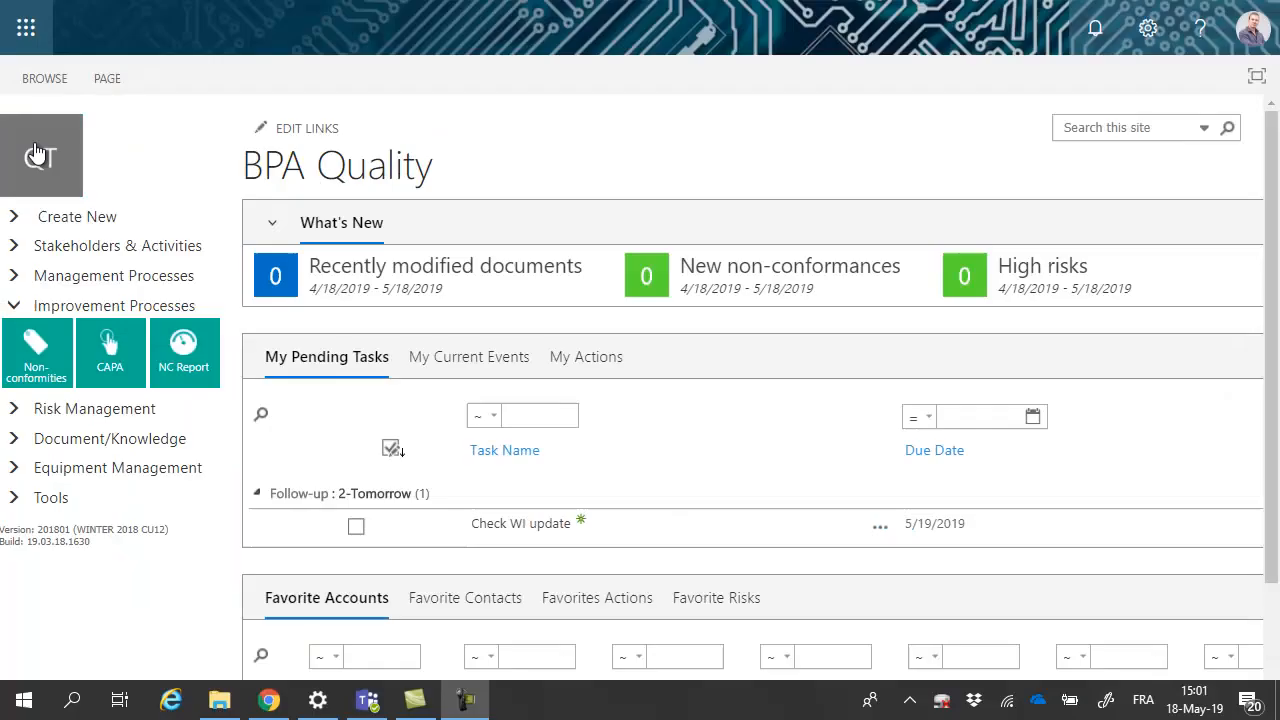
{"action": "mouse_move", "coordinate": [36, 352]}
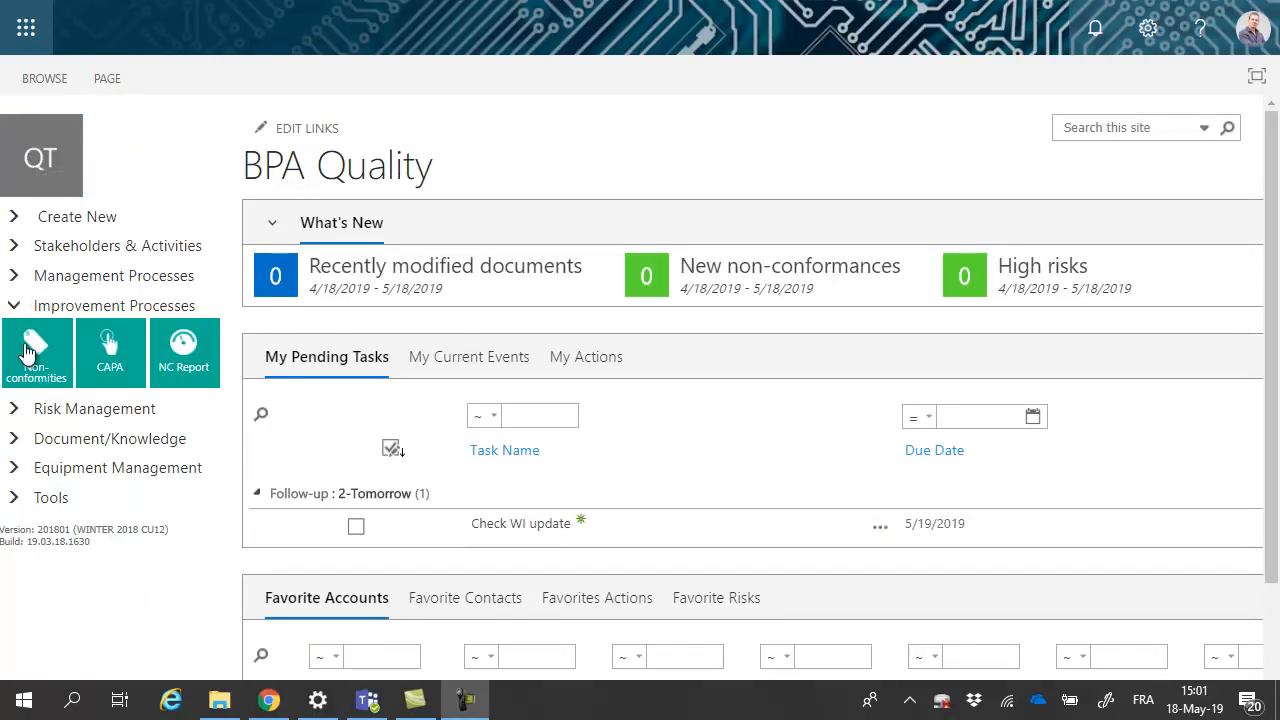
View the Open Nonconformities list showing Broken package Approved at stage 2 - Action Plan
{"action": "left_click", "coordinate": [36, 352]}
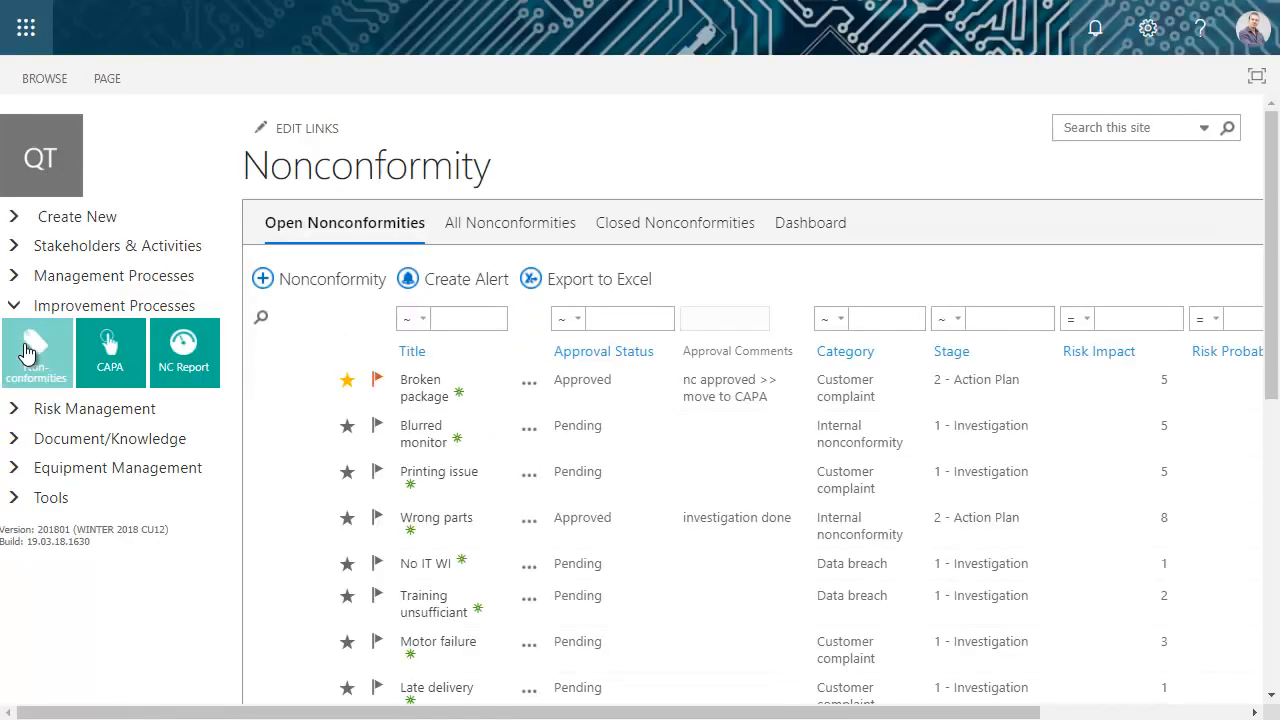
{"action": "mouse_move", "coordinate": [344, 384]}
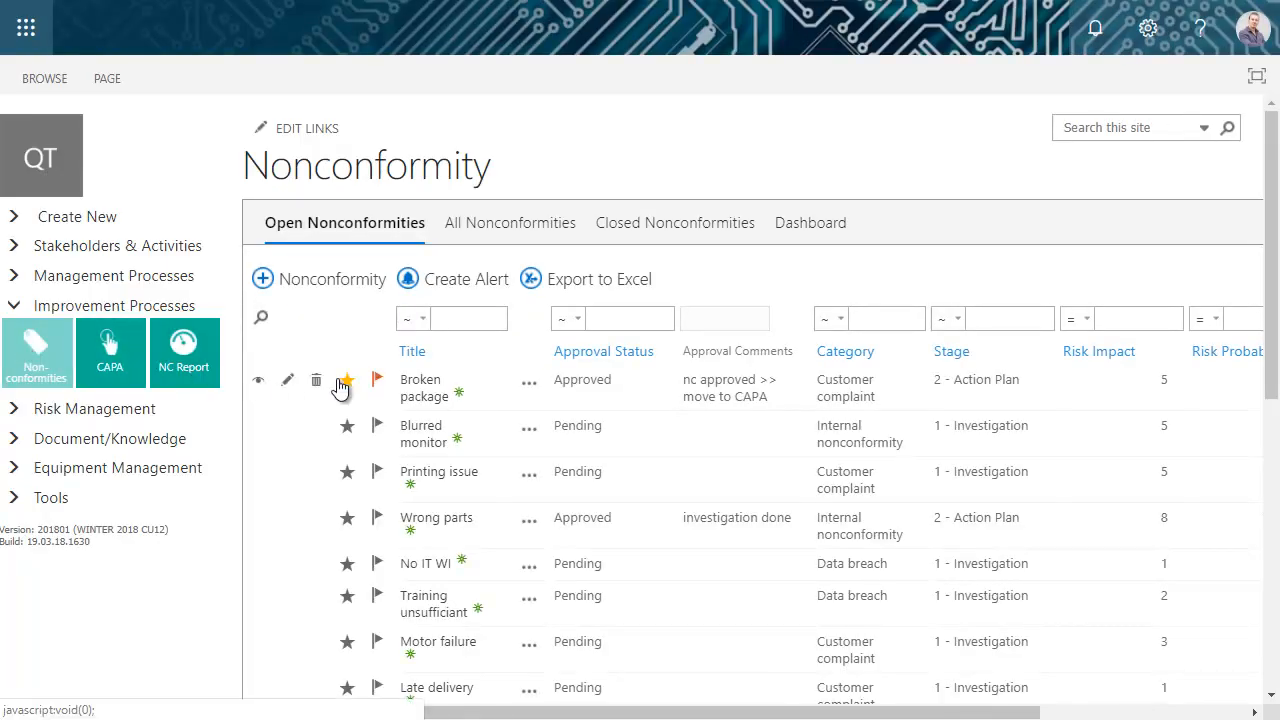
{"action": "left_click", "coordinate": [376, 380]}
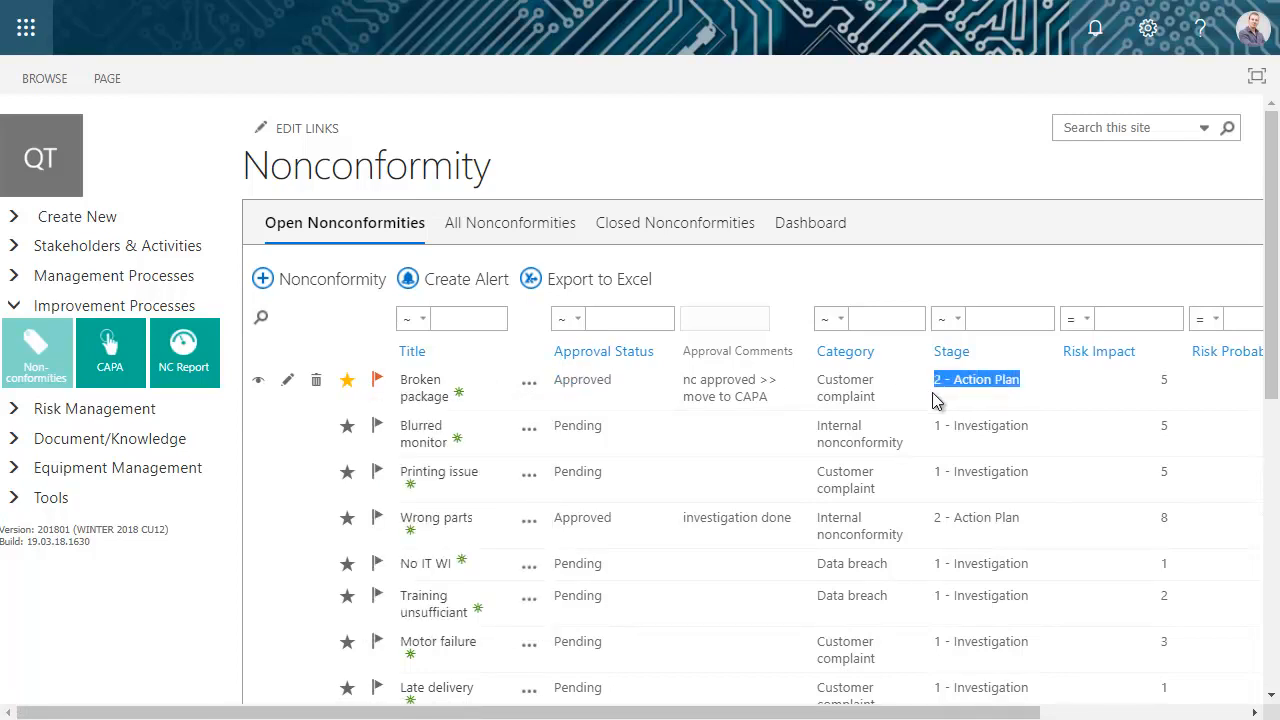
{"action": "mouse_move", "coordinate": [184, 344]}
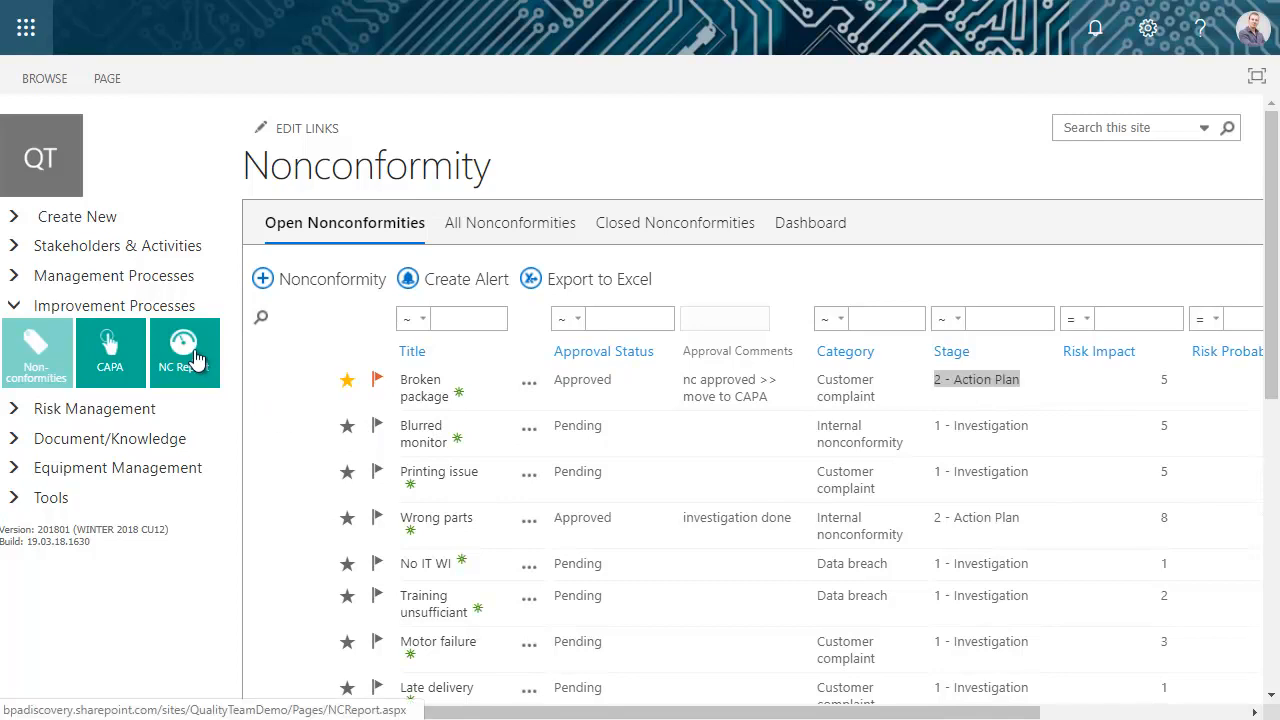
Open the NC Report dashboard and drill the category chart down from quarters to days
{"action": "left_click", "coordinate": [184, 352]}
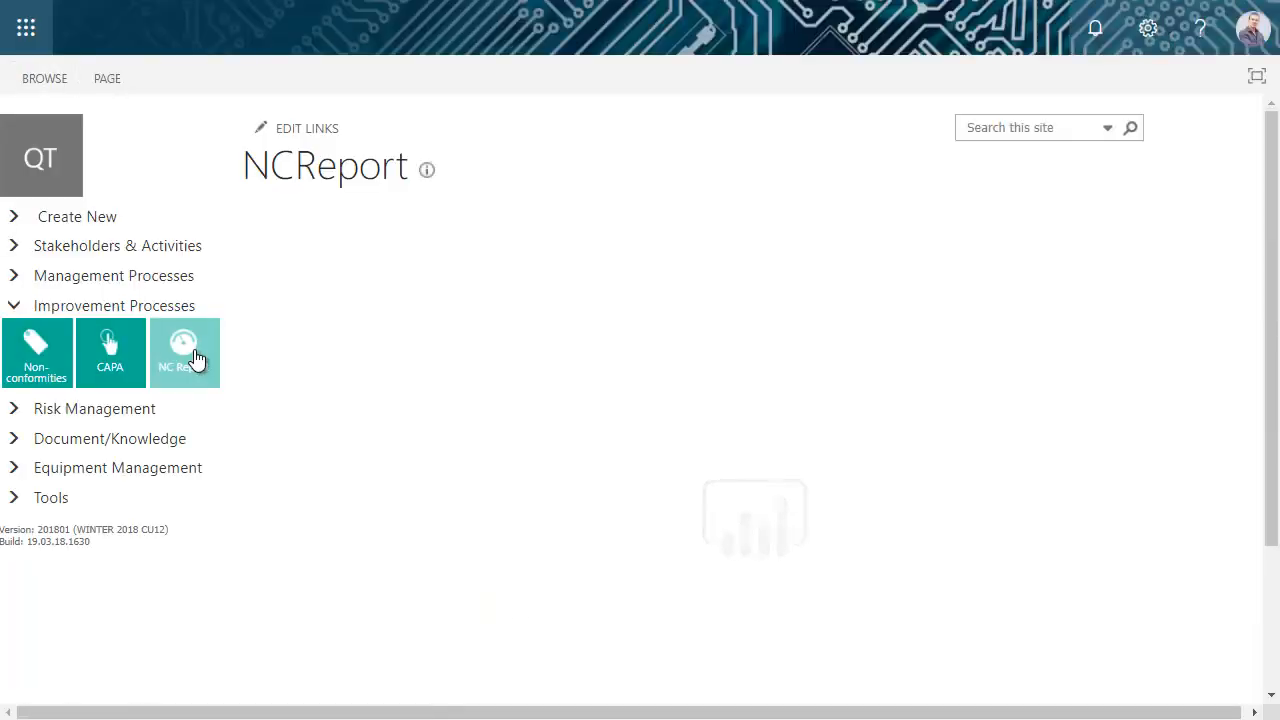
{"action": "left_click", "coordinate": [184, 352]}
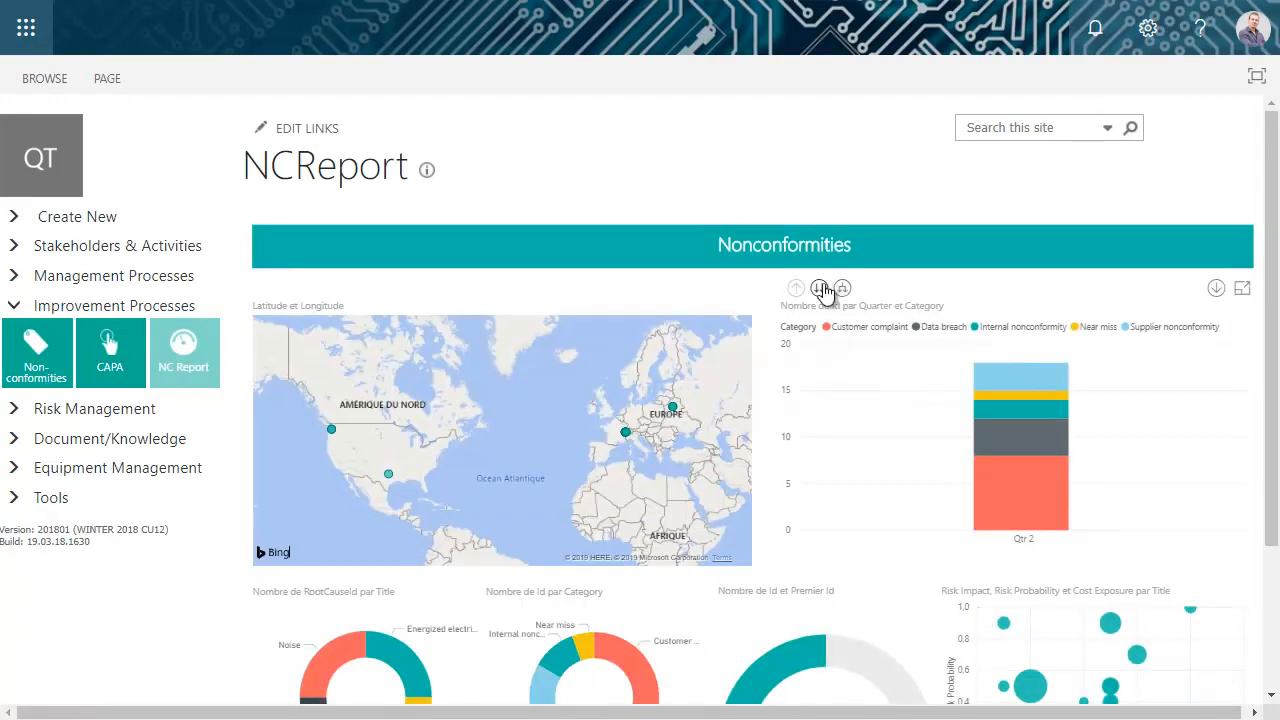
{"action": "left_click", "coordinate": [820, 288]}
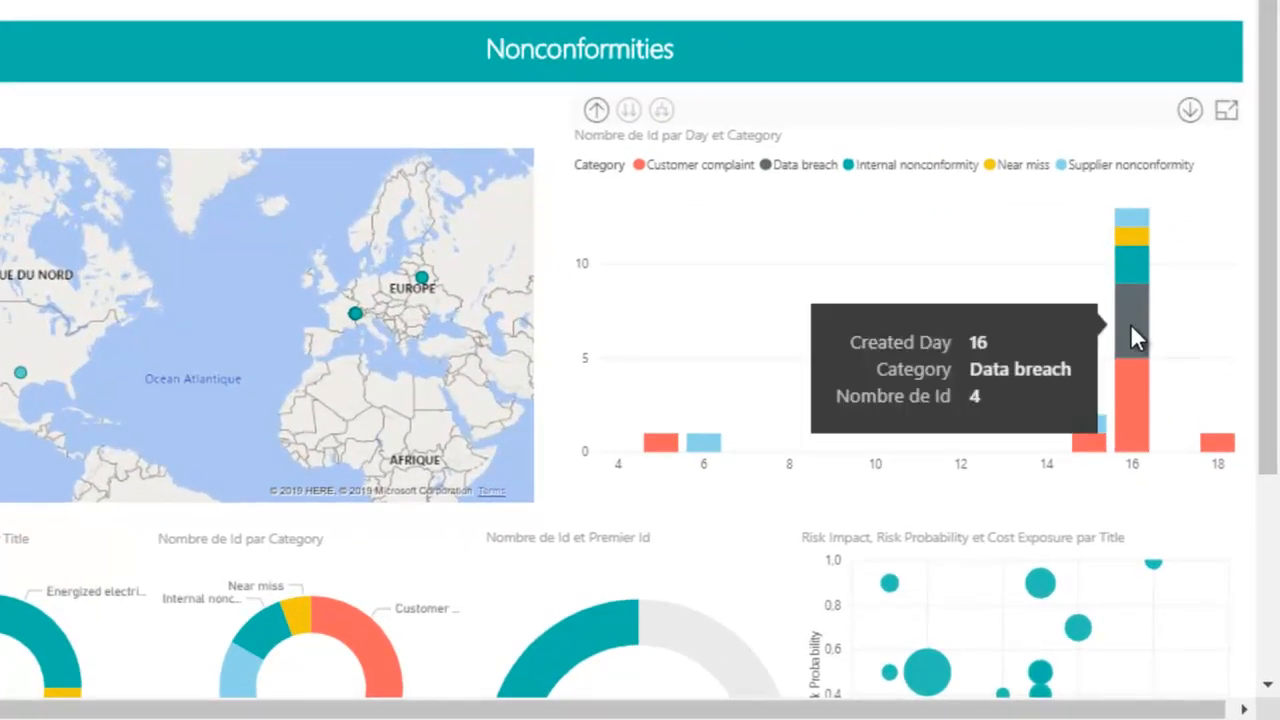
{"action": "mouse_move", "coordinate": [1132, 390]}
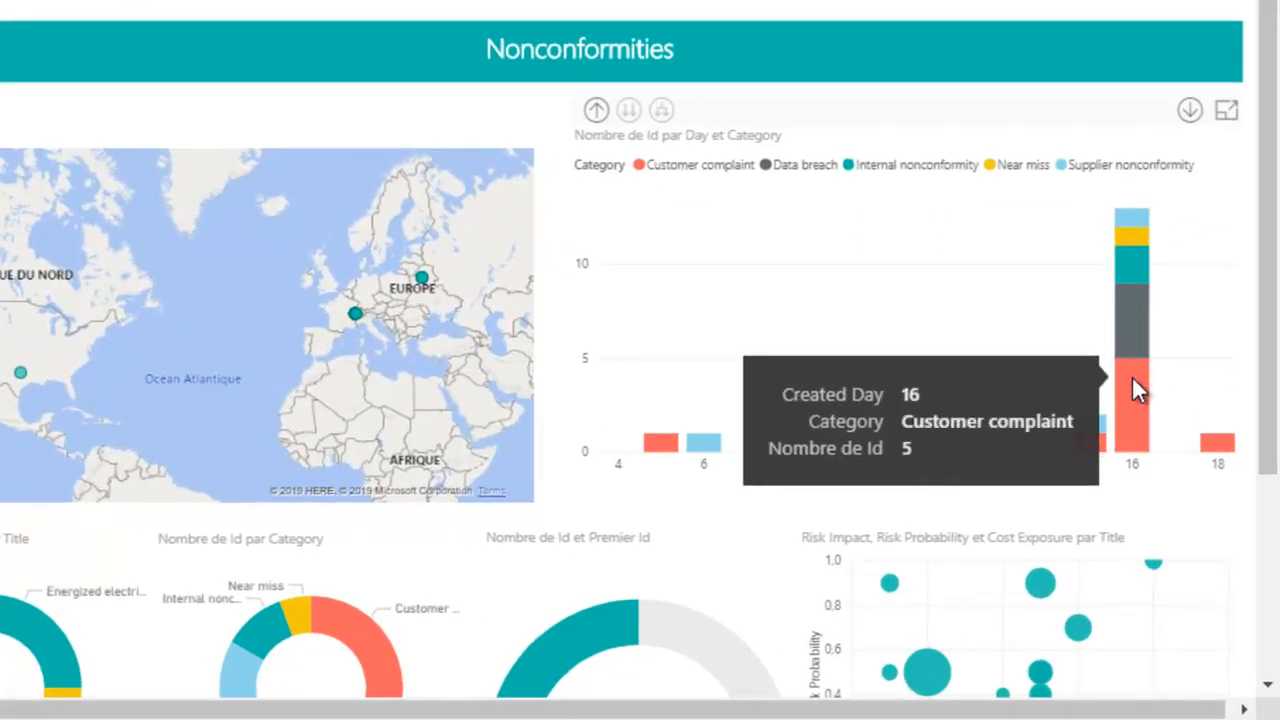
{"action": "mouse_move", "coordinate": [1218, 444]}
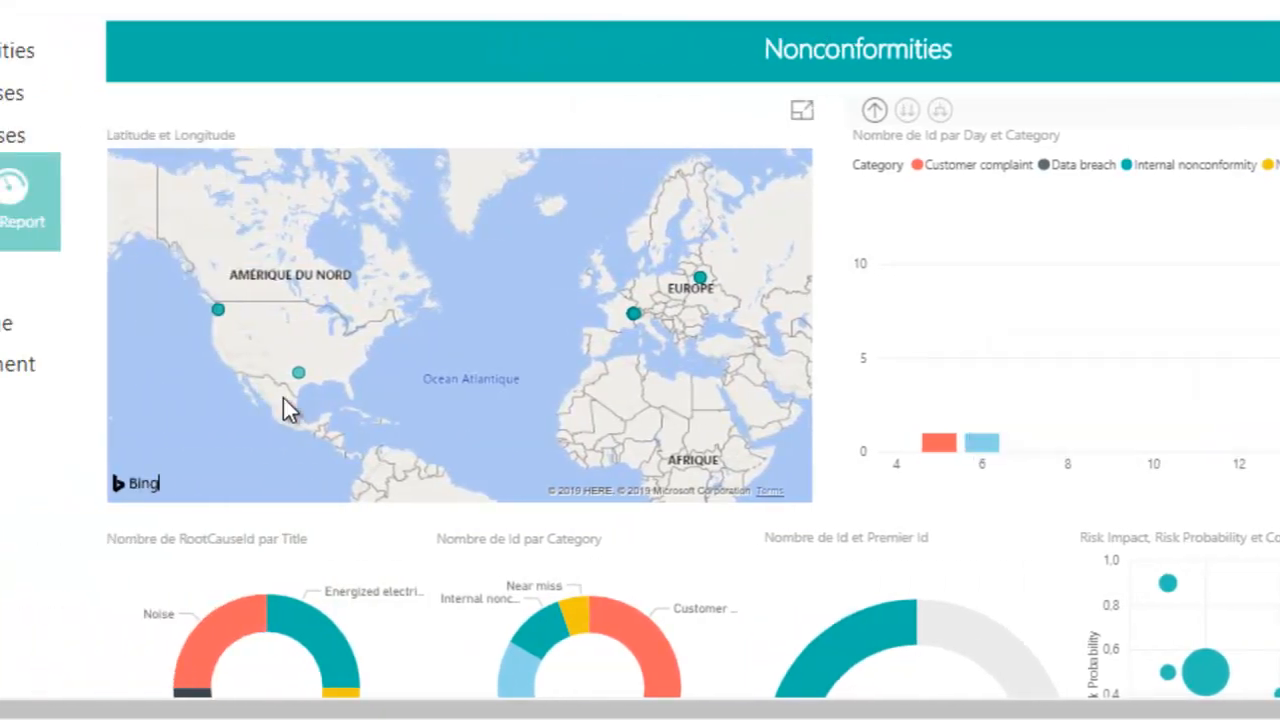
Zoom the map to Fort Worth and scroll through the rest of the report
{"action": "scroll", "scroll_direction": "up", "scroll_amount": 3}
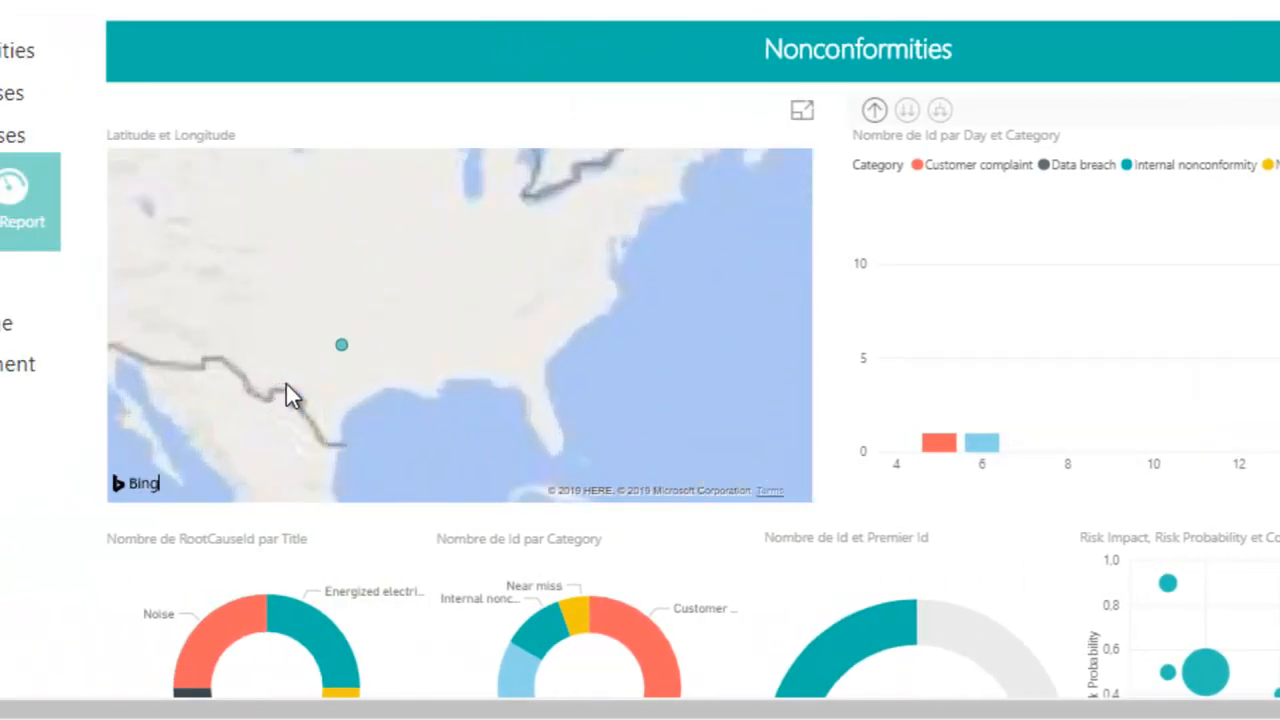
{"action": "scroll", "scroll_direction": "up", "scroll_amount": 3}
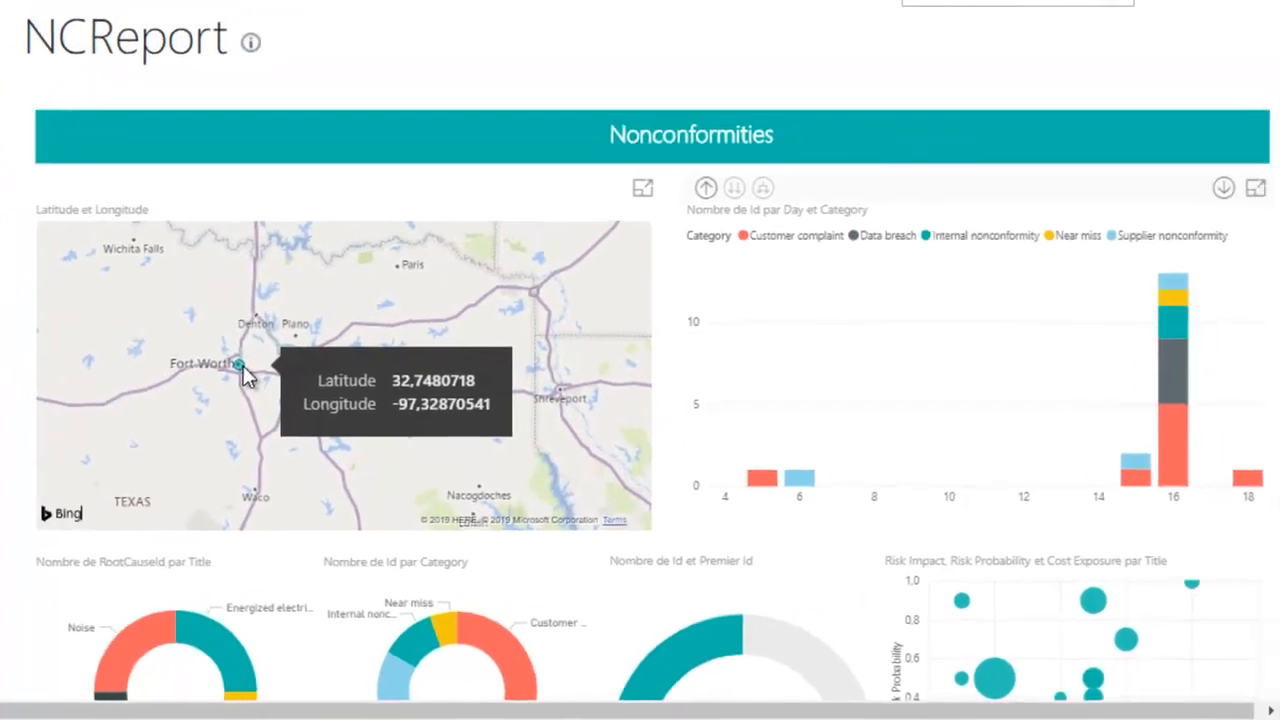
{"action": "scroll", "scroll_direction": "down", "scroll_amount": 3}
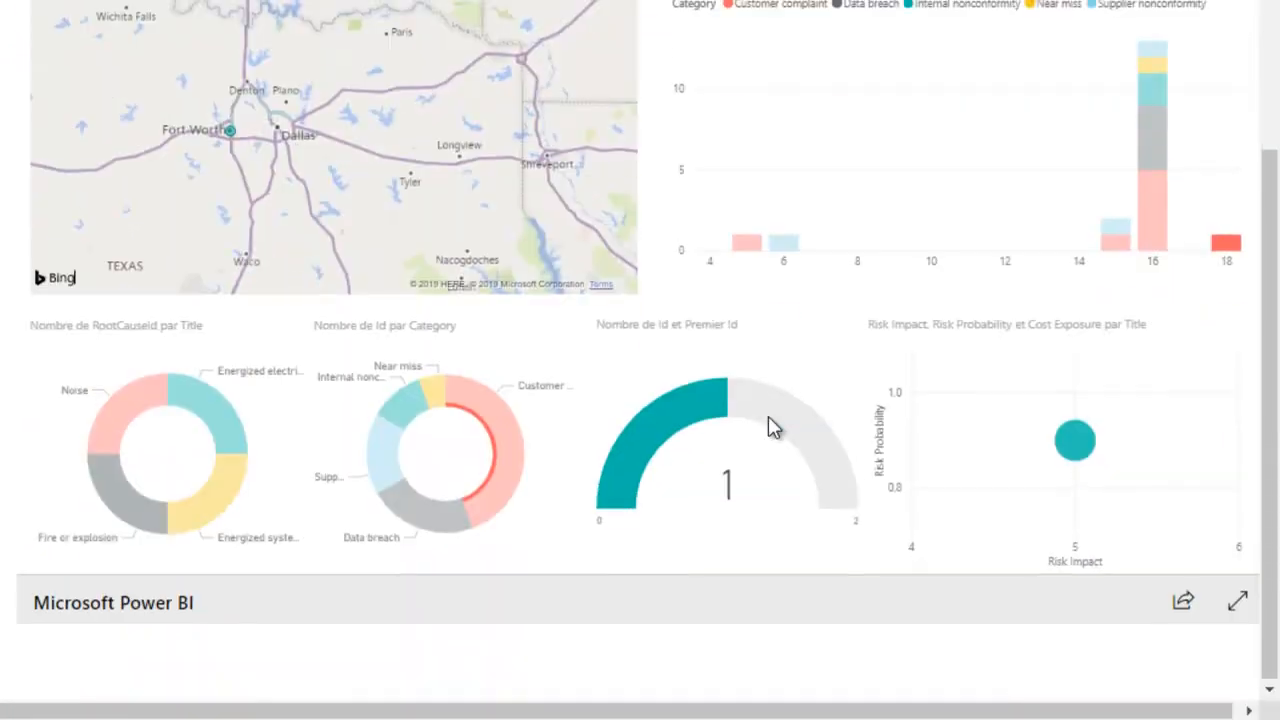
{"action": "mouse_move", "coordinate": [1076, 440]}
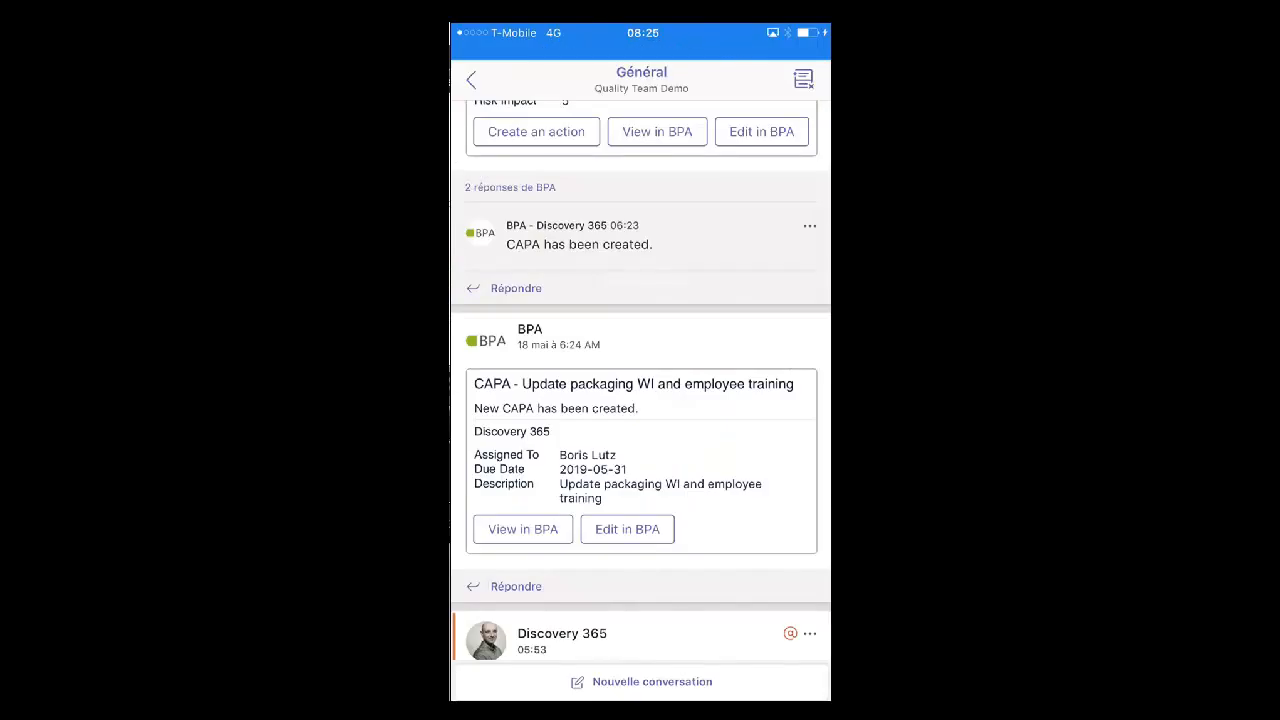
{"action": "scroll", "scroll_direction": "down", "scroll_amount": 3}
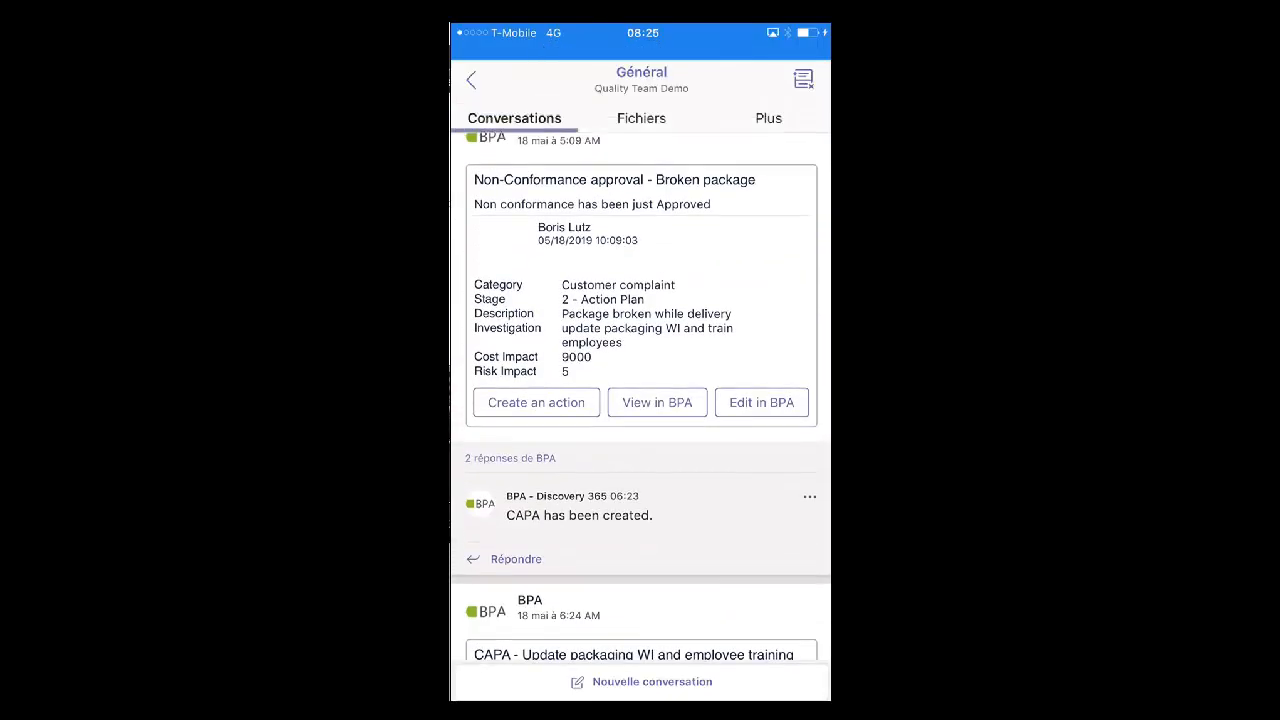